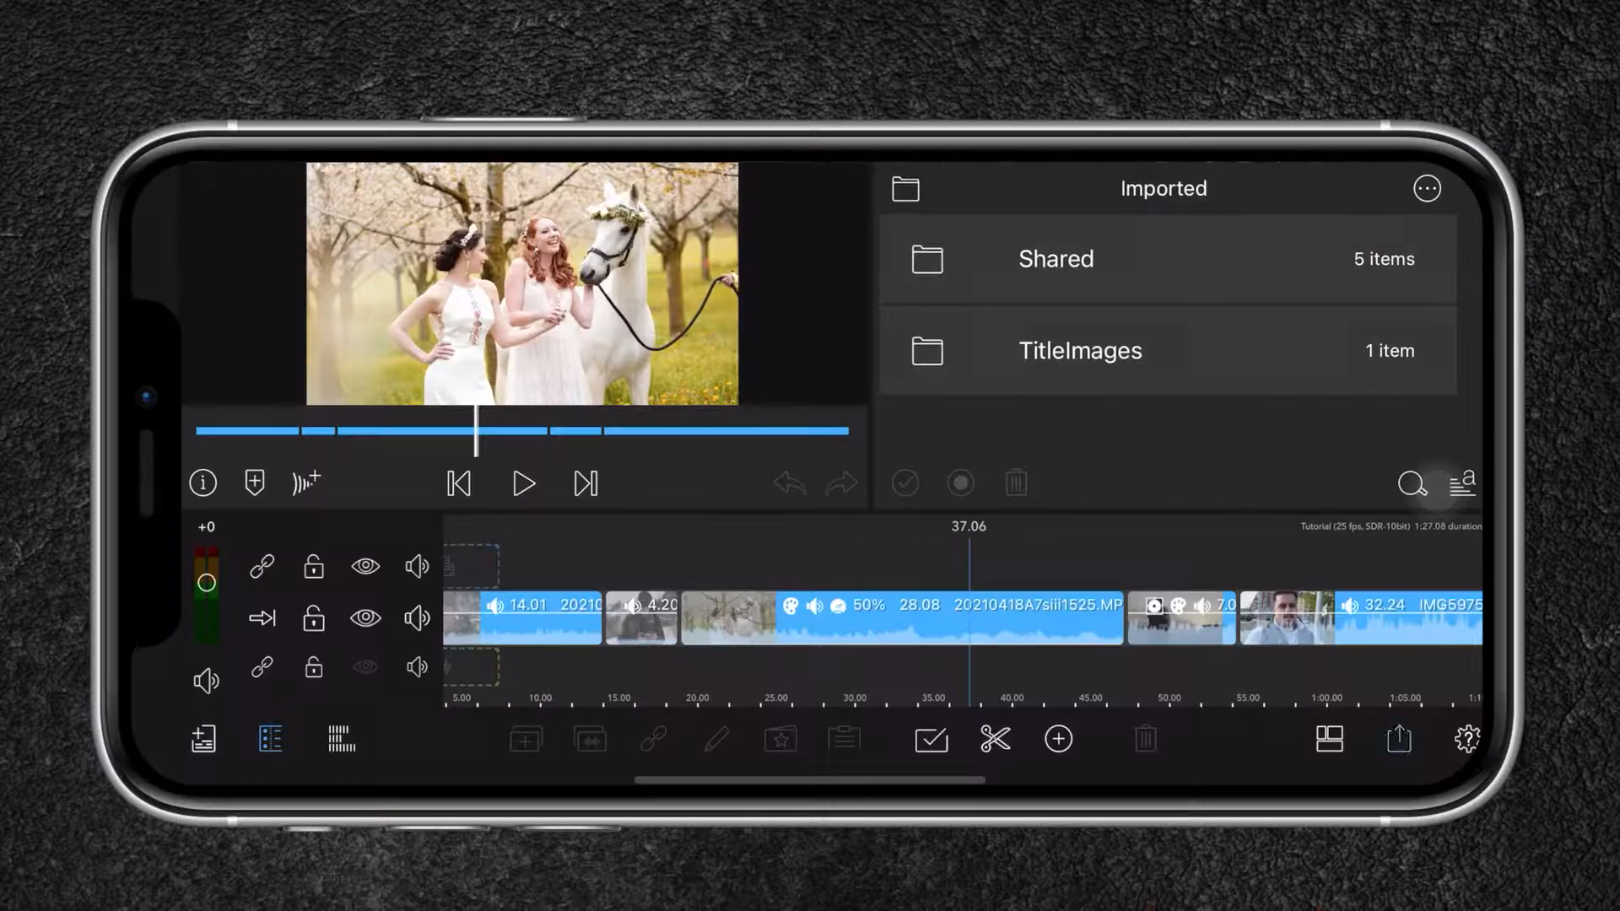
Leave the edit timeline for the empty Project Manager list.
click(1399, 738)
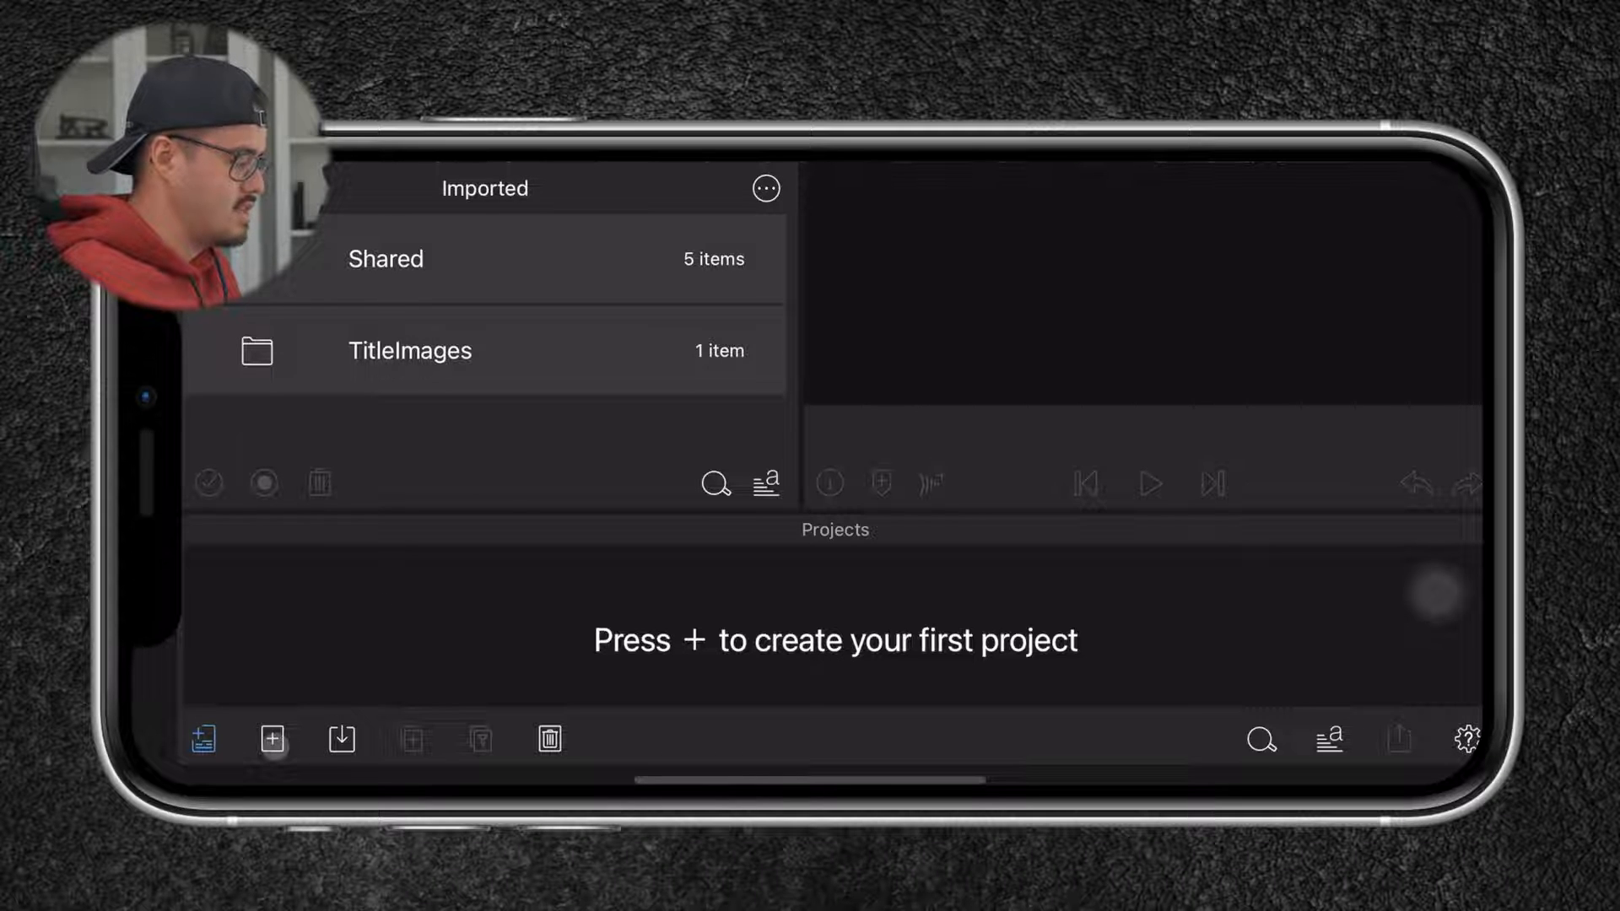
Create project 'Tutorial' at 25 fps, 16:9 landscape, Rec. 709 10-bit.
click(271, 740)
text(M)
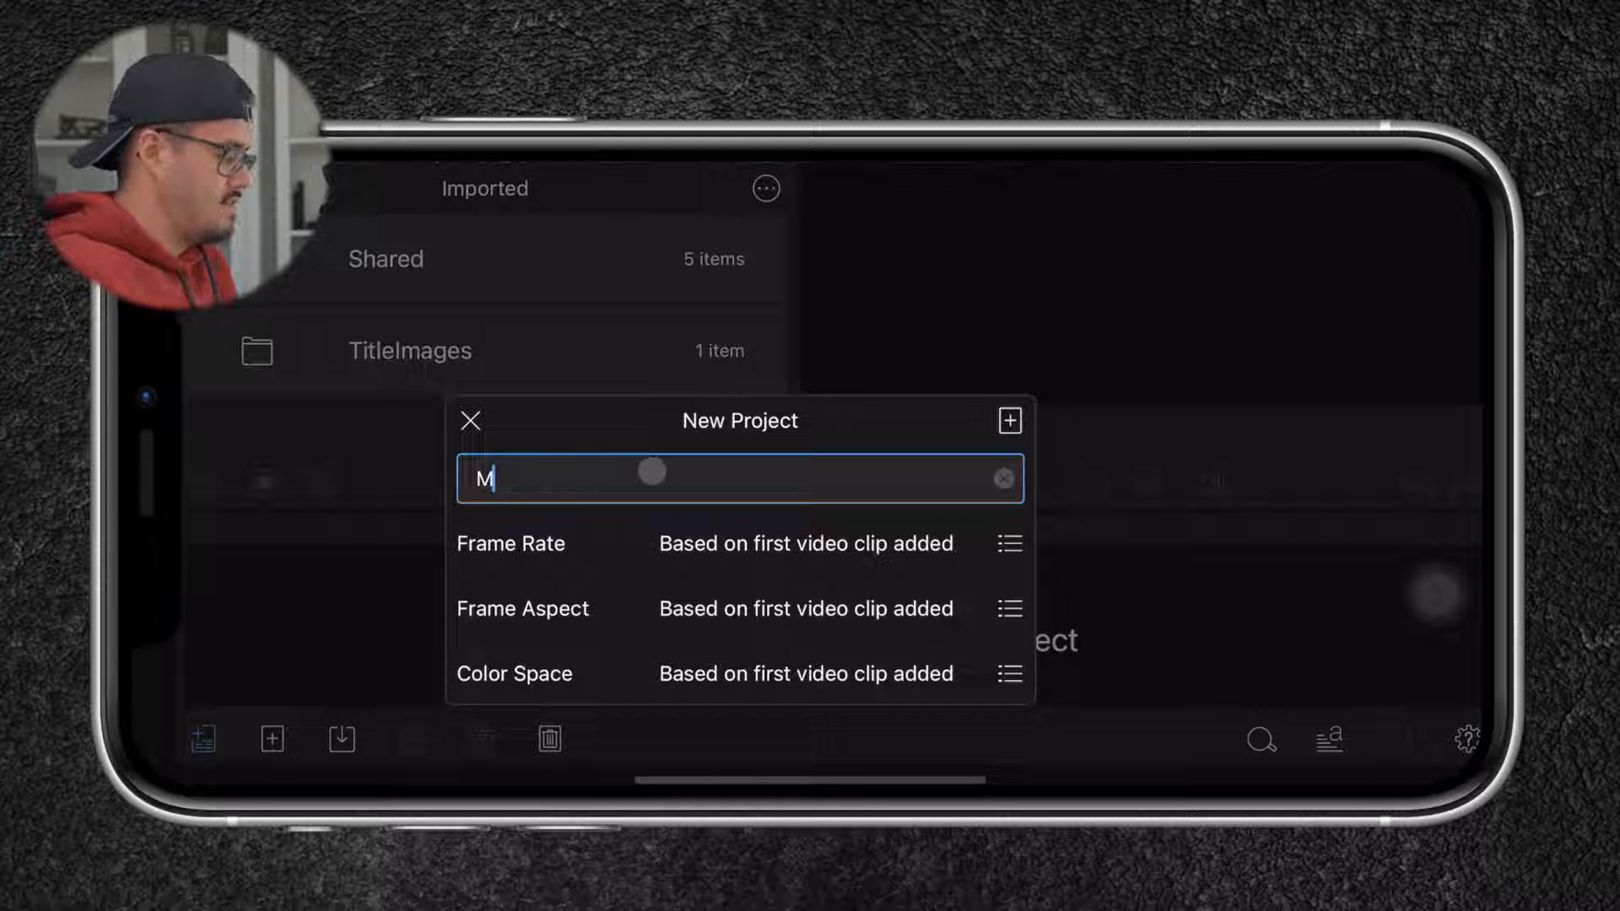
text(Tutorial)
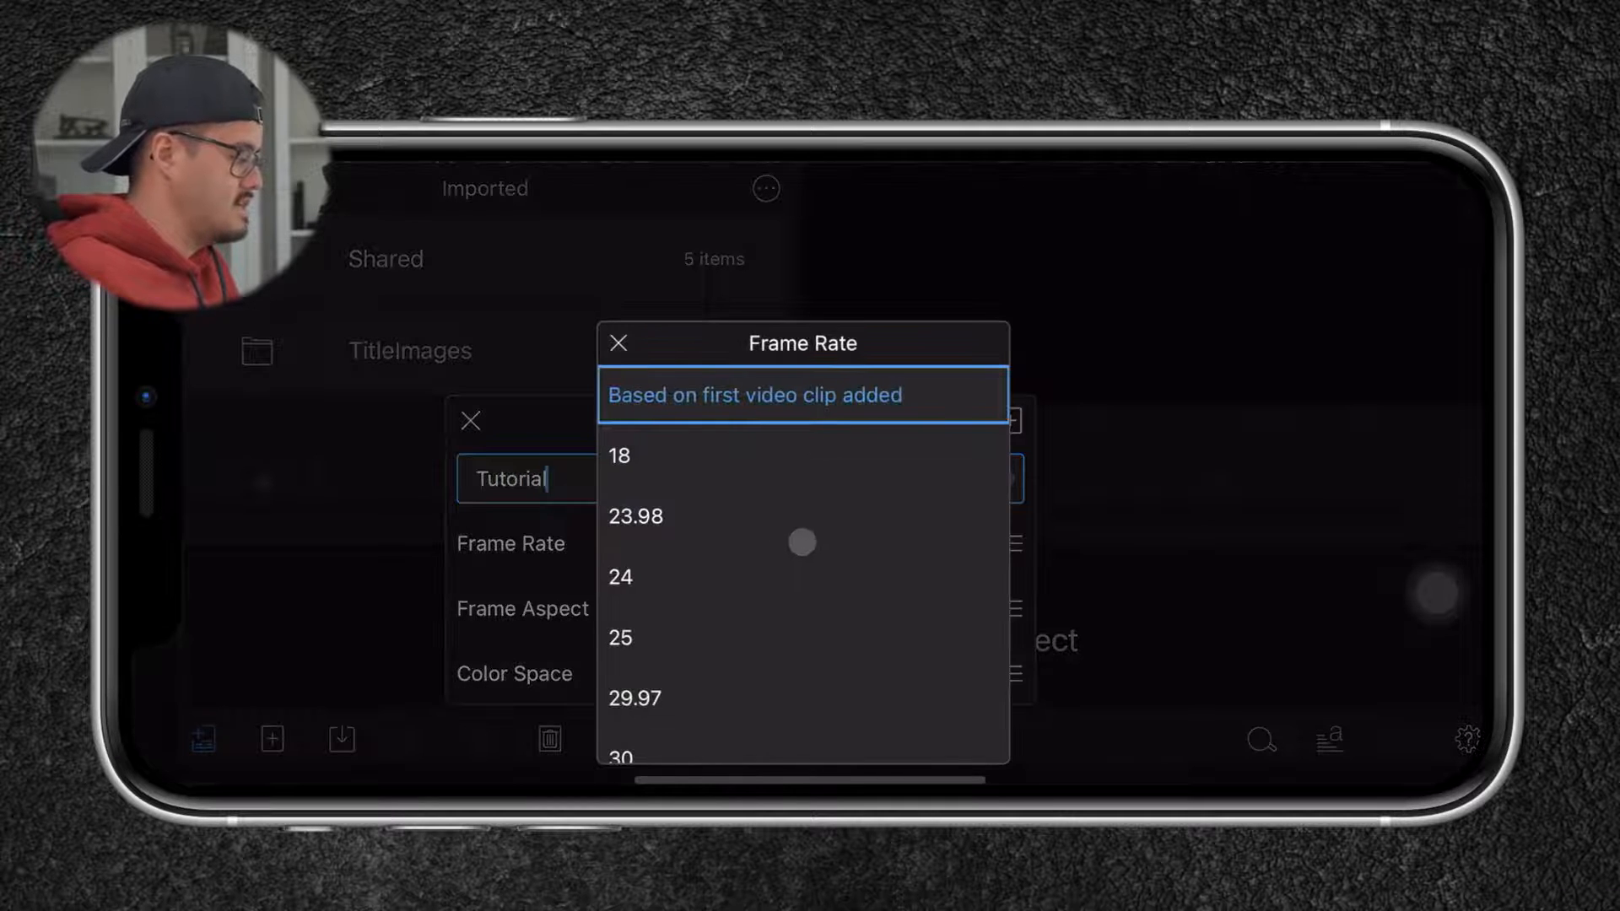
click(620, 638)
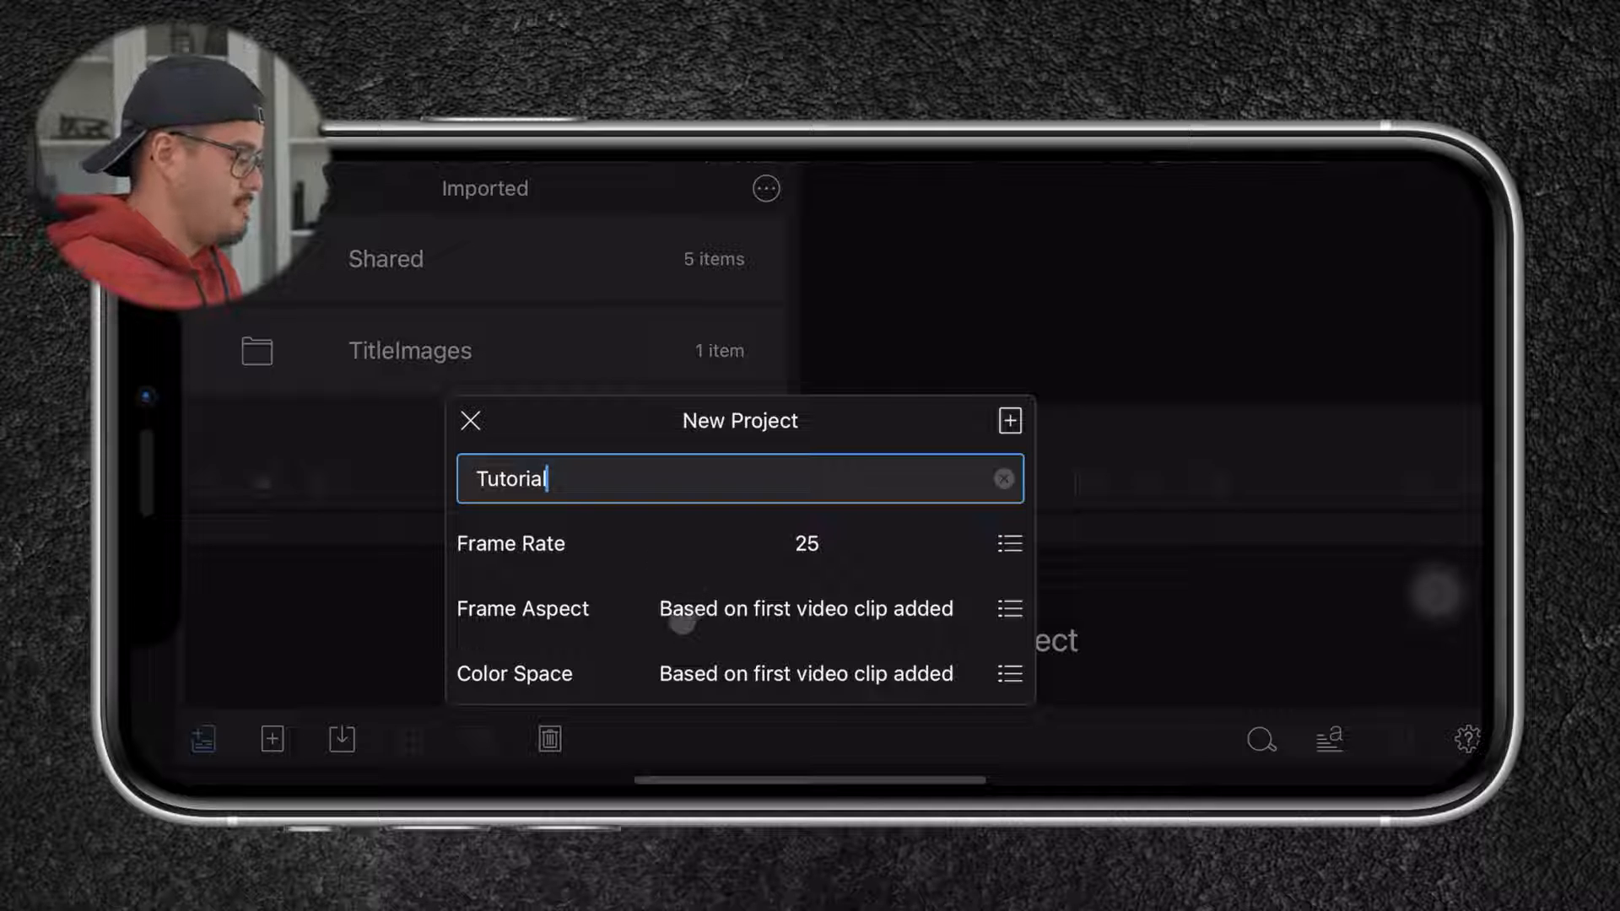
click(1008, 609)
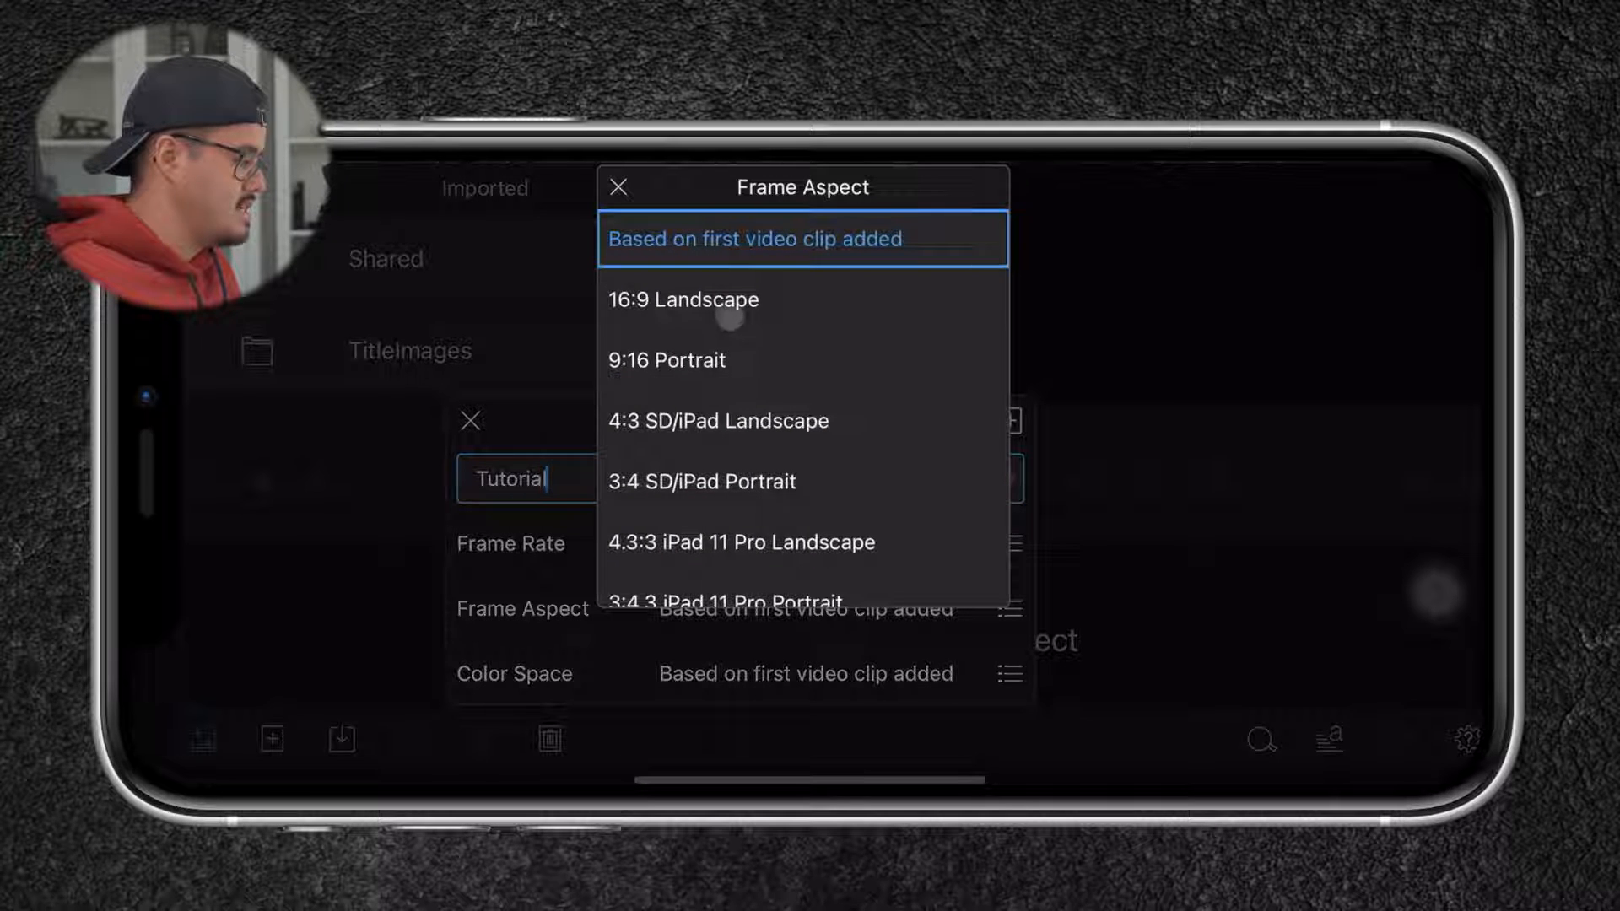
click(682, 300)
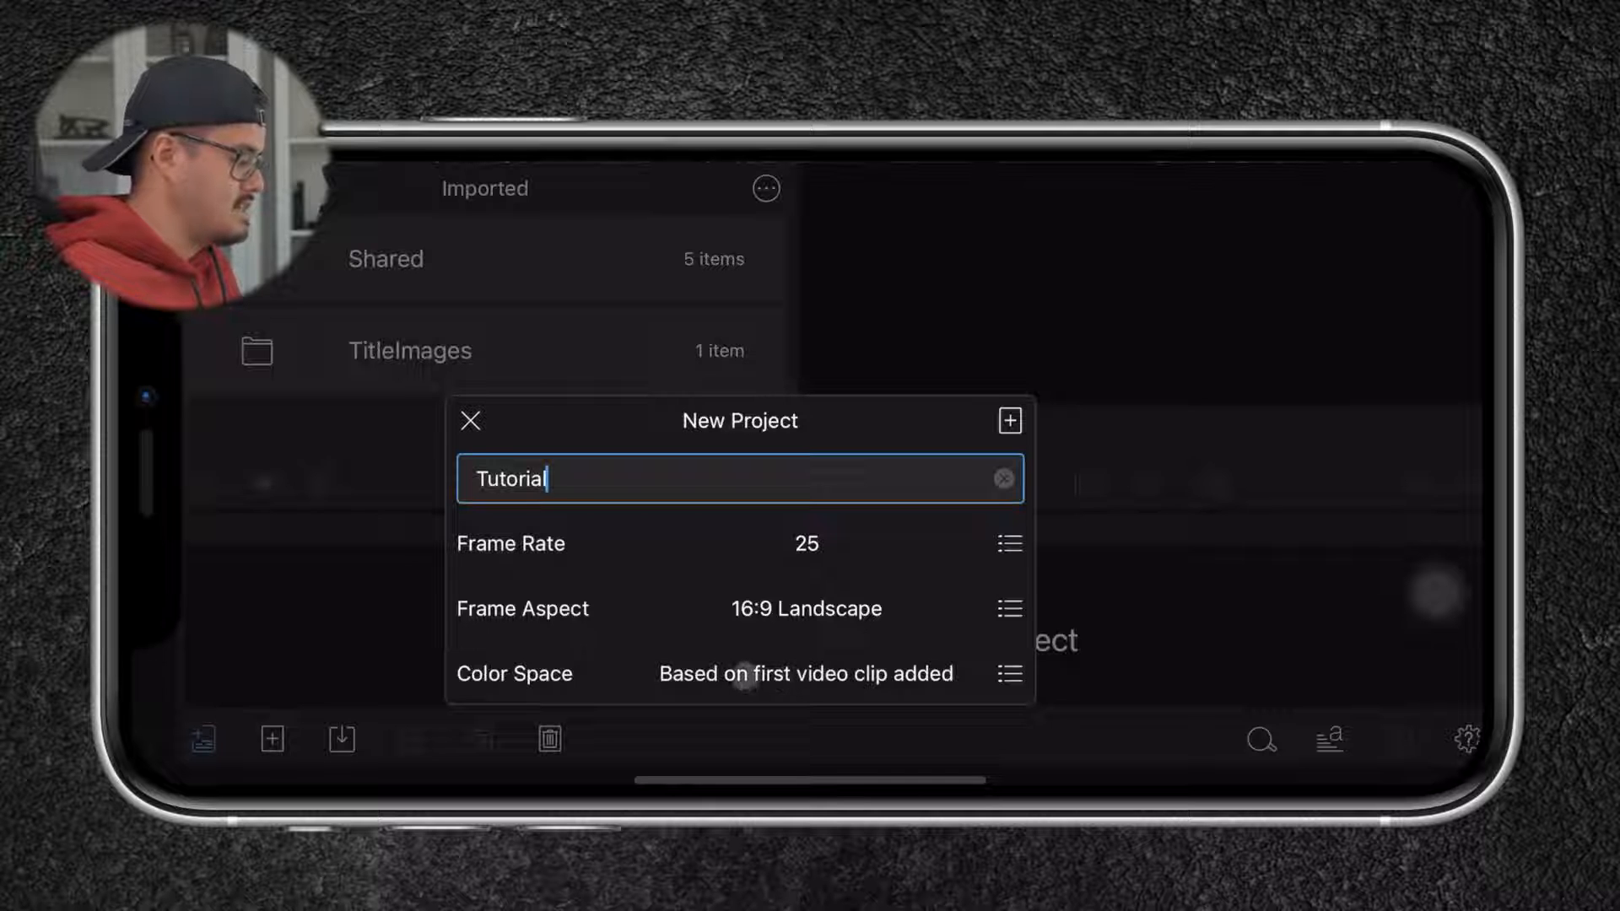
click(1010, 674)
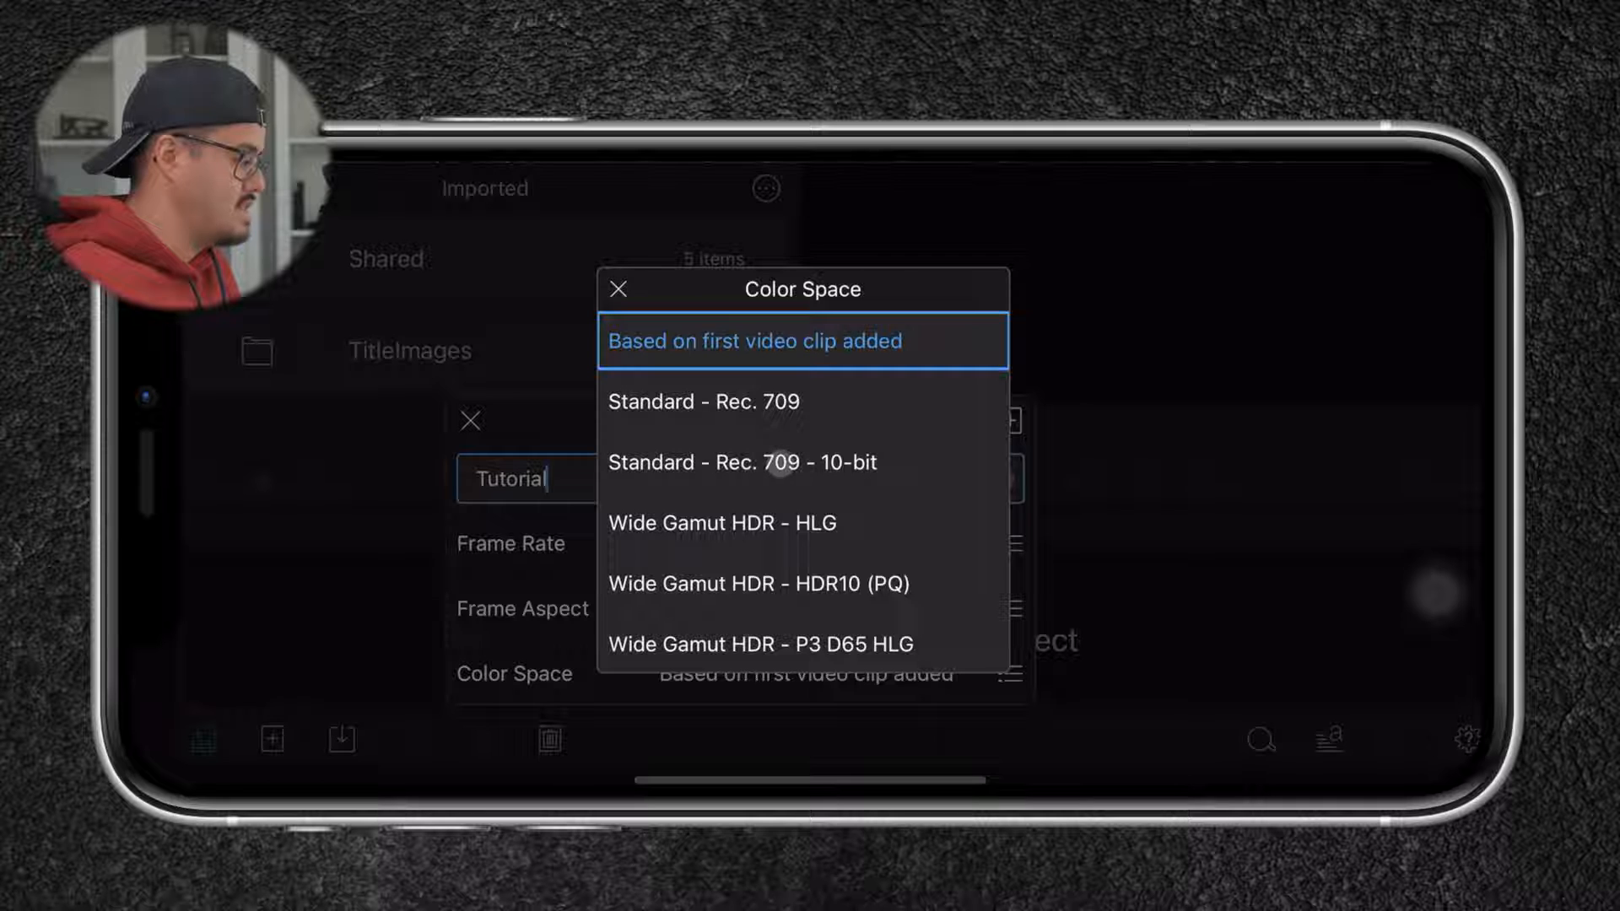
click(741, 461)
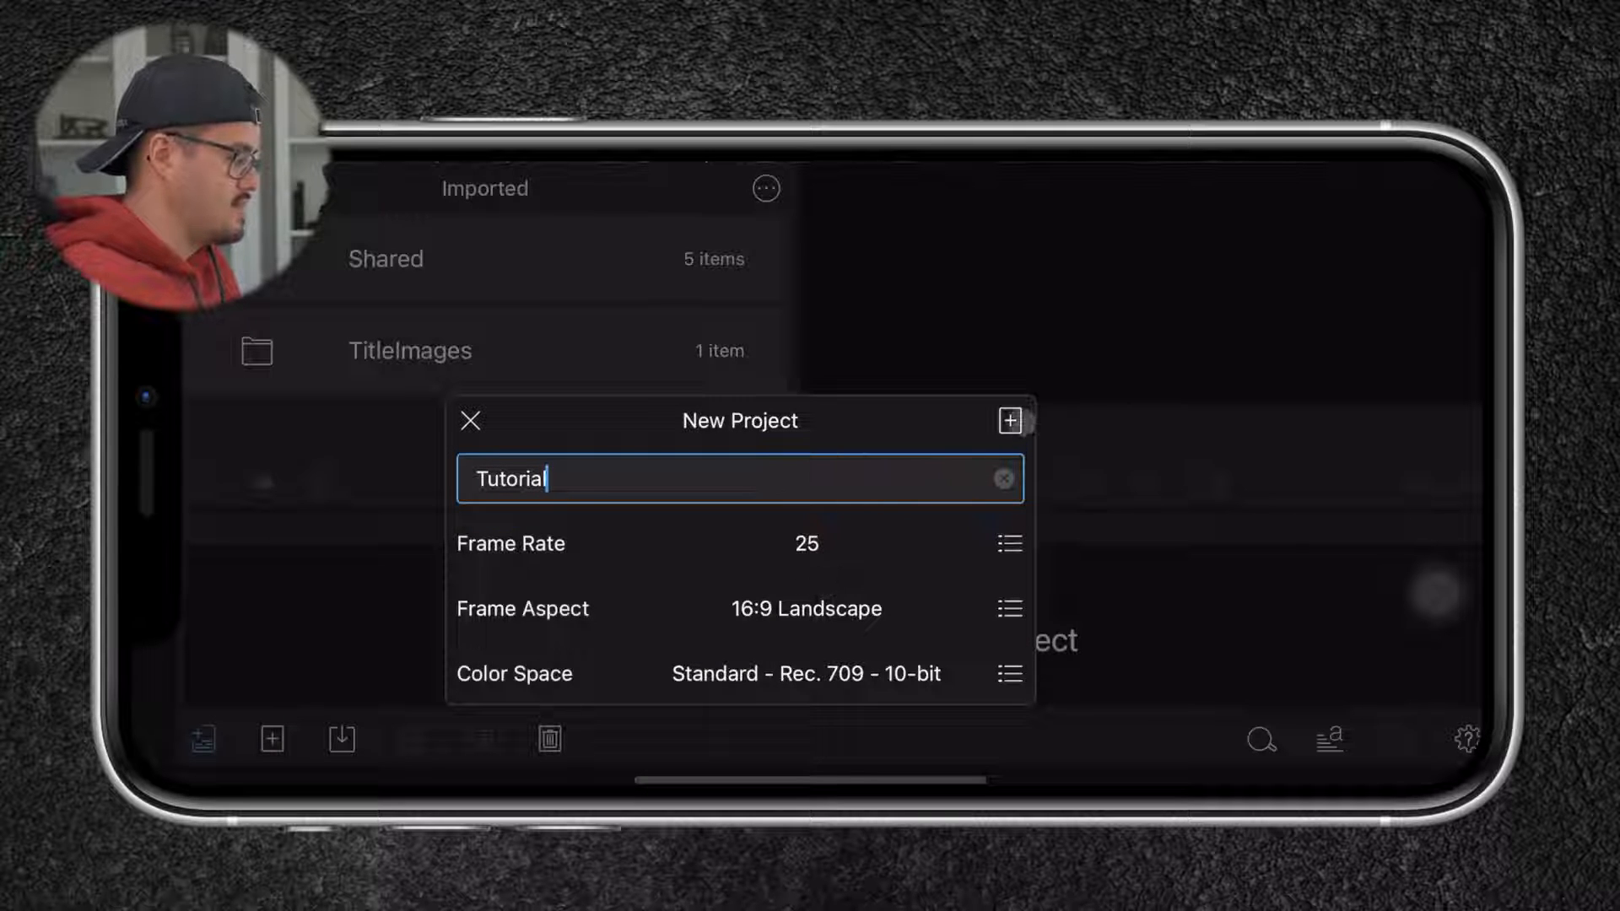
click(1010, 420)
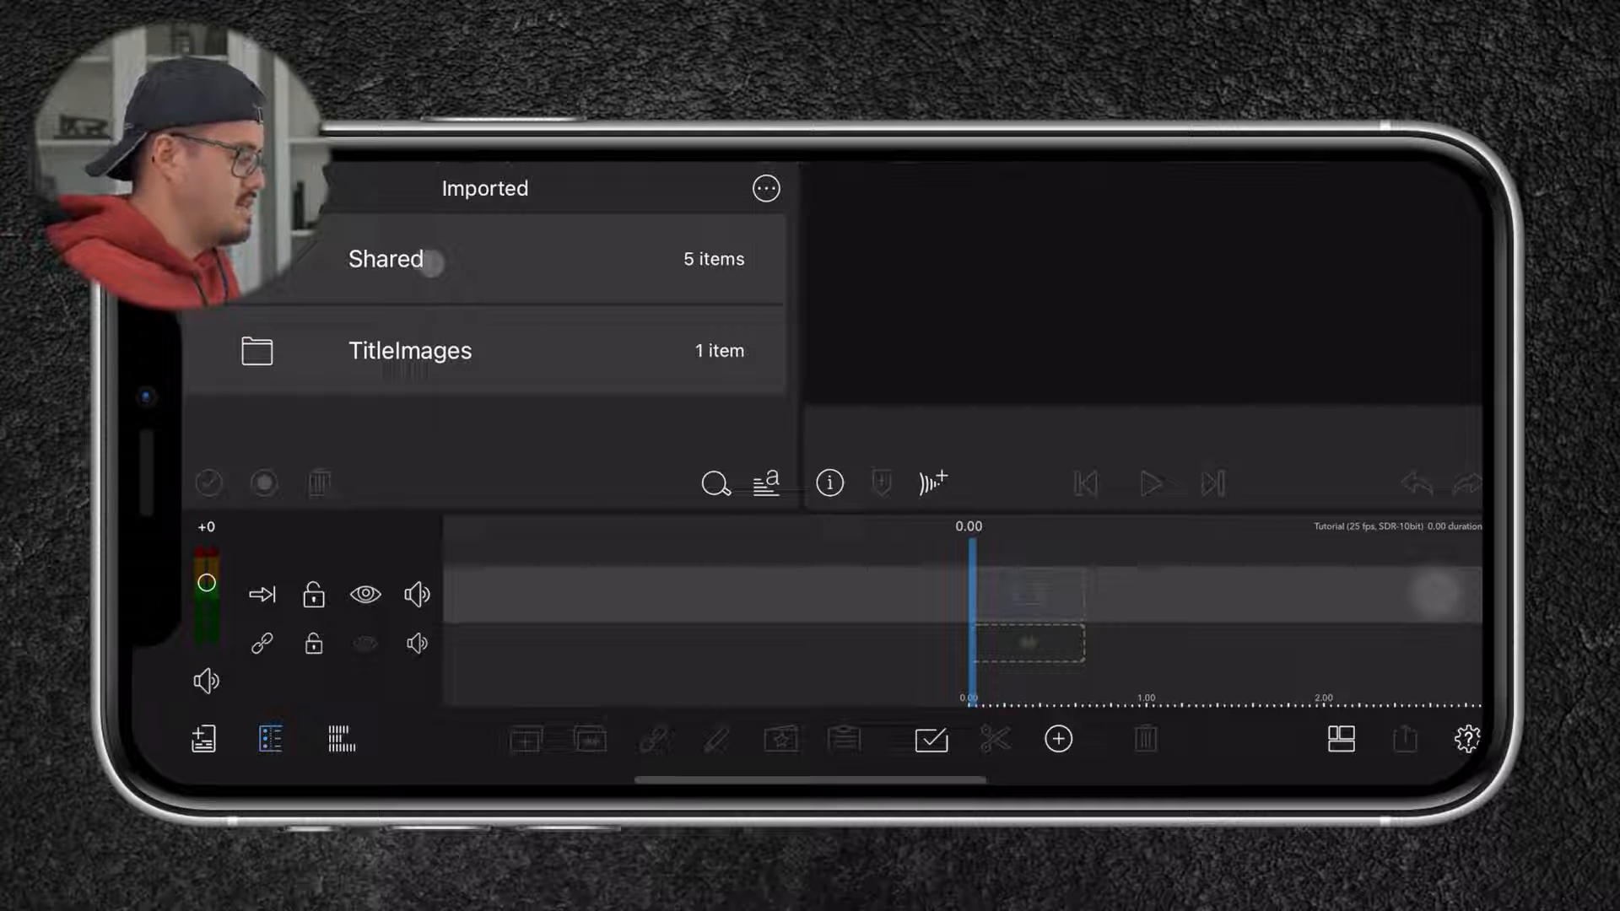
Trim Shared clip 20210124A7siii0302.MP4 to 14.01 seconds and insert it.
click(387, 258)
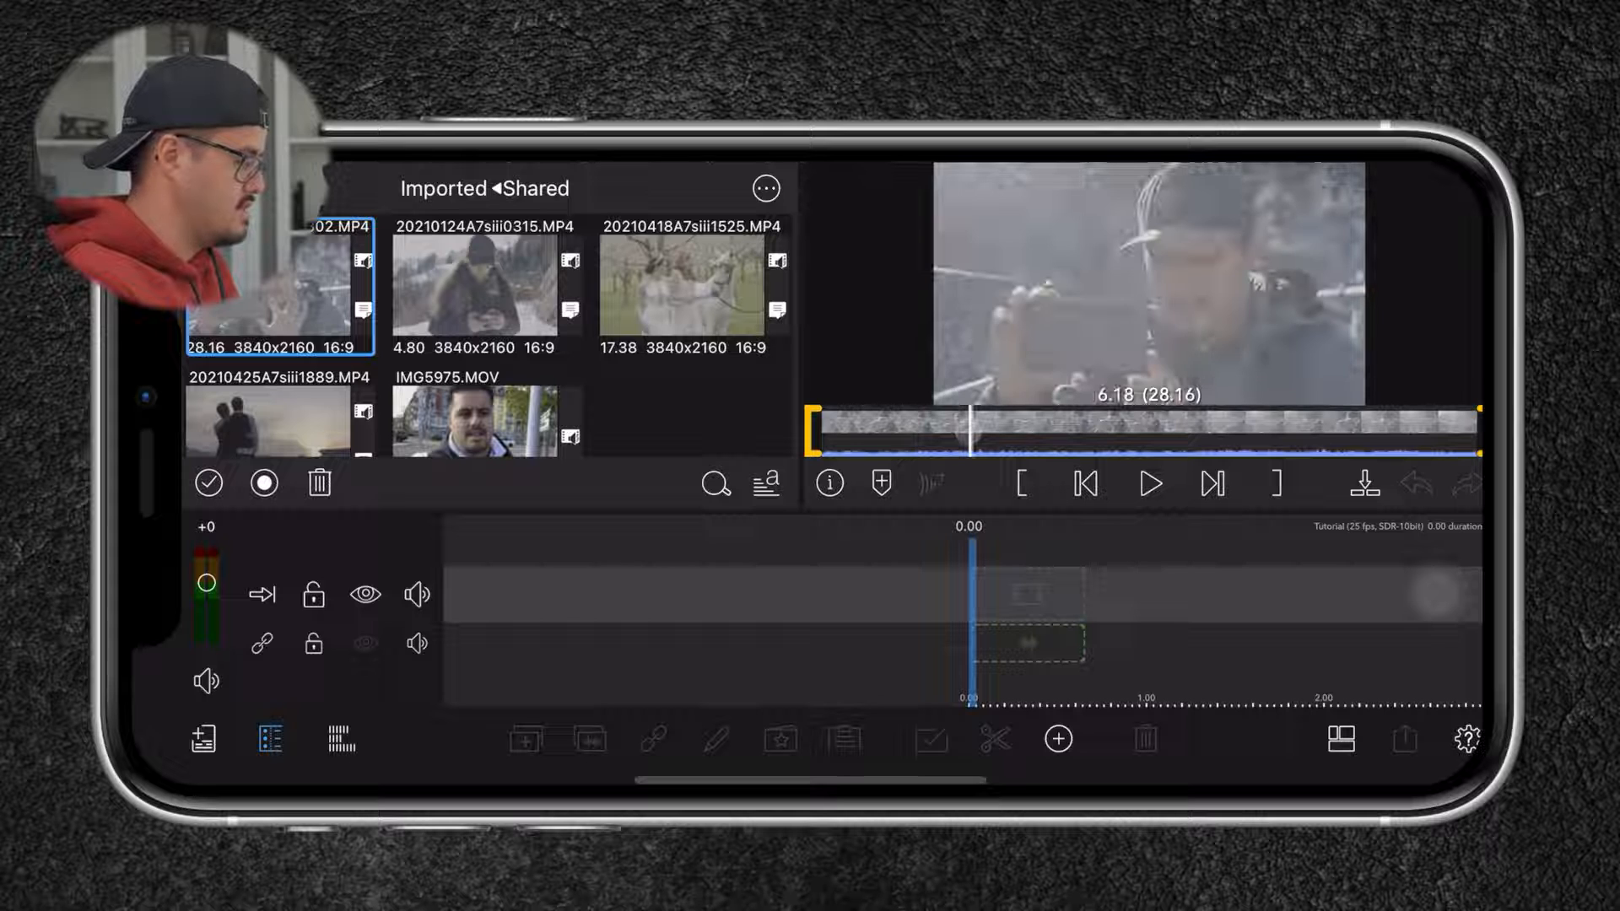
drag(976, 436, 956, 424)
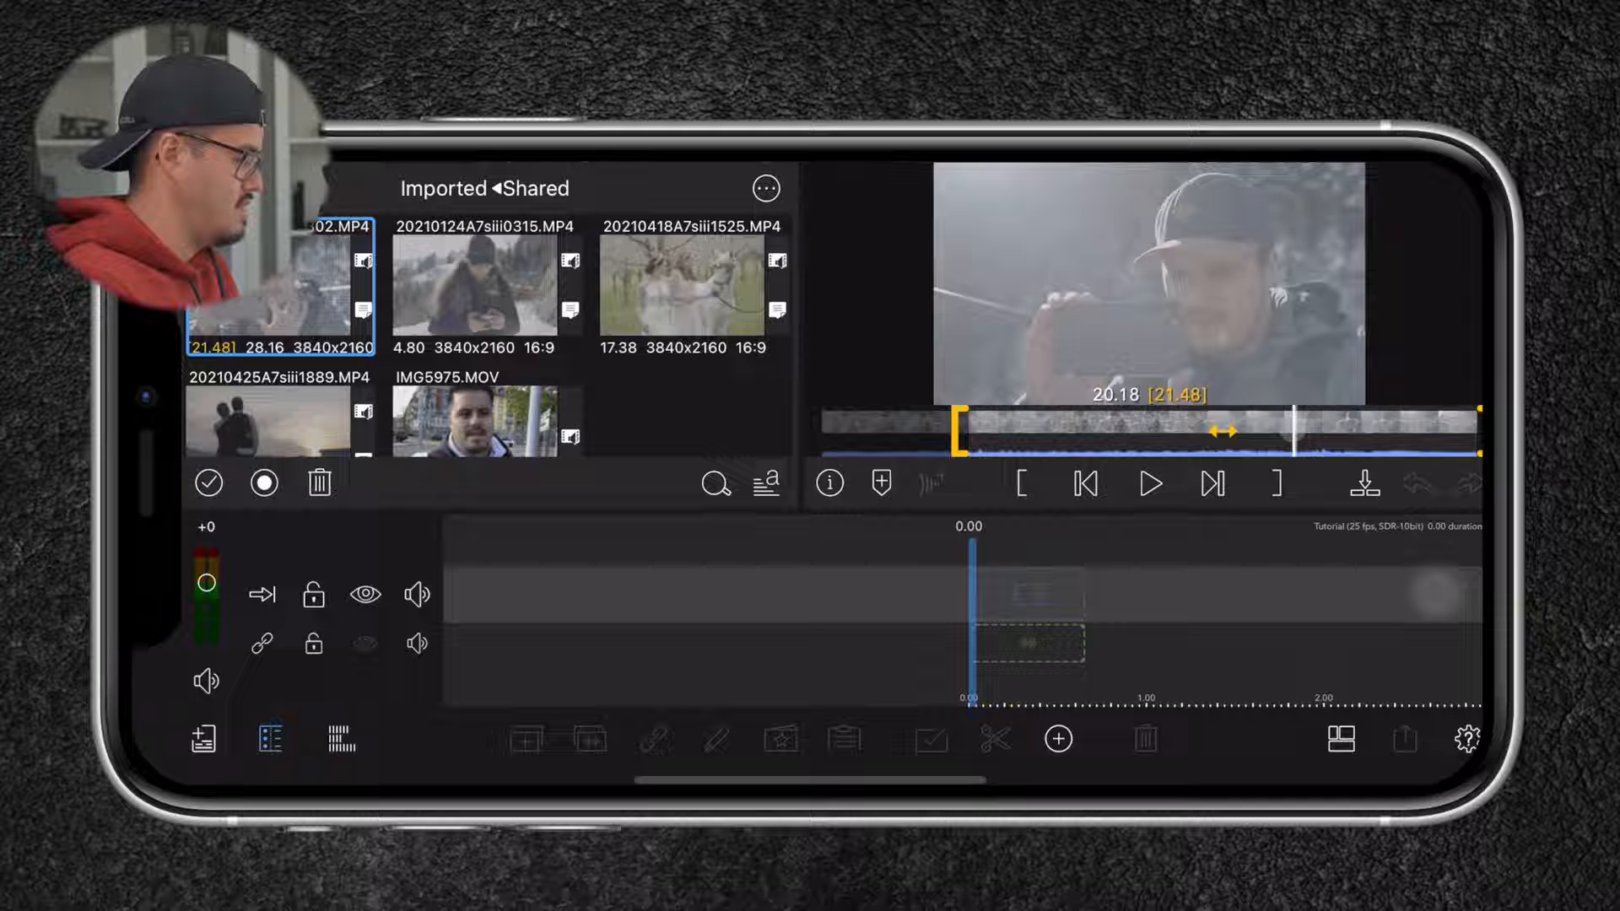
drag(1482, 423, 1302, 423)
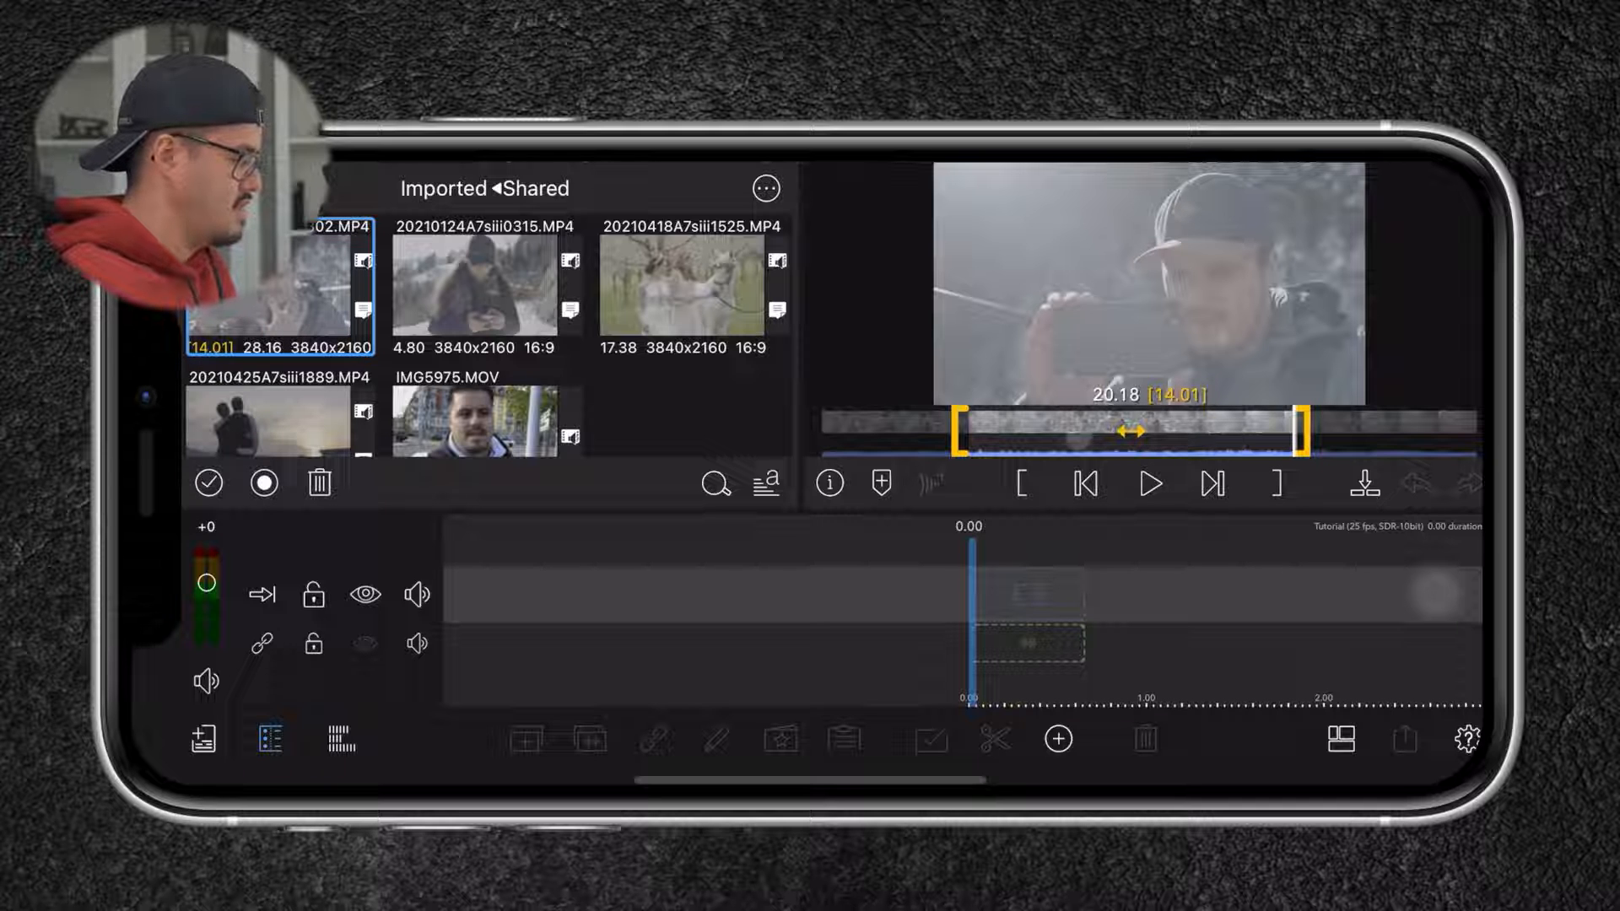
click(1364, 484)
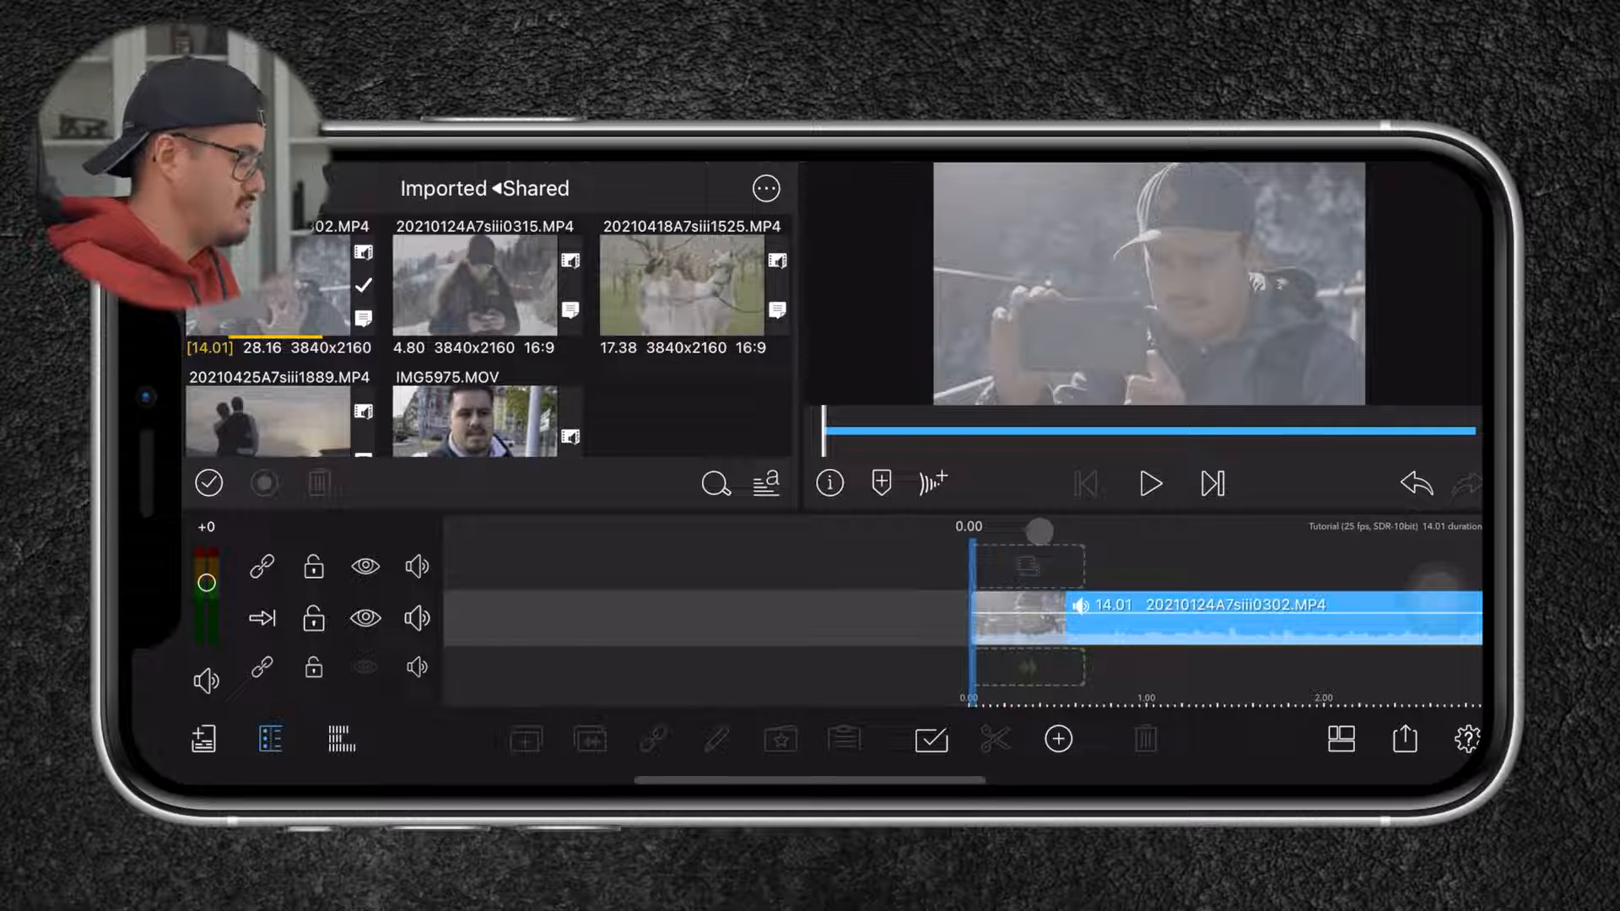
Preview the first clip, then insert the remaining Shared clips through IMG5975.MOV.
click(1149, 484)
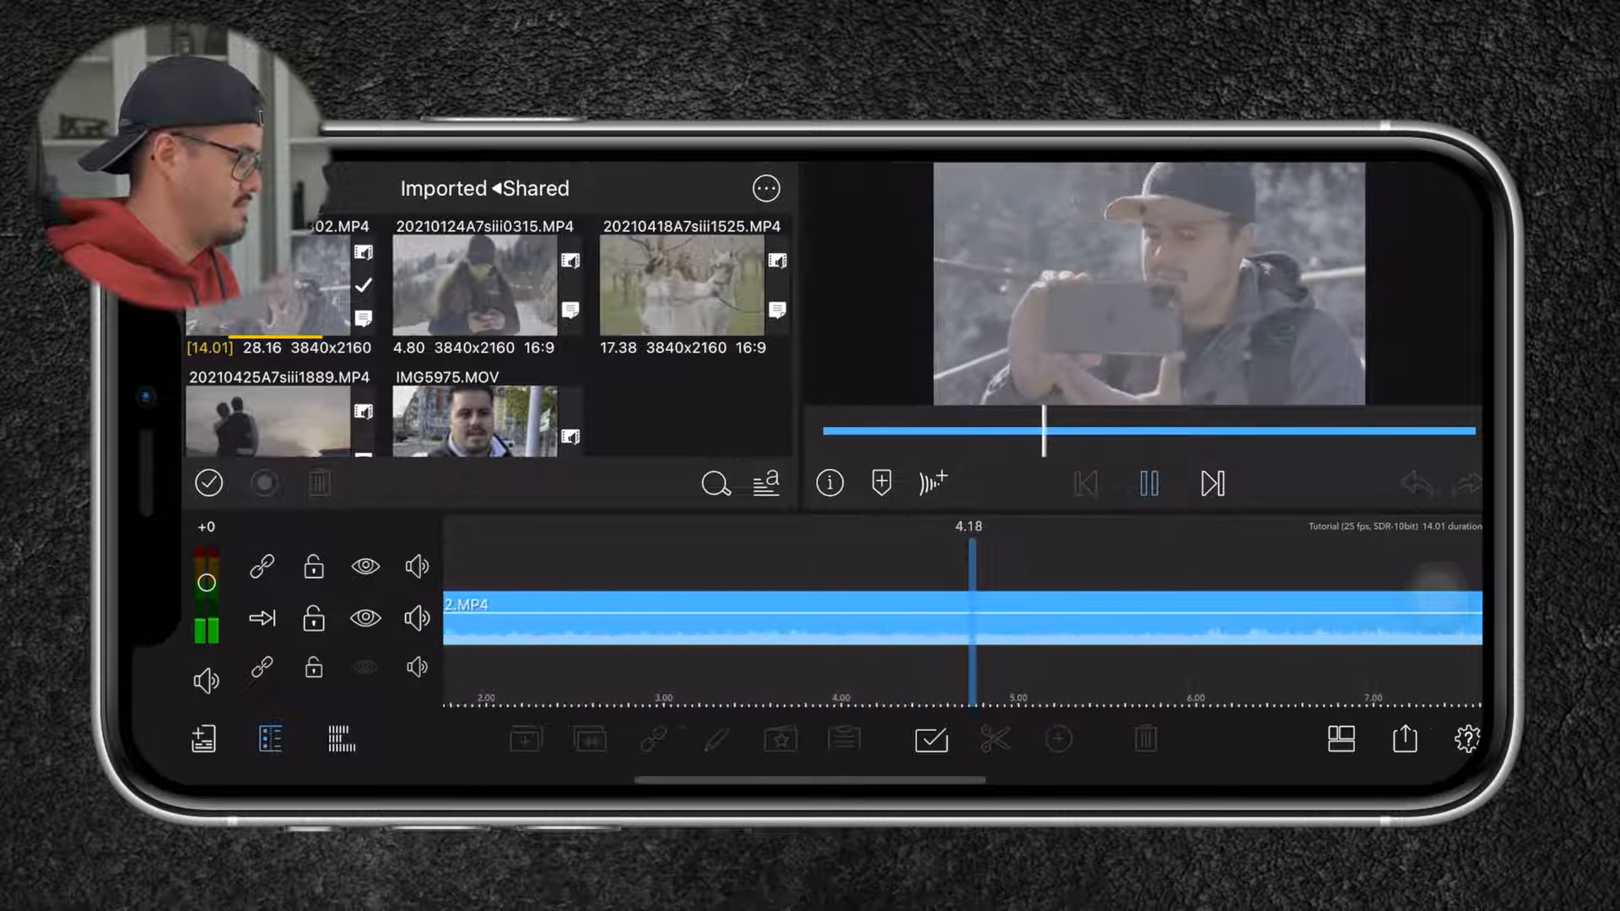
click(1147, 484)
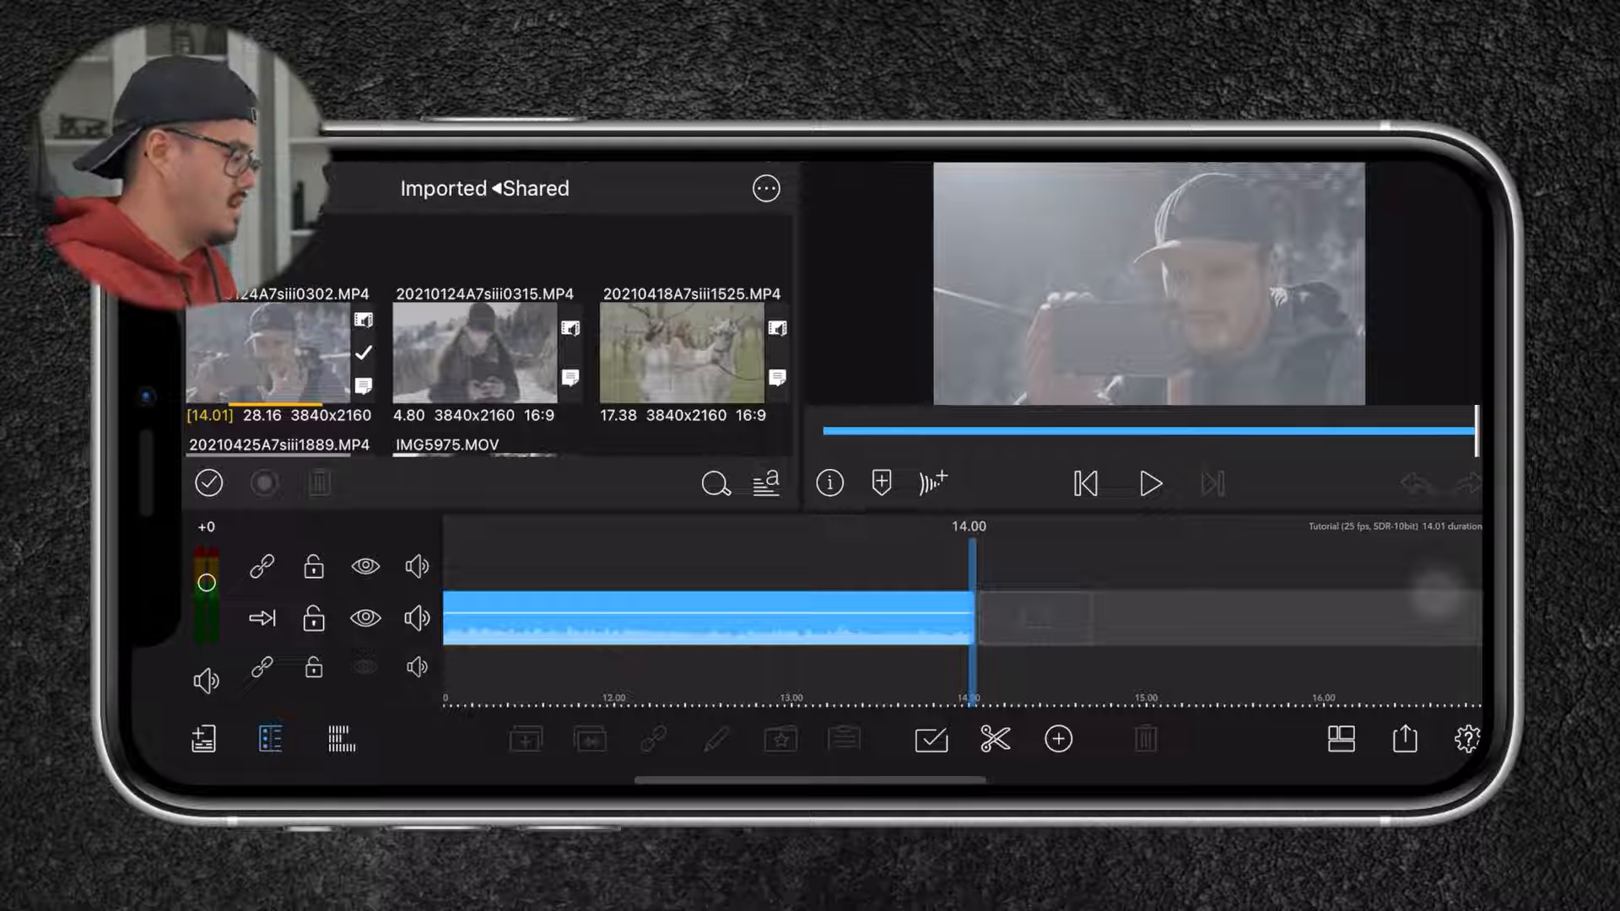
click(478, 356)
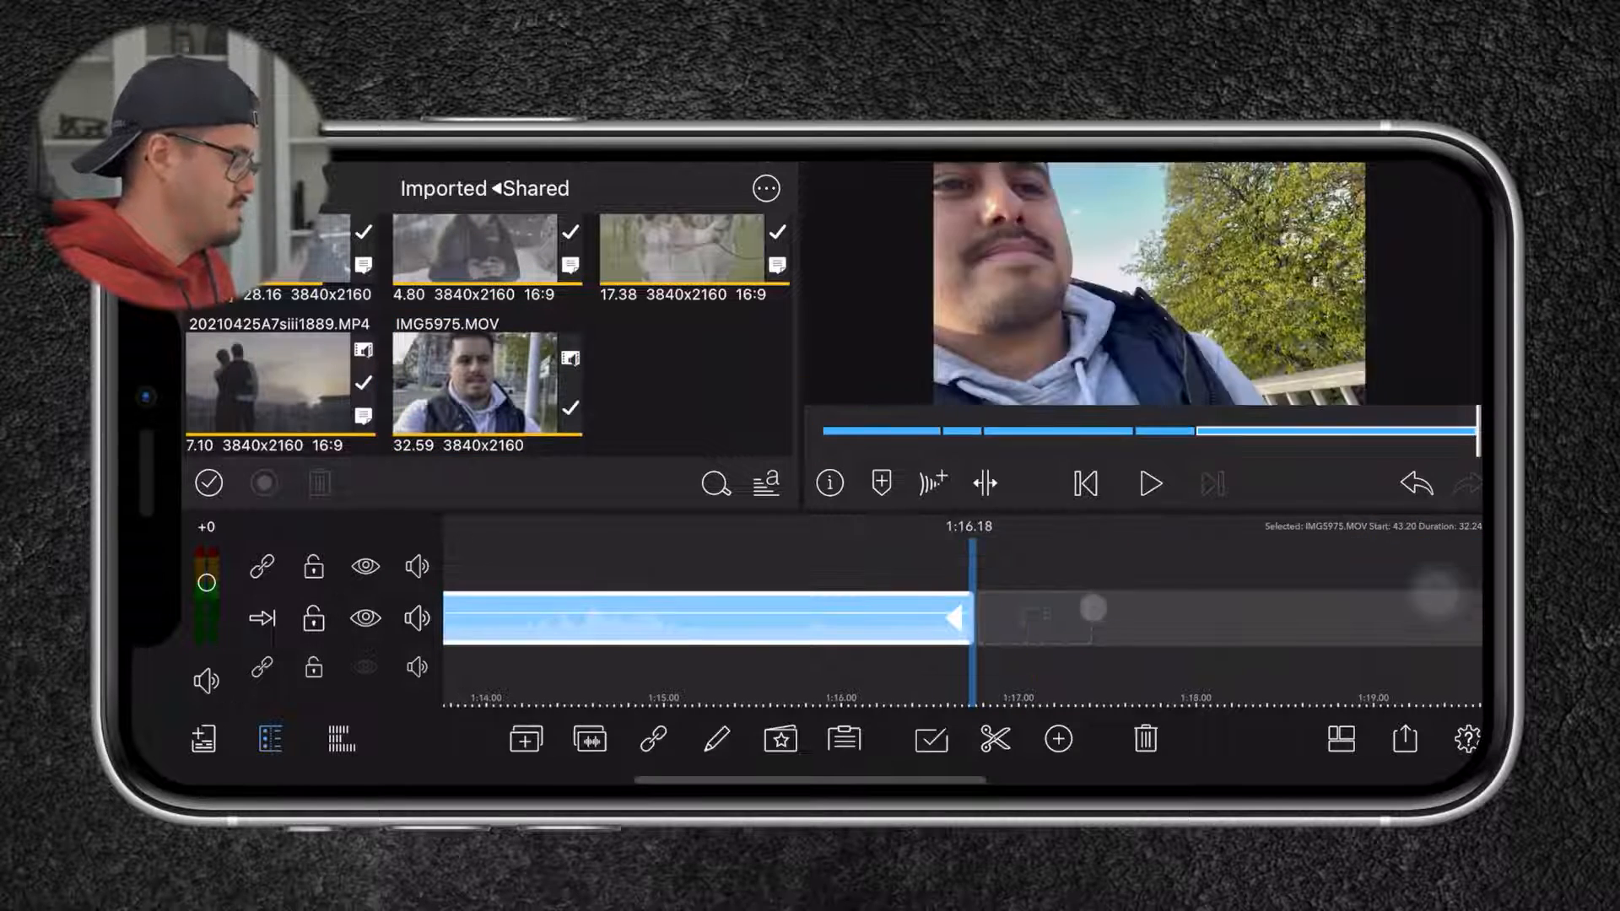
click(1149, 483)
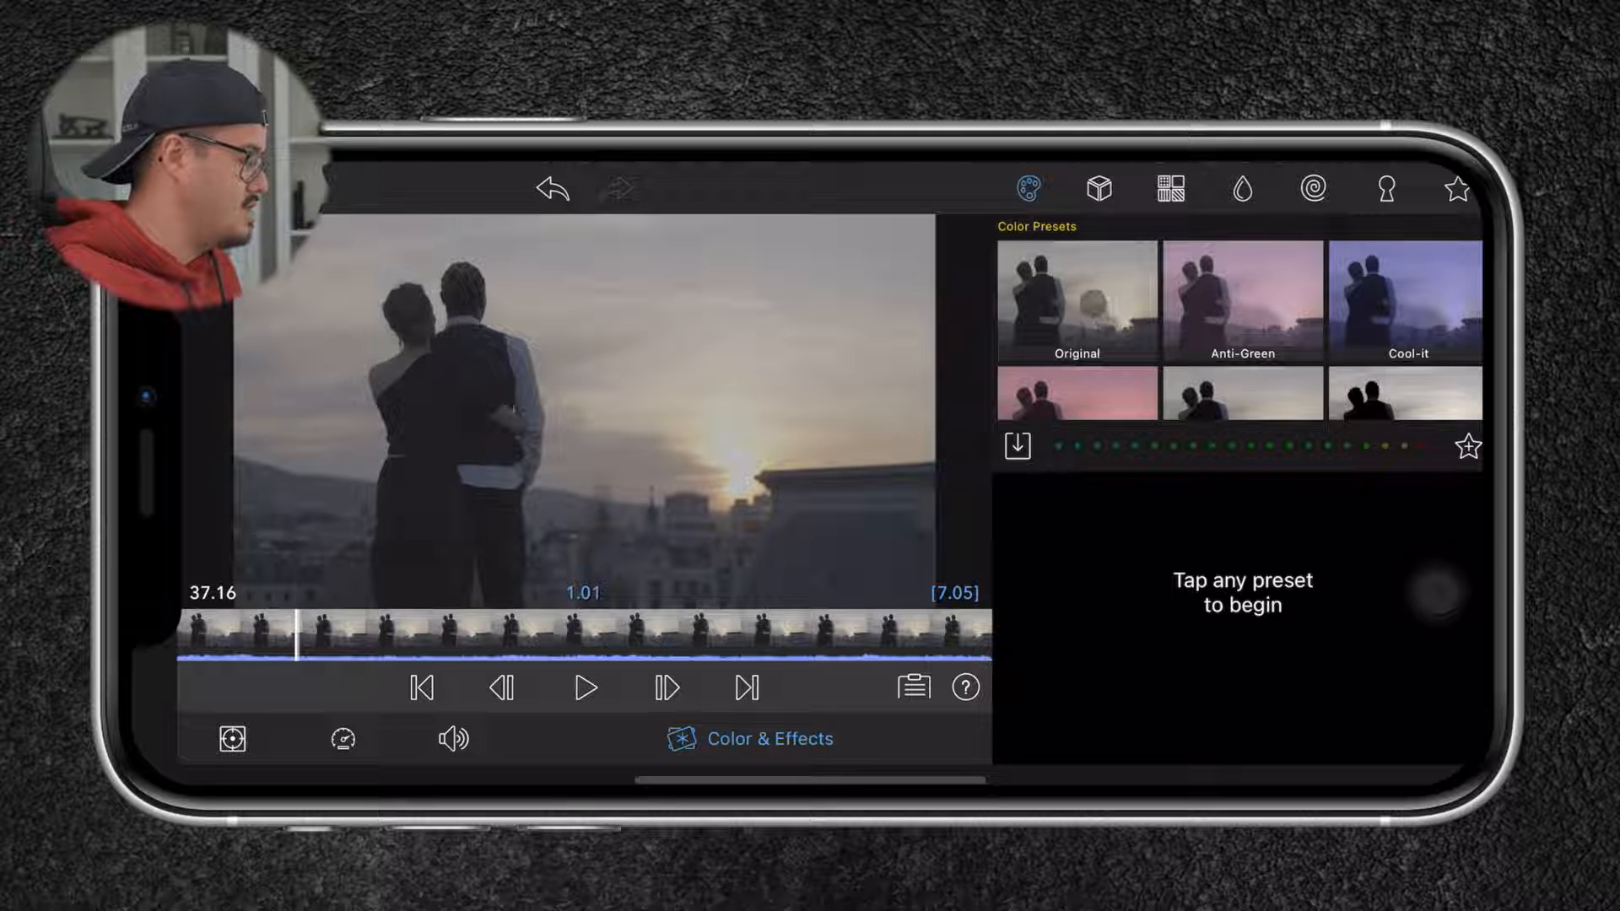
Apply the Original preset to the sunset clip, deepen levels, and set contrast to 0.91.
click(1077, 300)
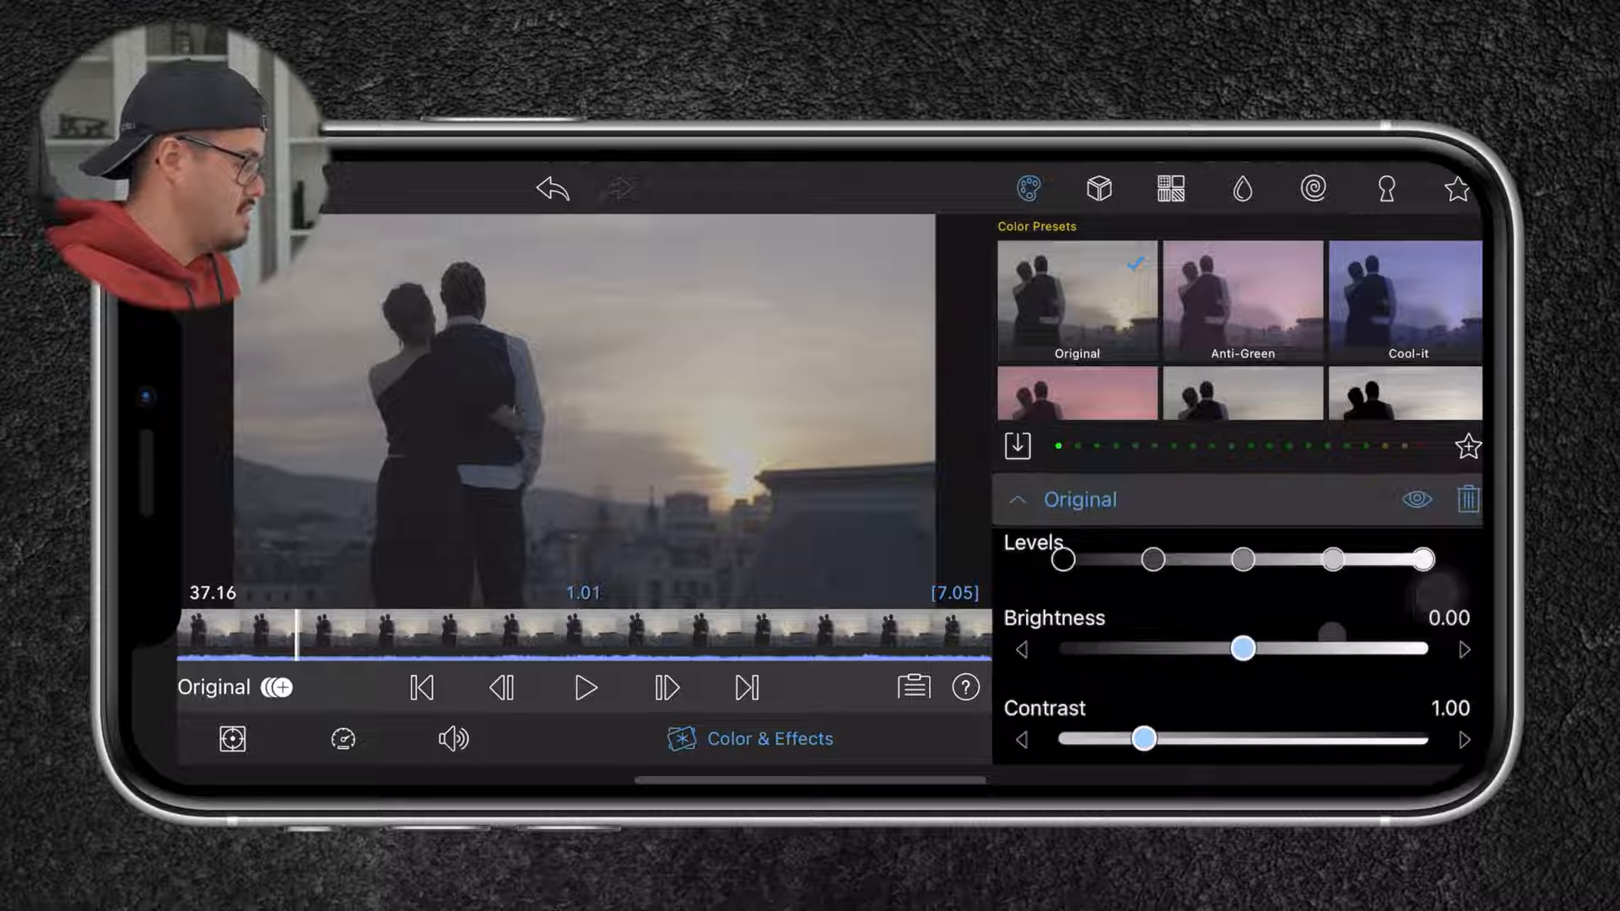
scroll(down, 3)
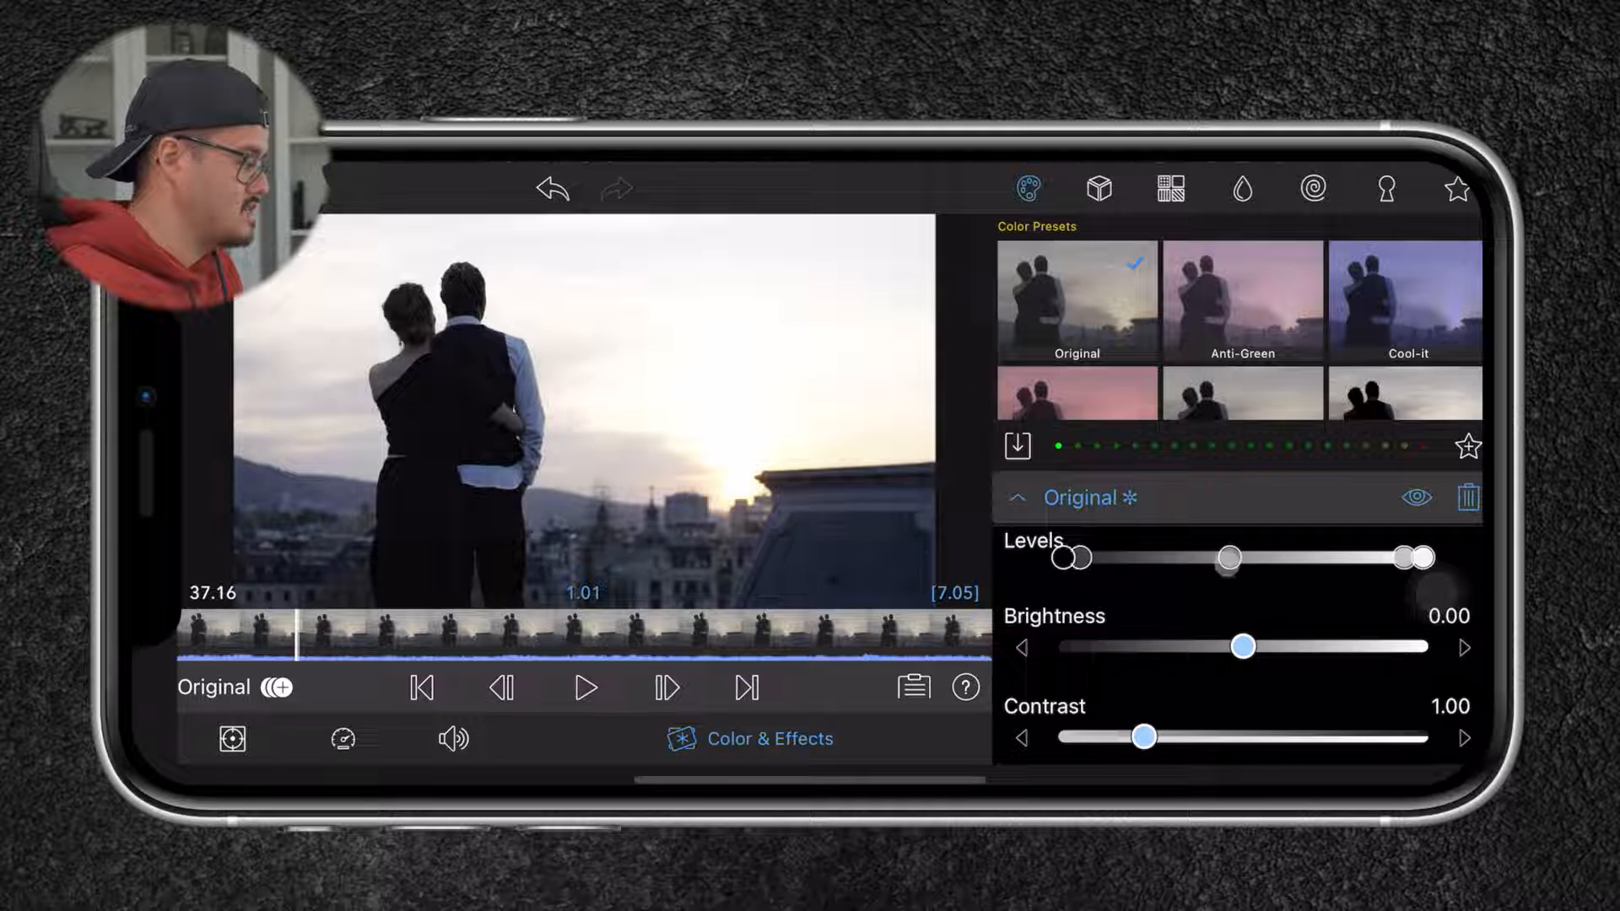
drag(1228, 557, 1193, 558)
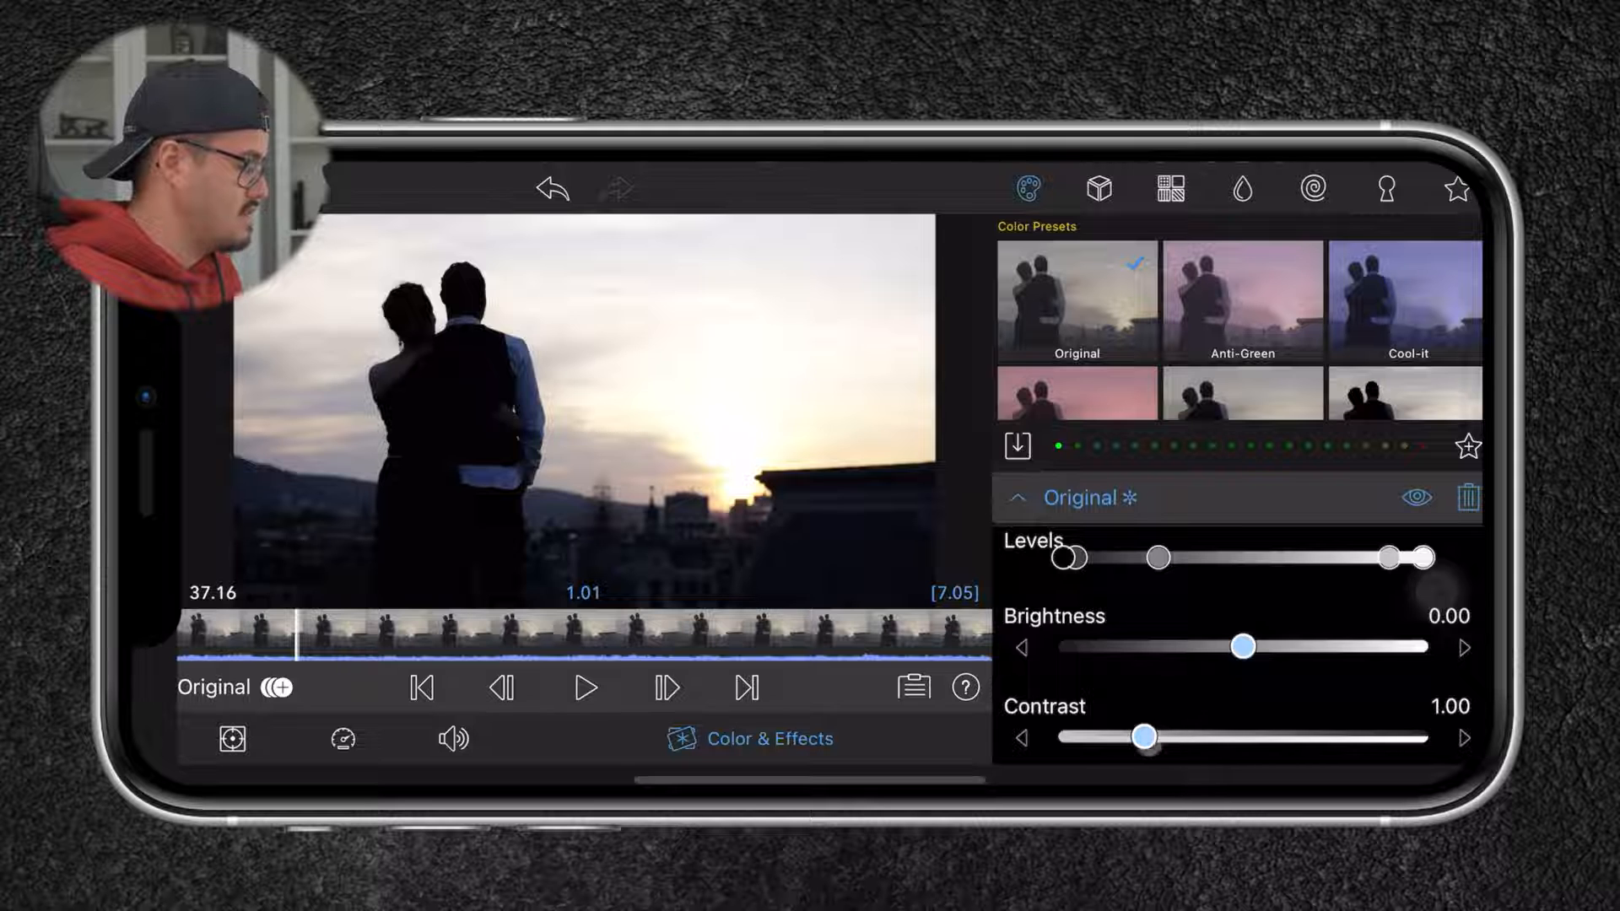
drag(1145, 736, 1140, 736)
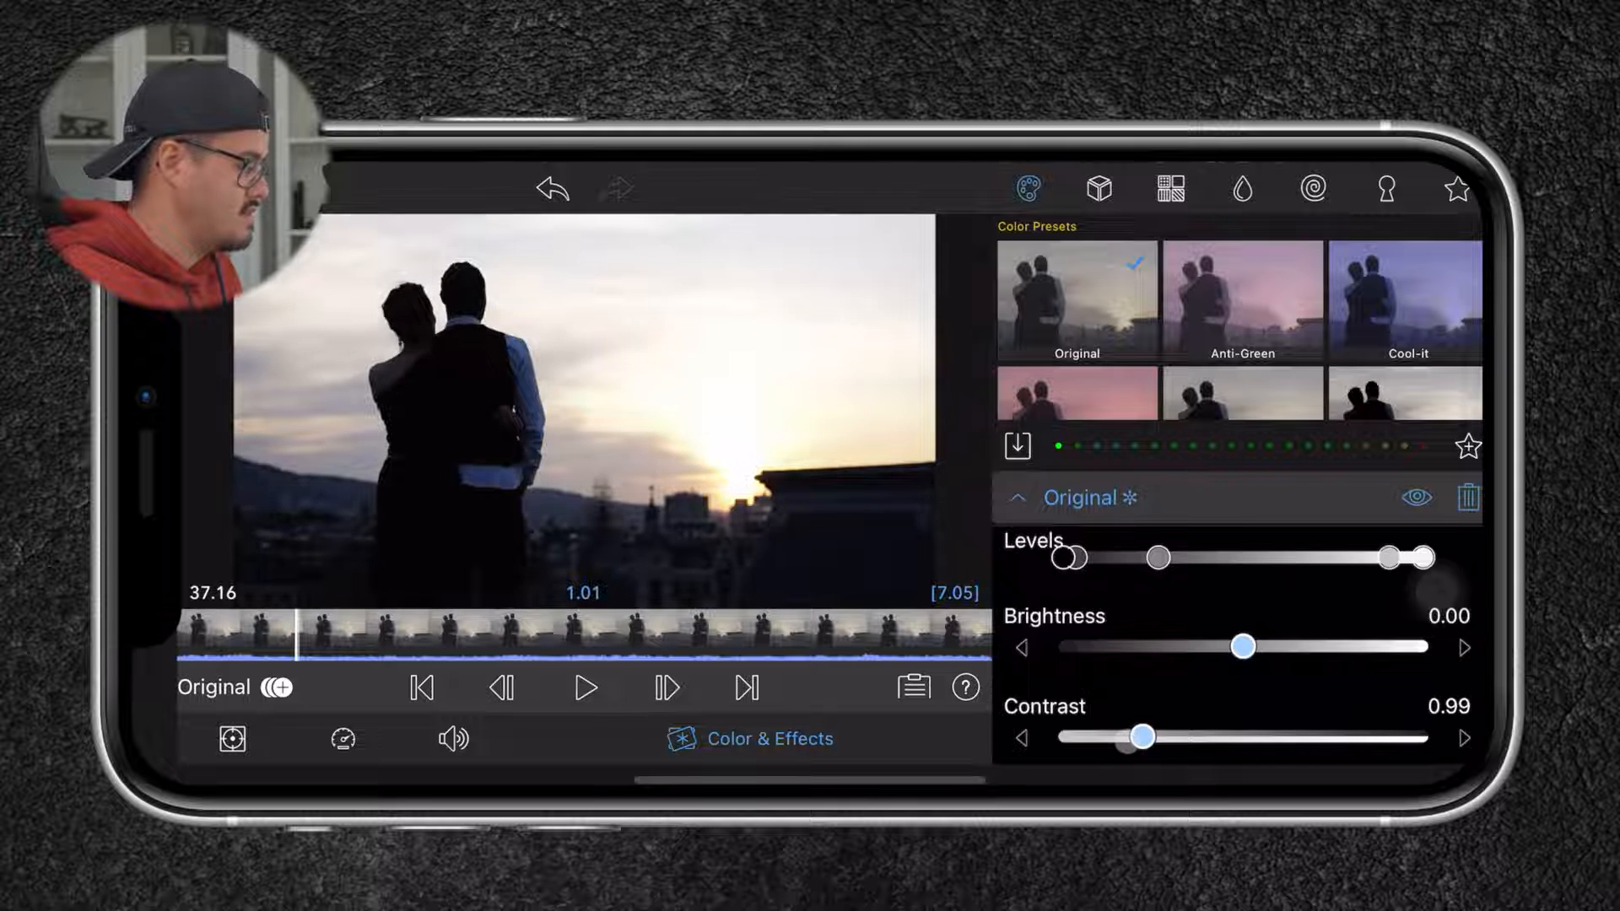
drag(1126, 736, 1150, 736)
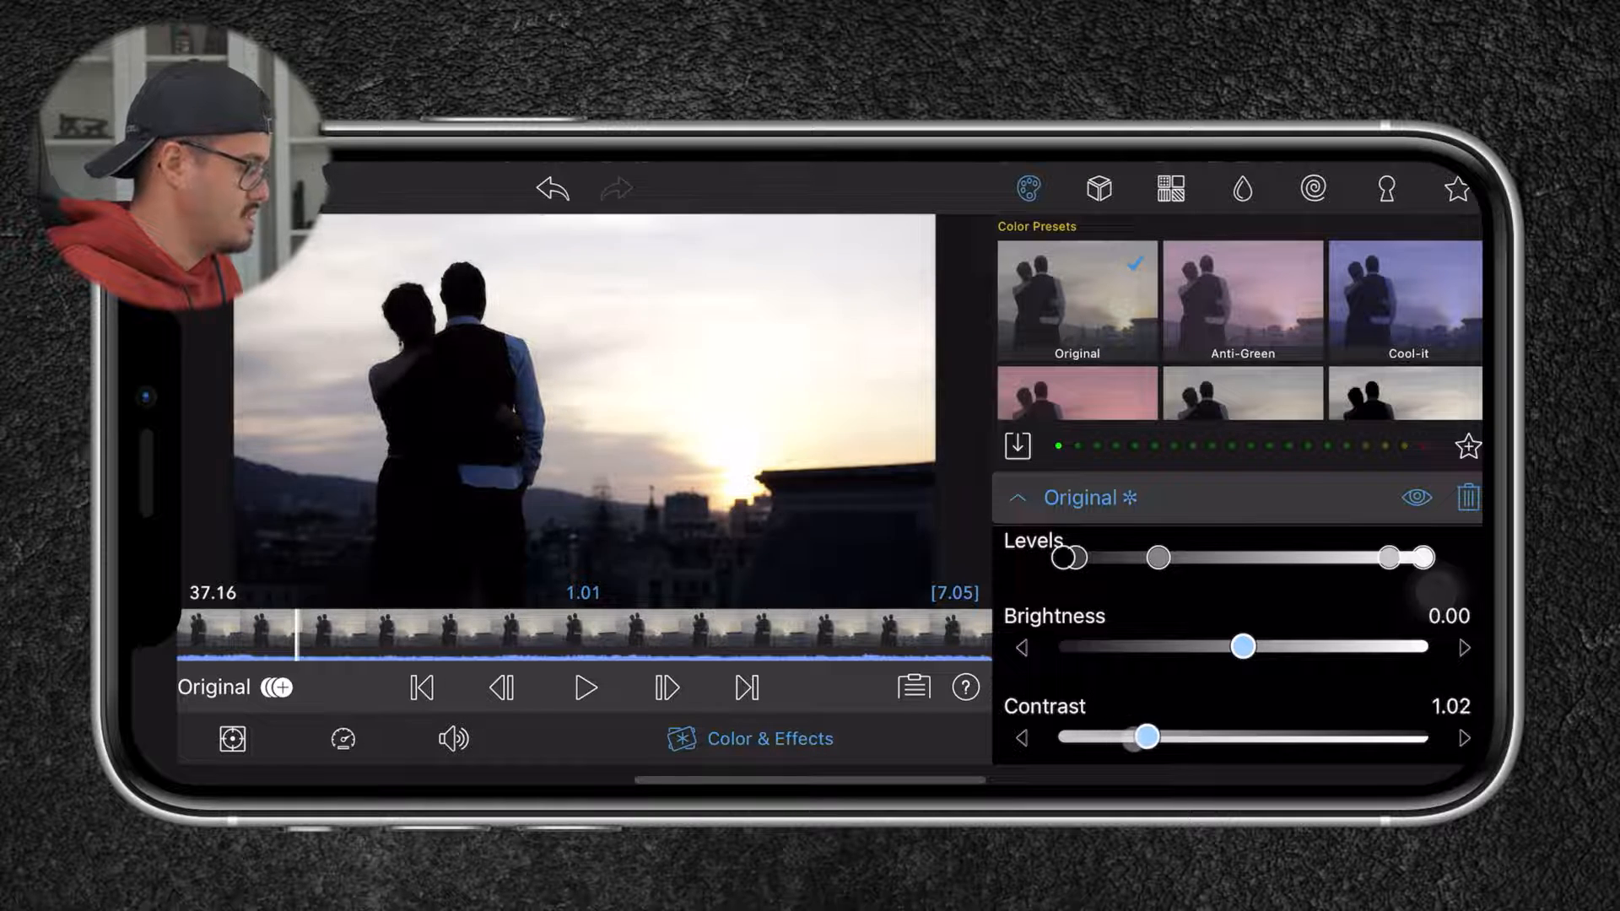
Raise the sunset clip's vibrance to 0.08 and shift its hue to -0.368.
scroll(down, 3)
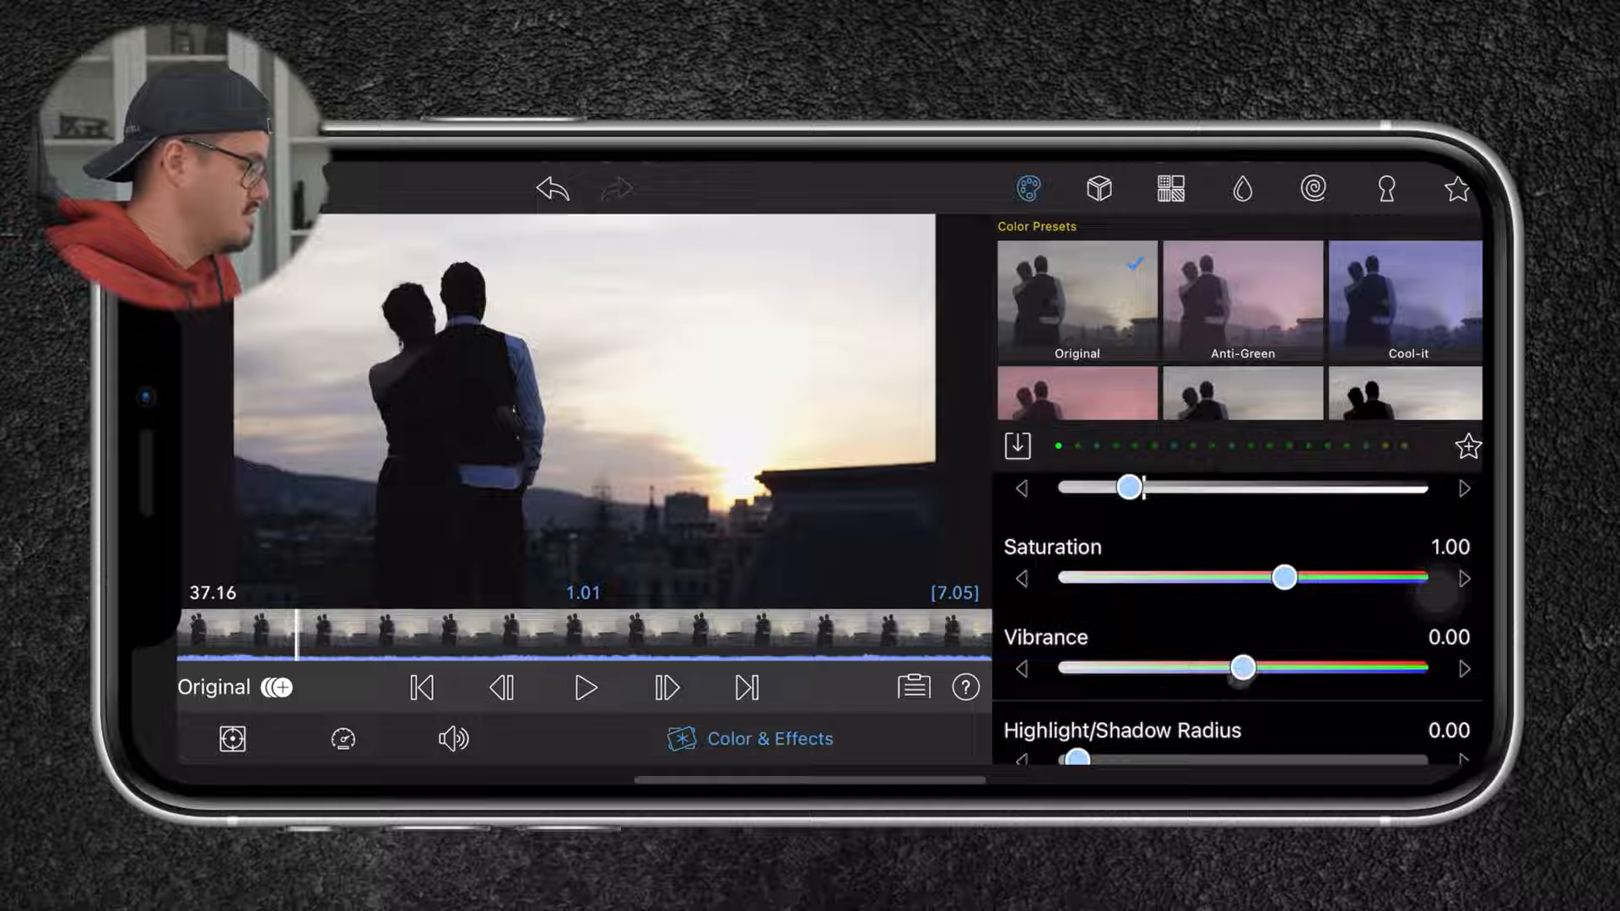
drag(1244, 668, 1257, 668)
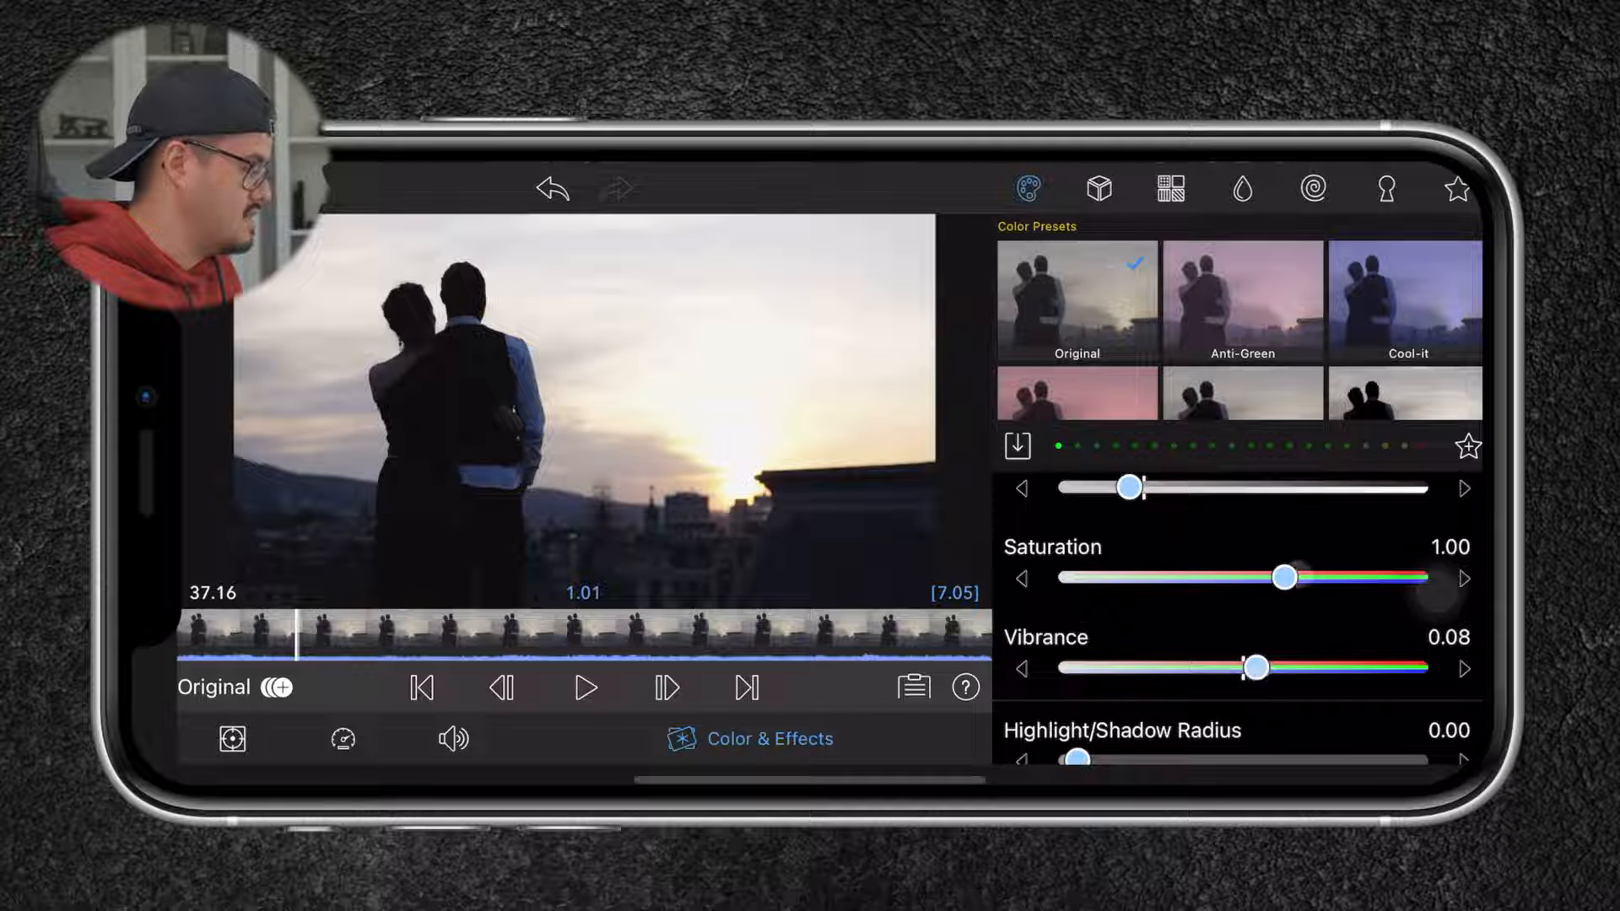
drag(1284, 577, 1311, 577)
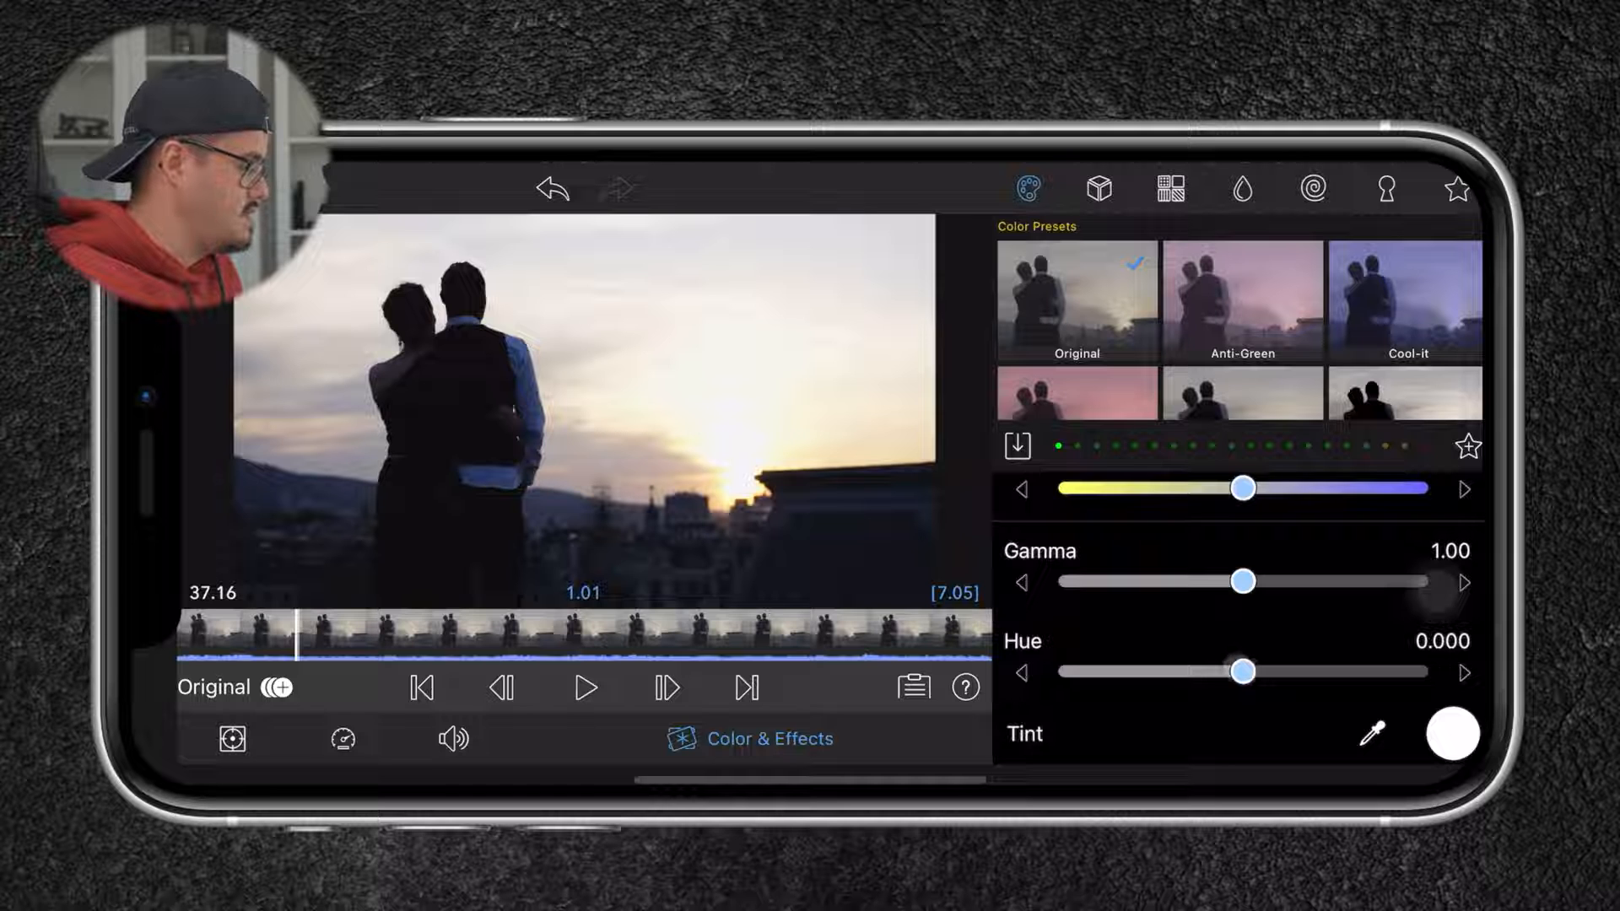
drag(1243, 672, 1237, 671)
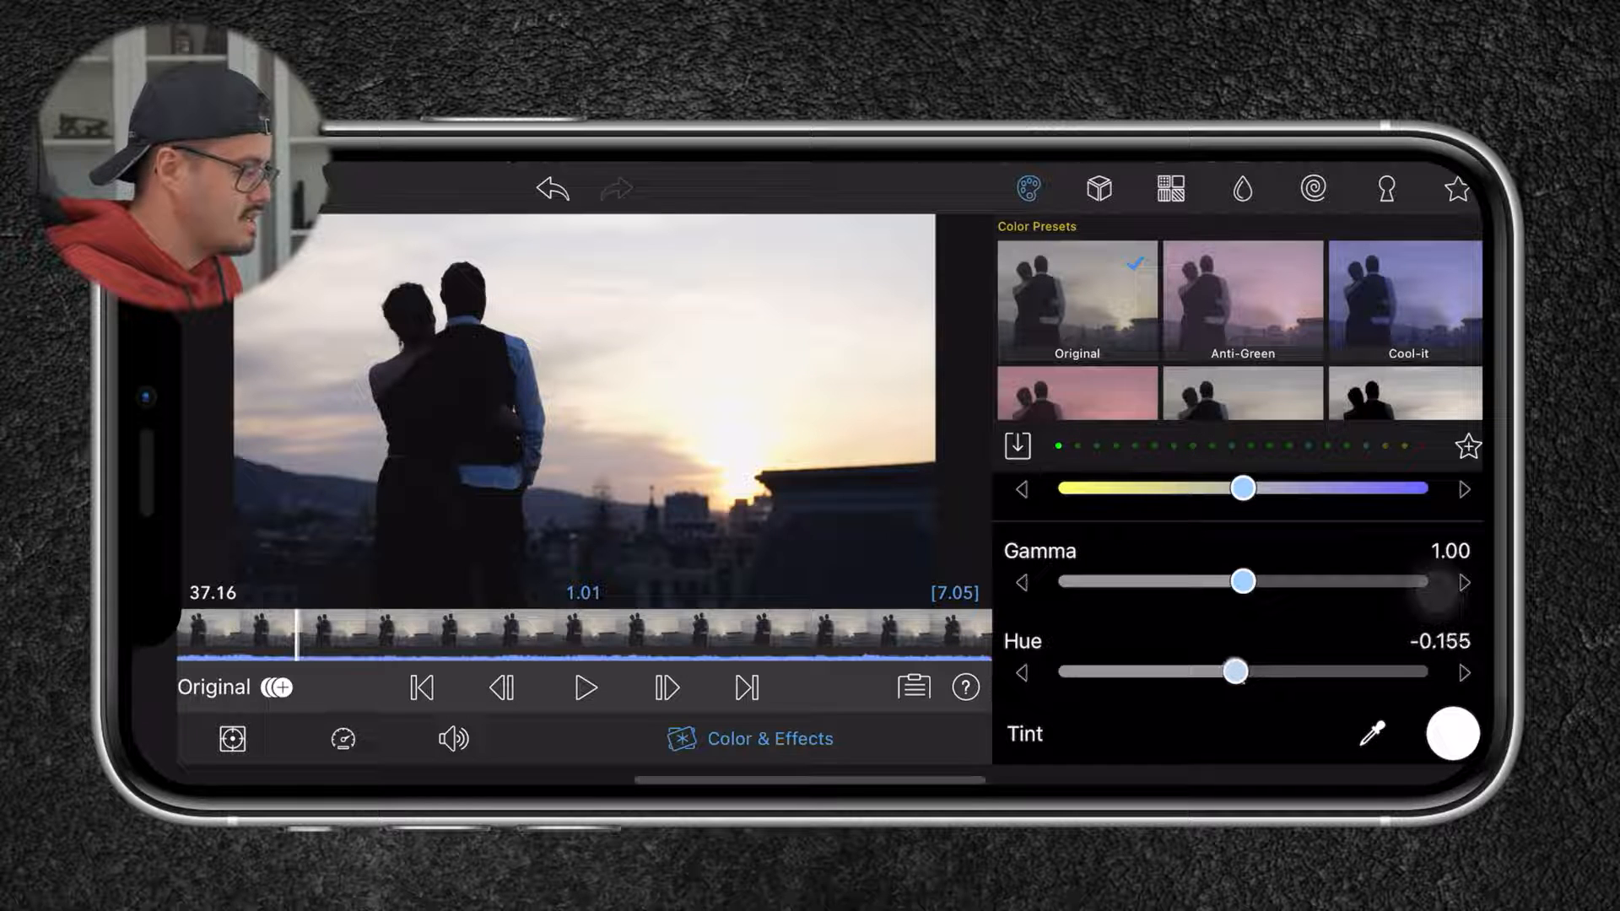
drag(1238, 672, 1224, 672)
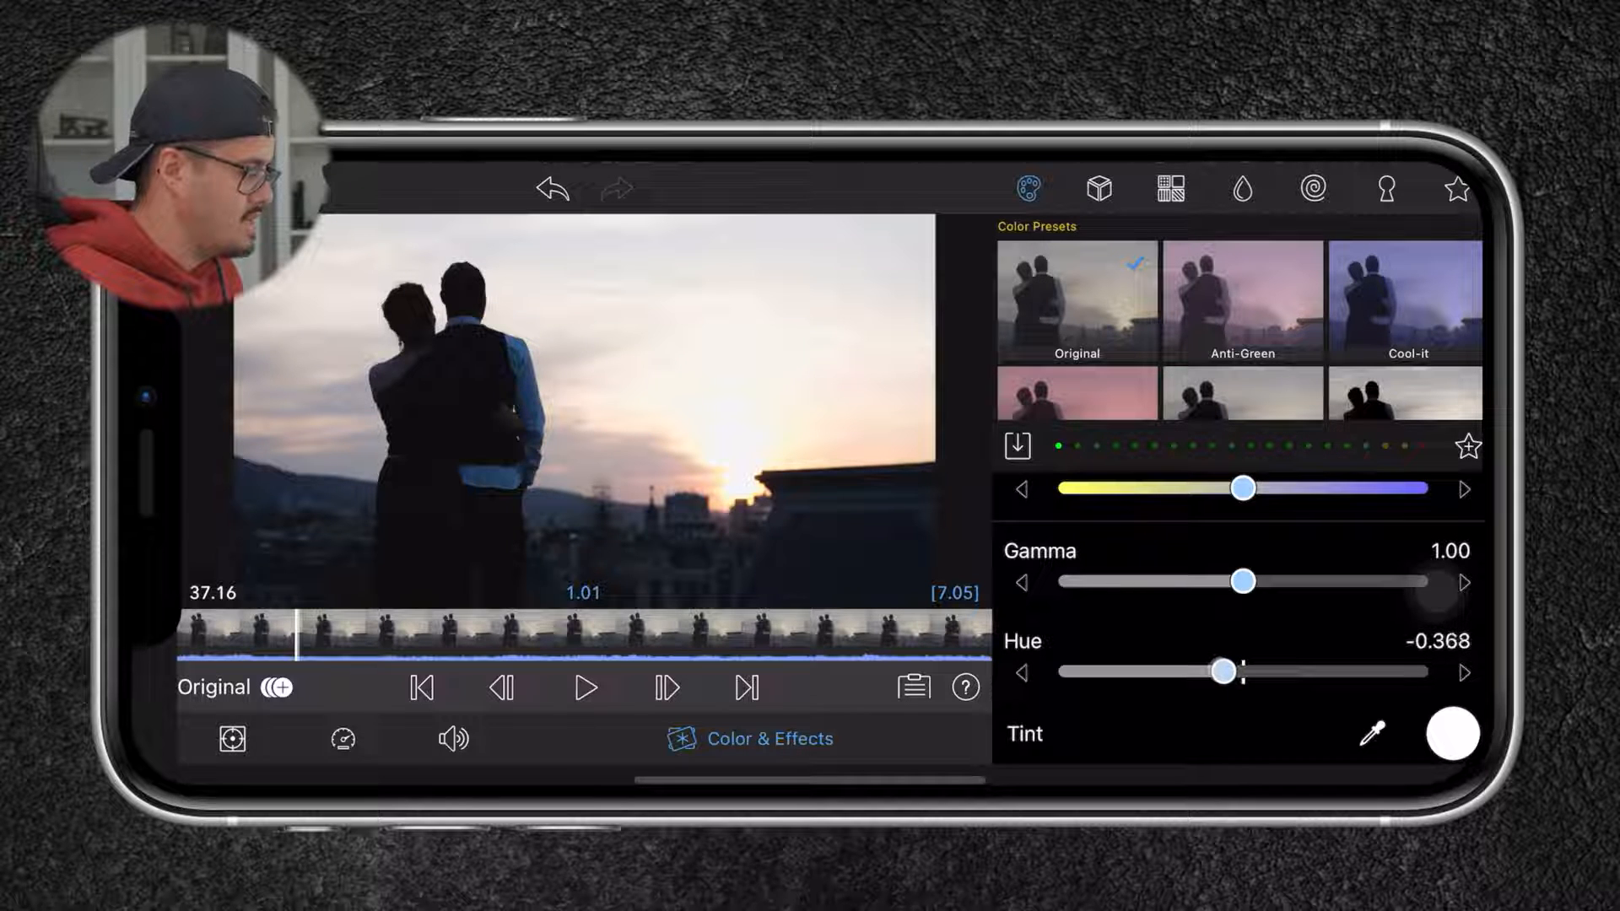
click(1099, 189)
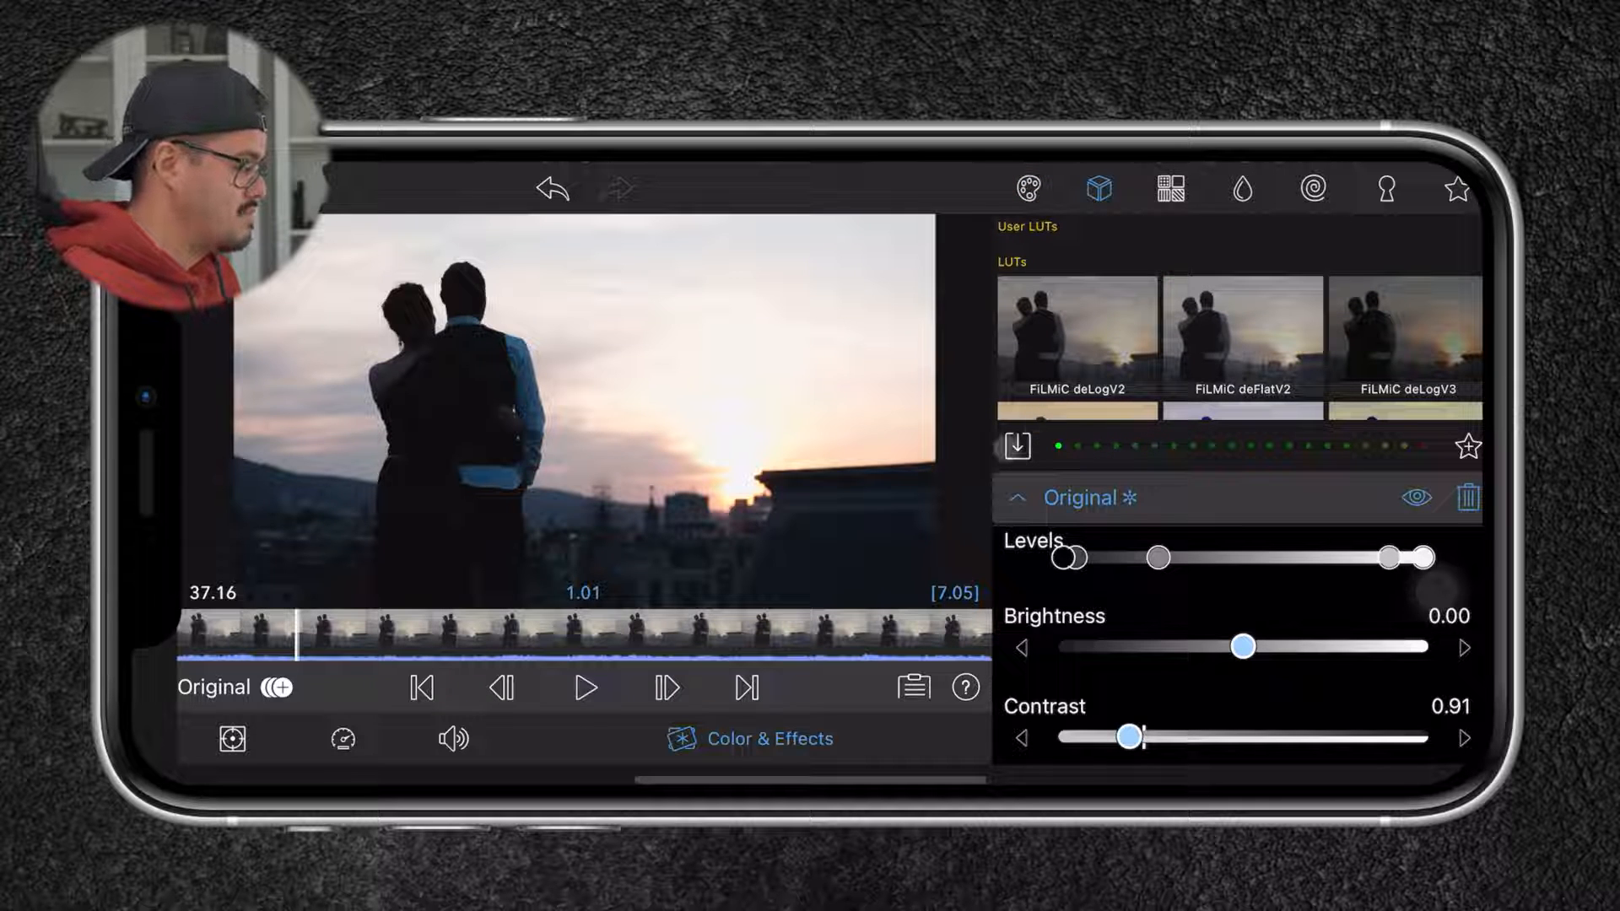
Close Color & Effects to return to the Tutorial timeline at the horse clip.
click(1025, 188)
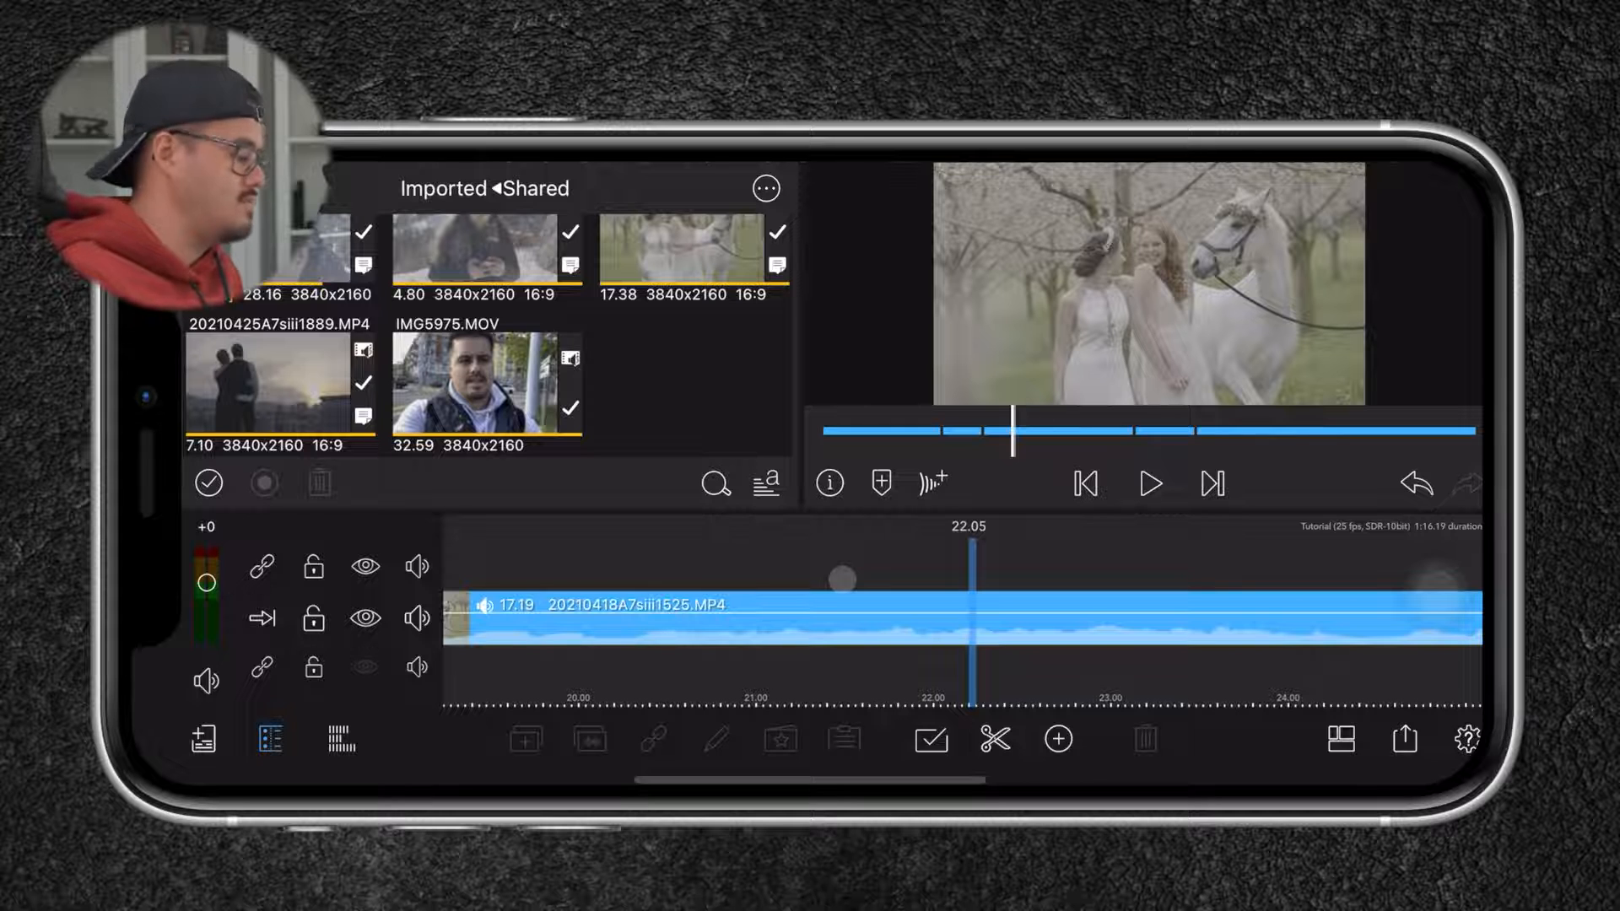
click(1148, 483)
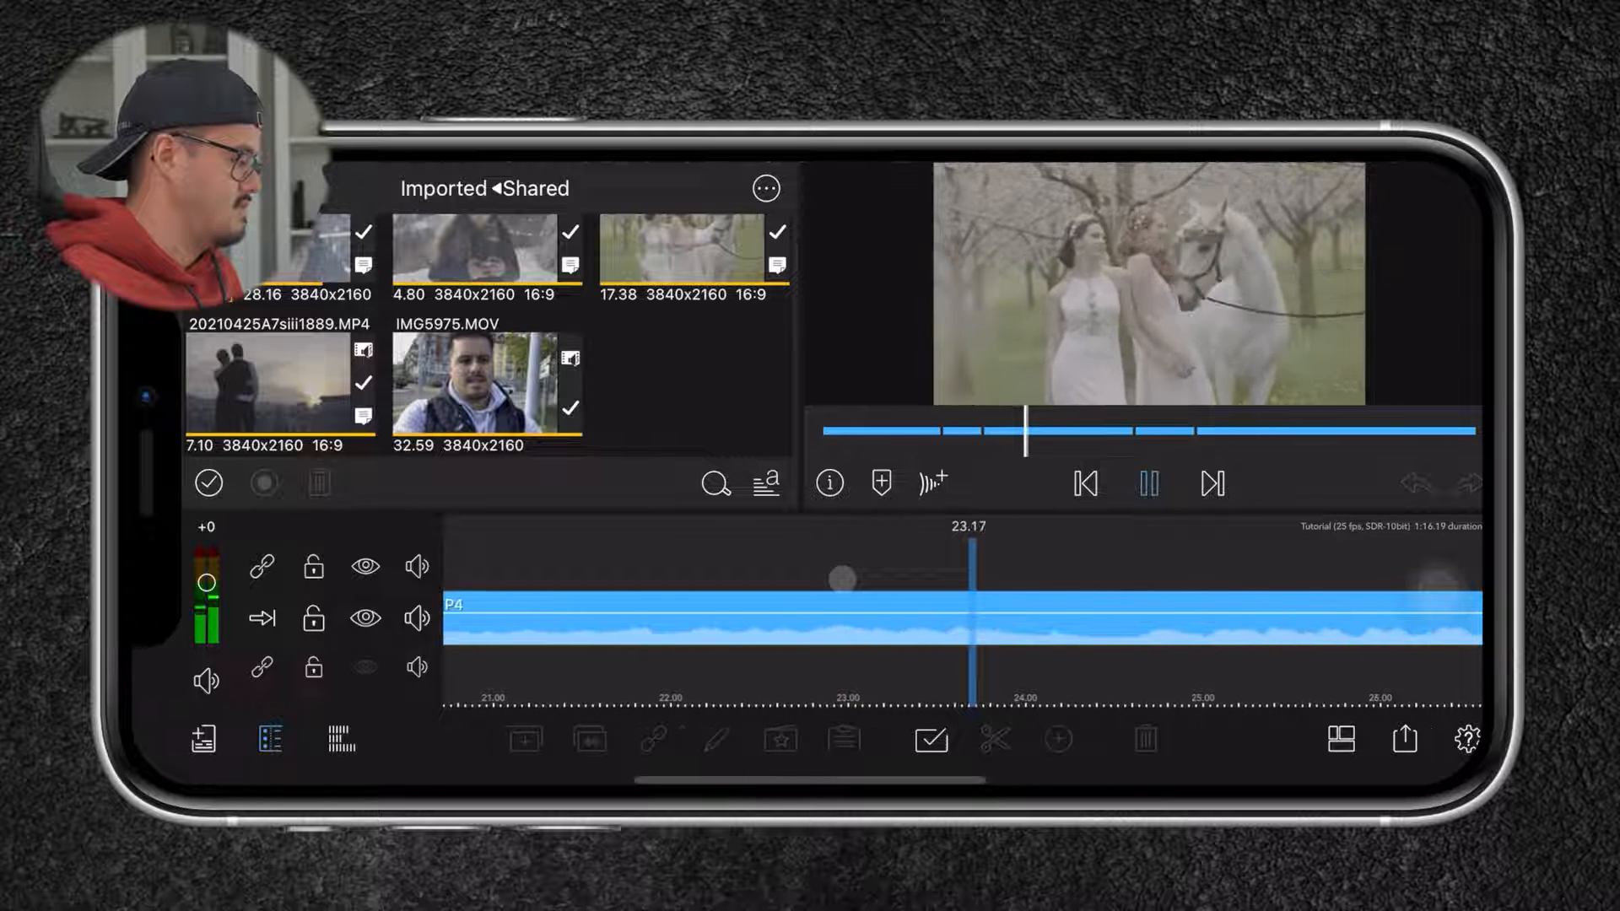
click(1147, 483)
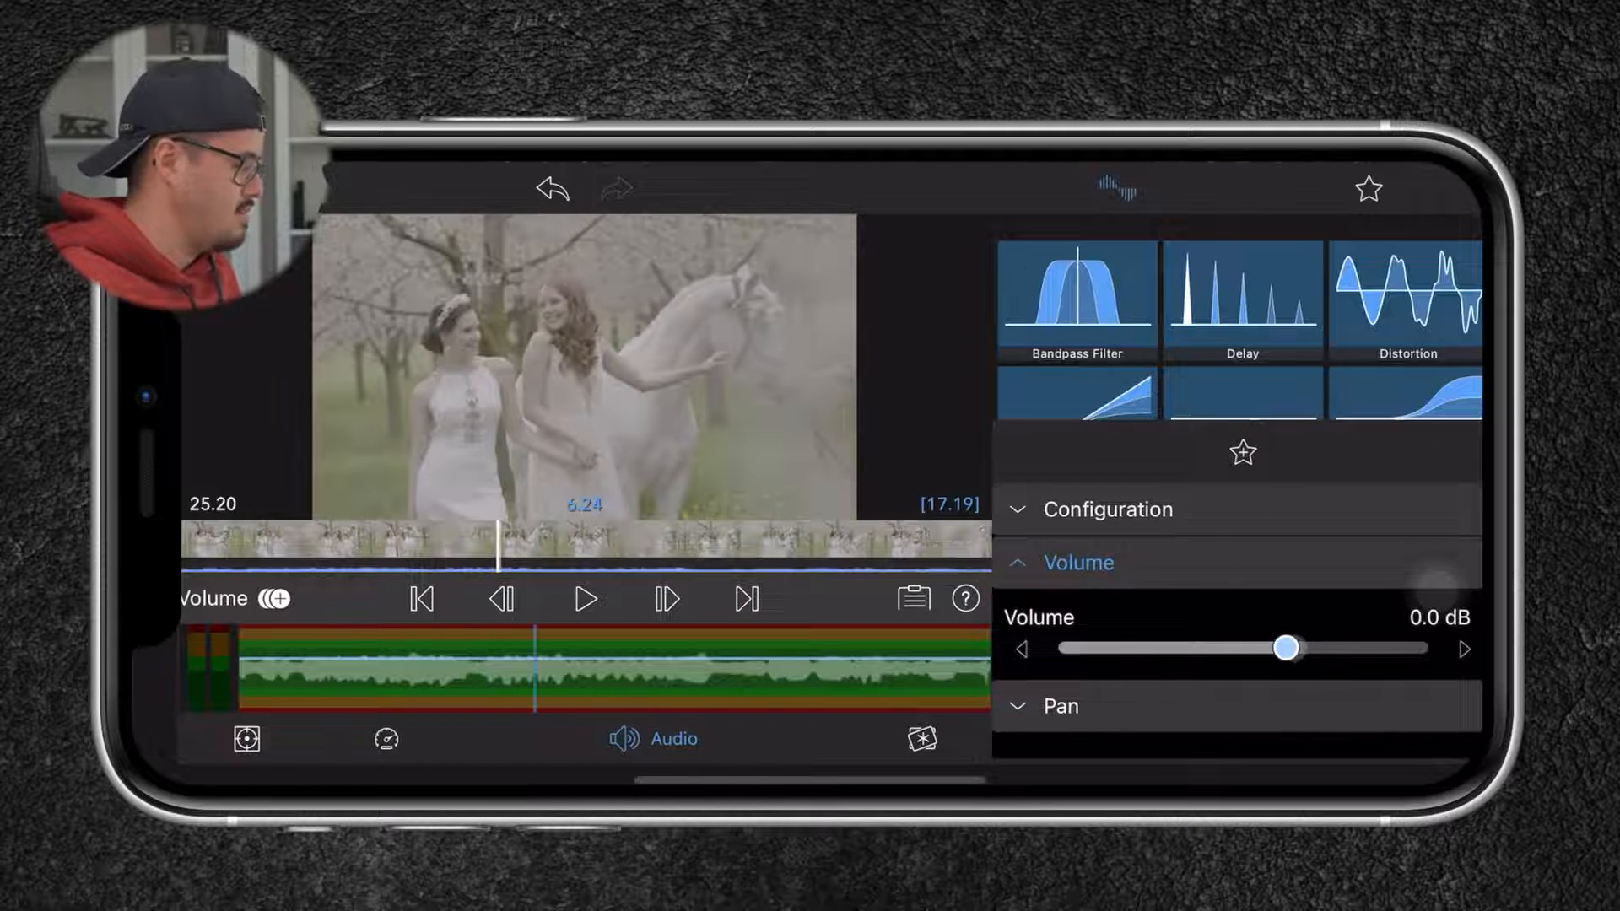
drag(1289, 648, 1081, 648)
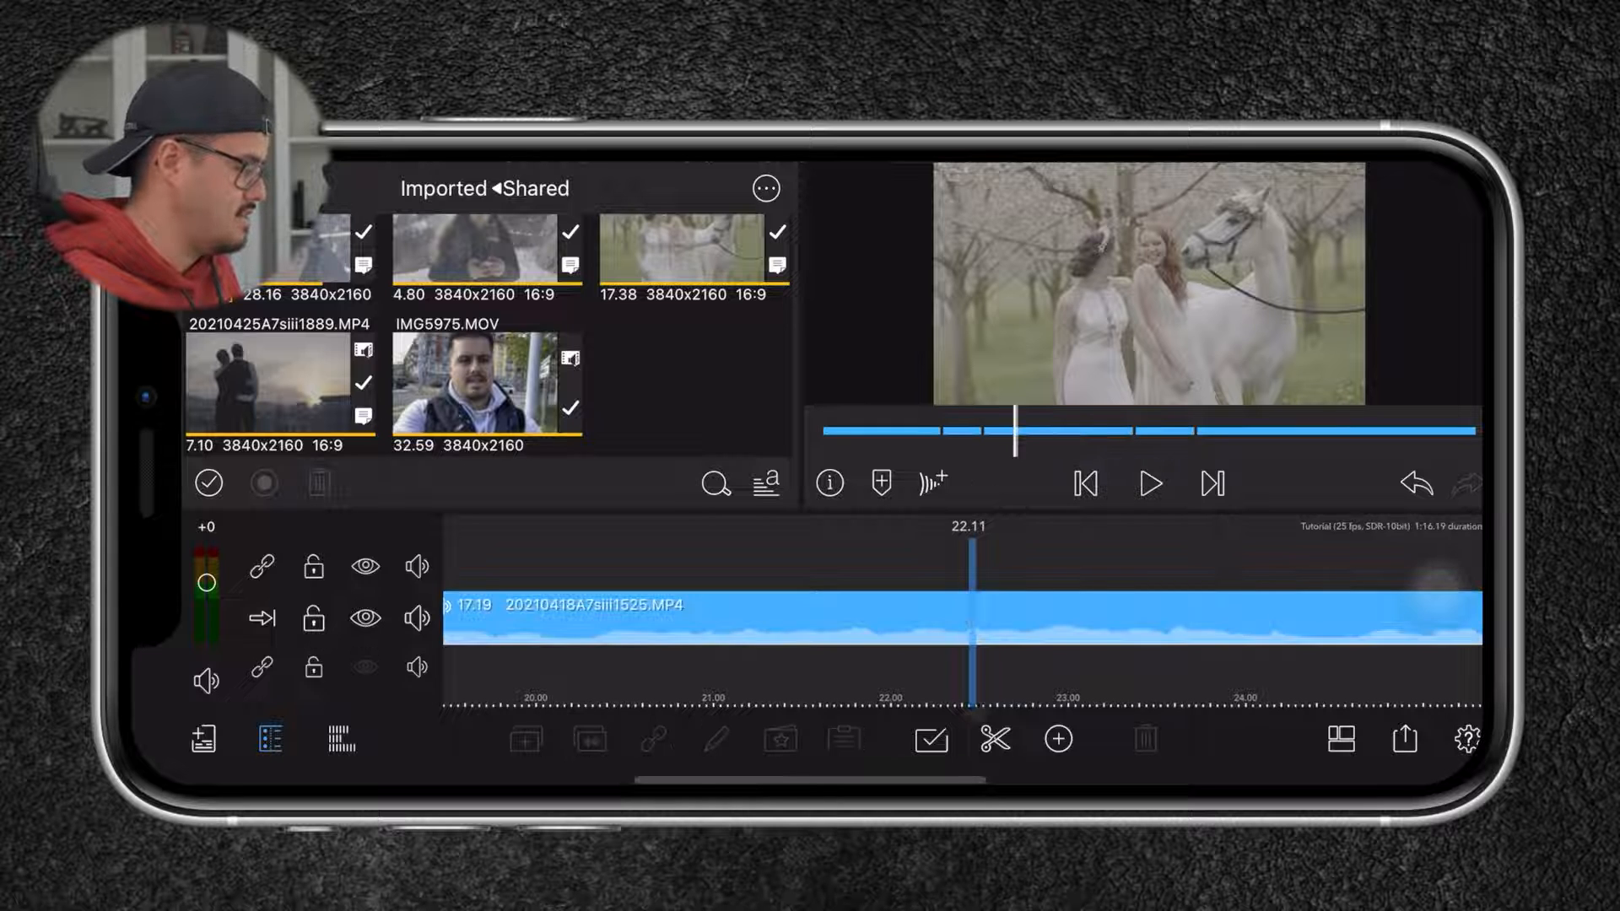
click(994, 740)
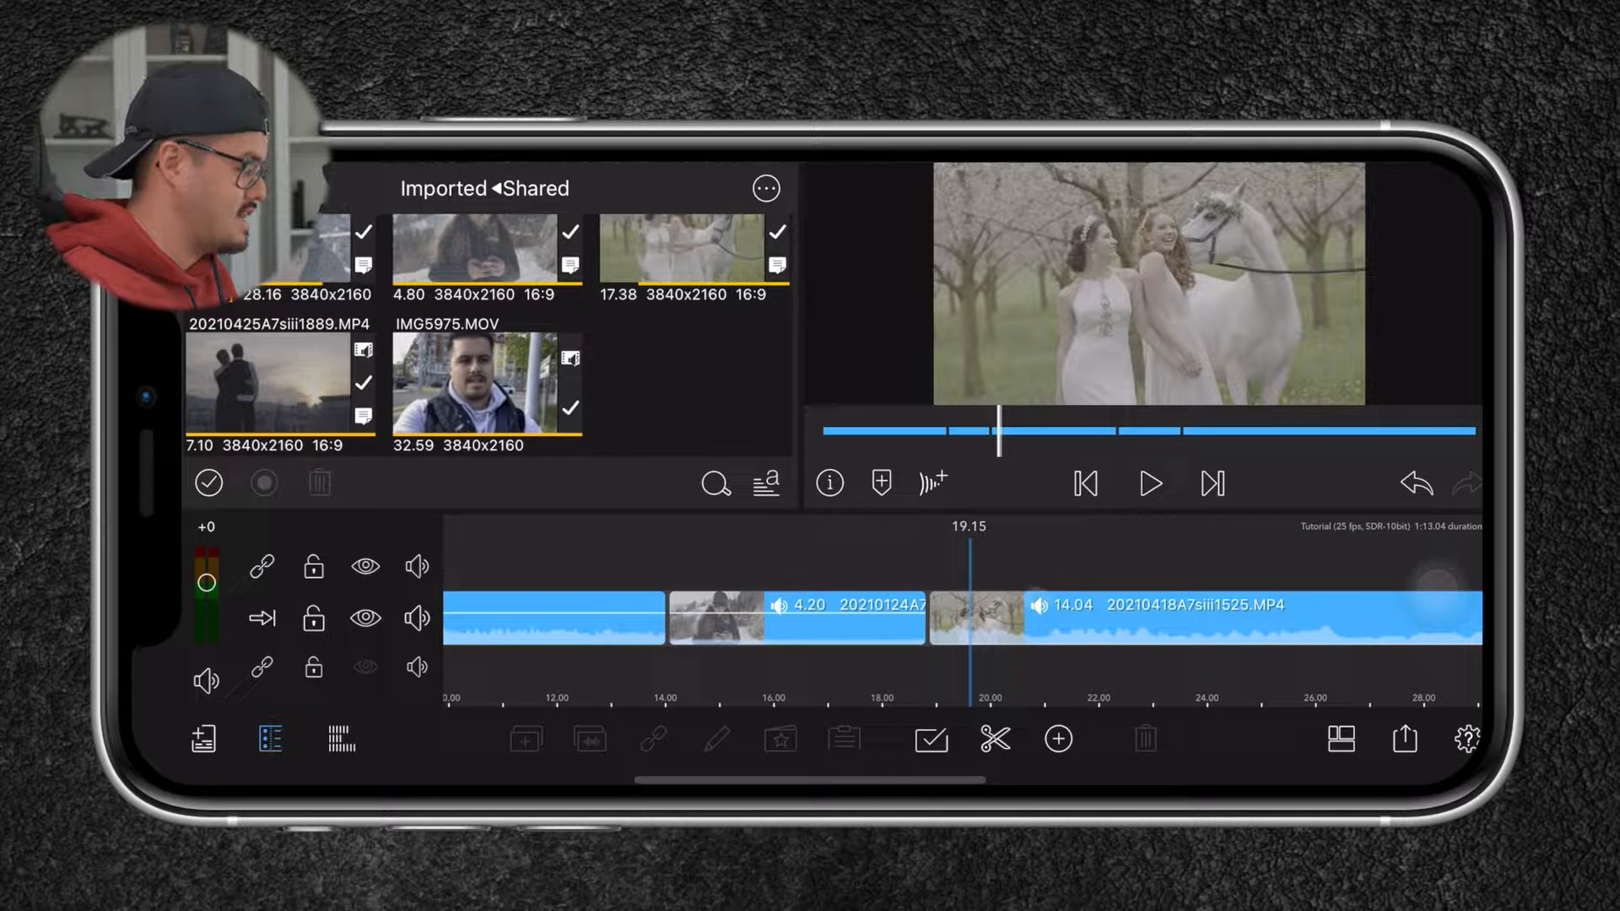
Slow the white-horse clip to 1/2x speed, lengthening it to 28.08, and preview it.
click(1188, 618)
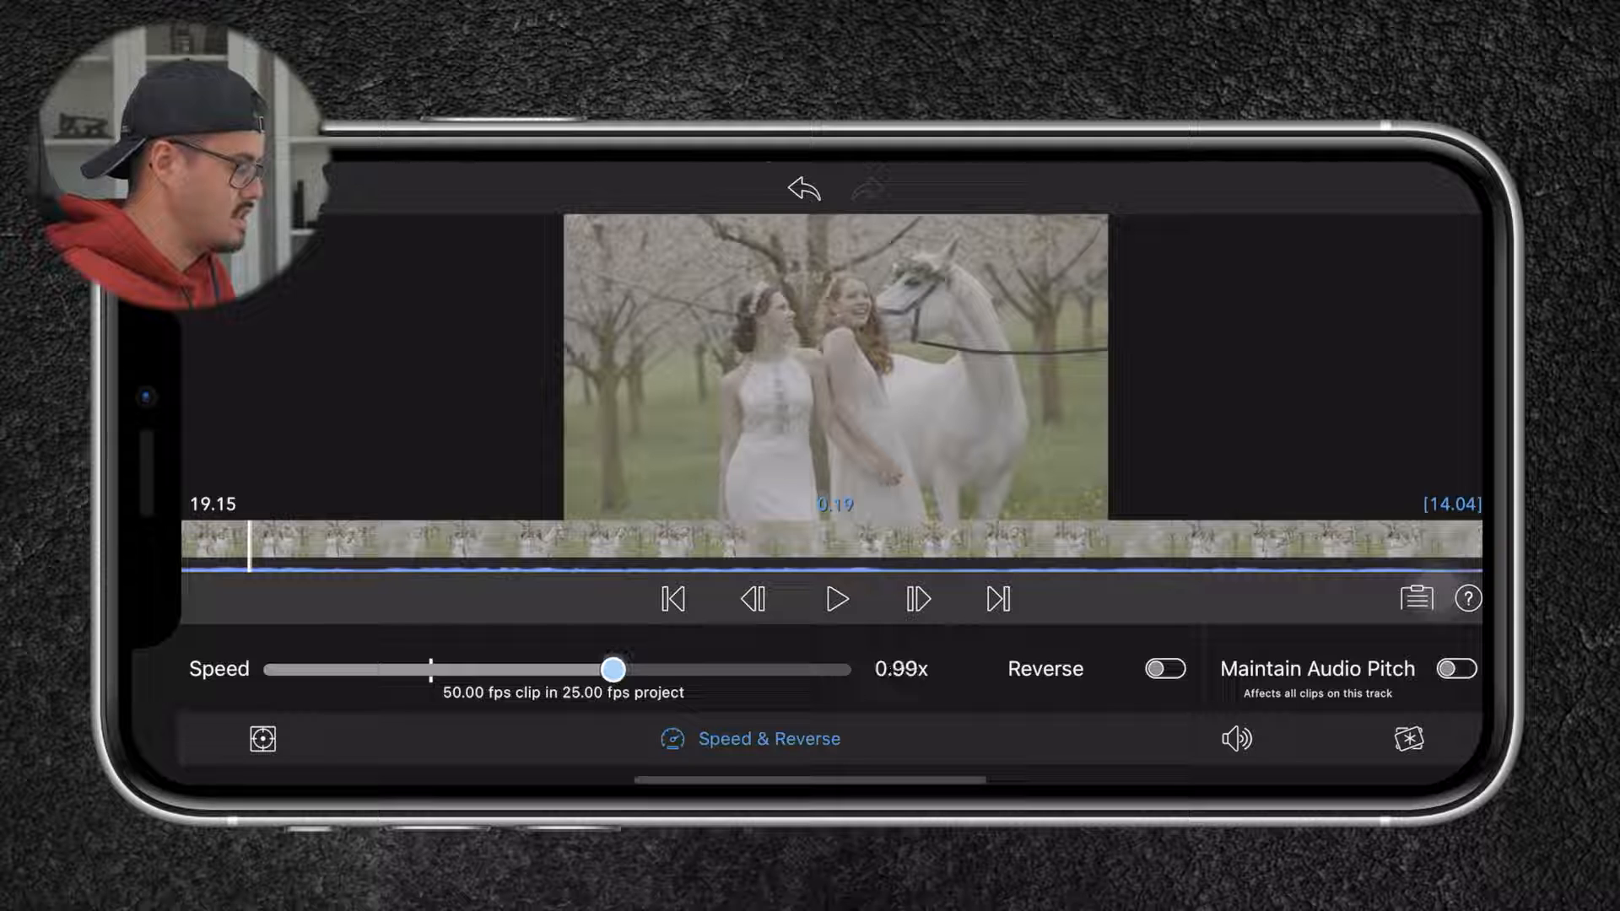
drag(612, 669, 457, 669)
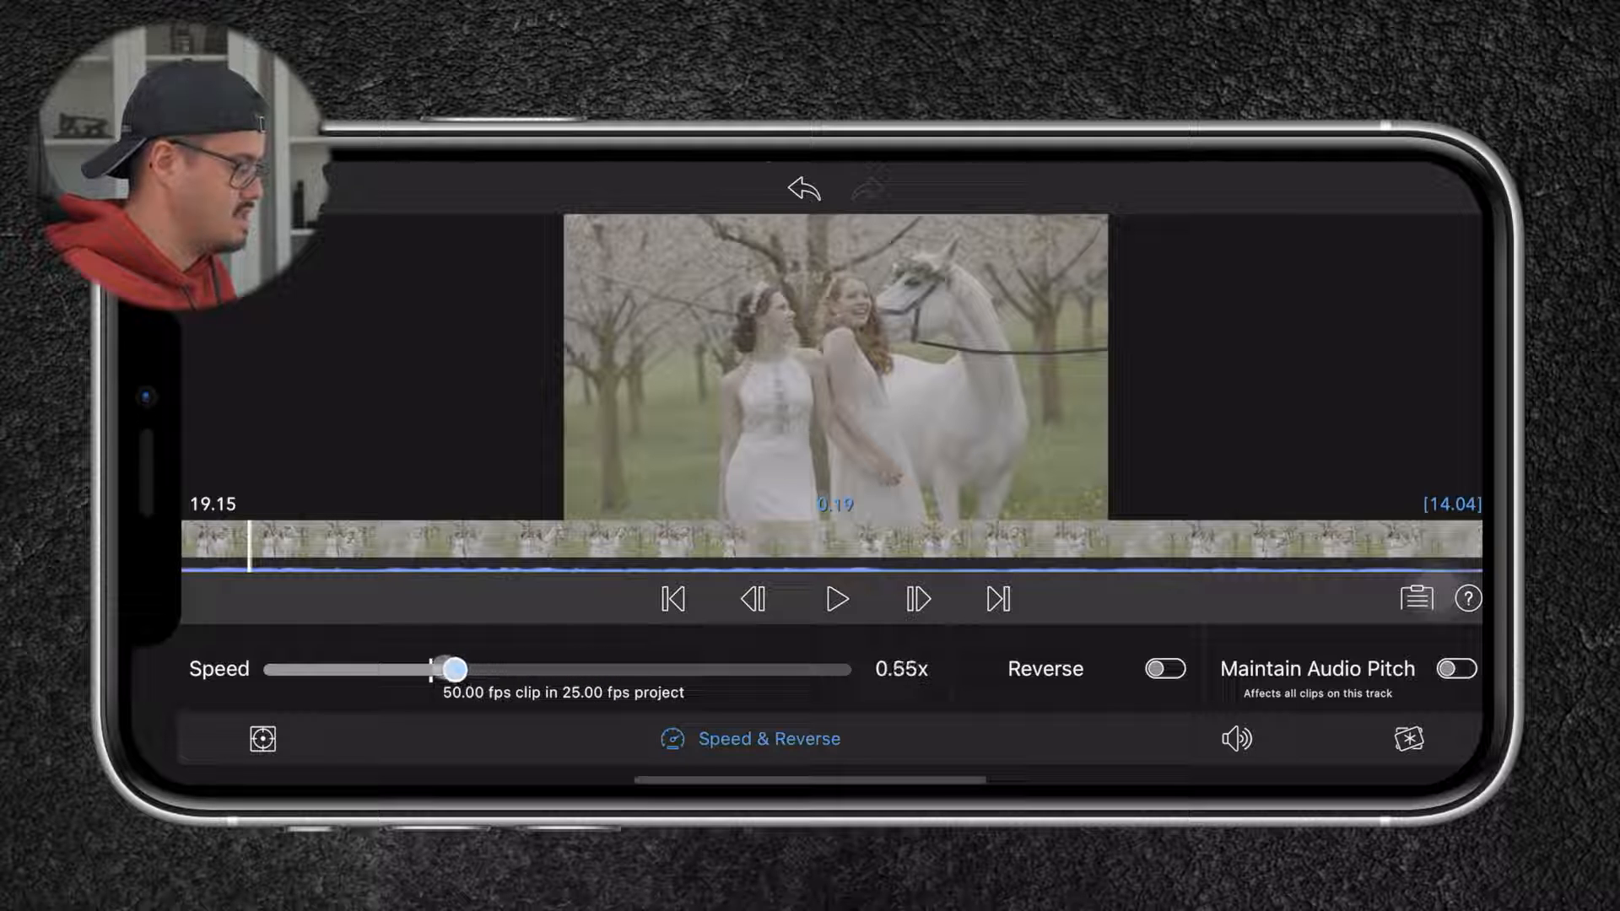
drag(457, 668, 432, 669)
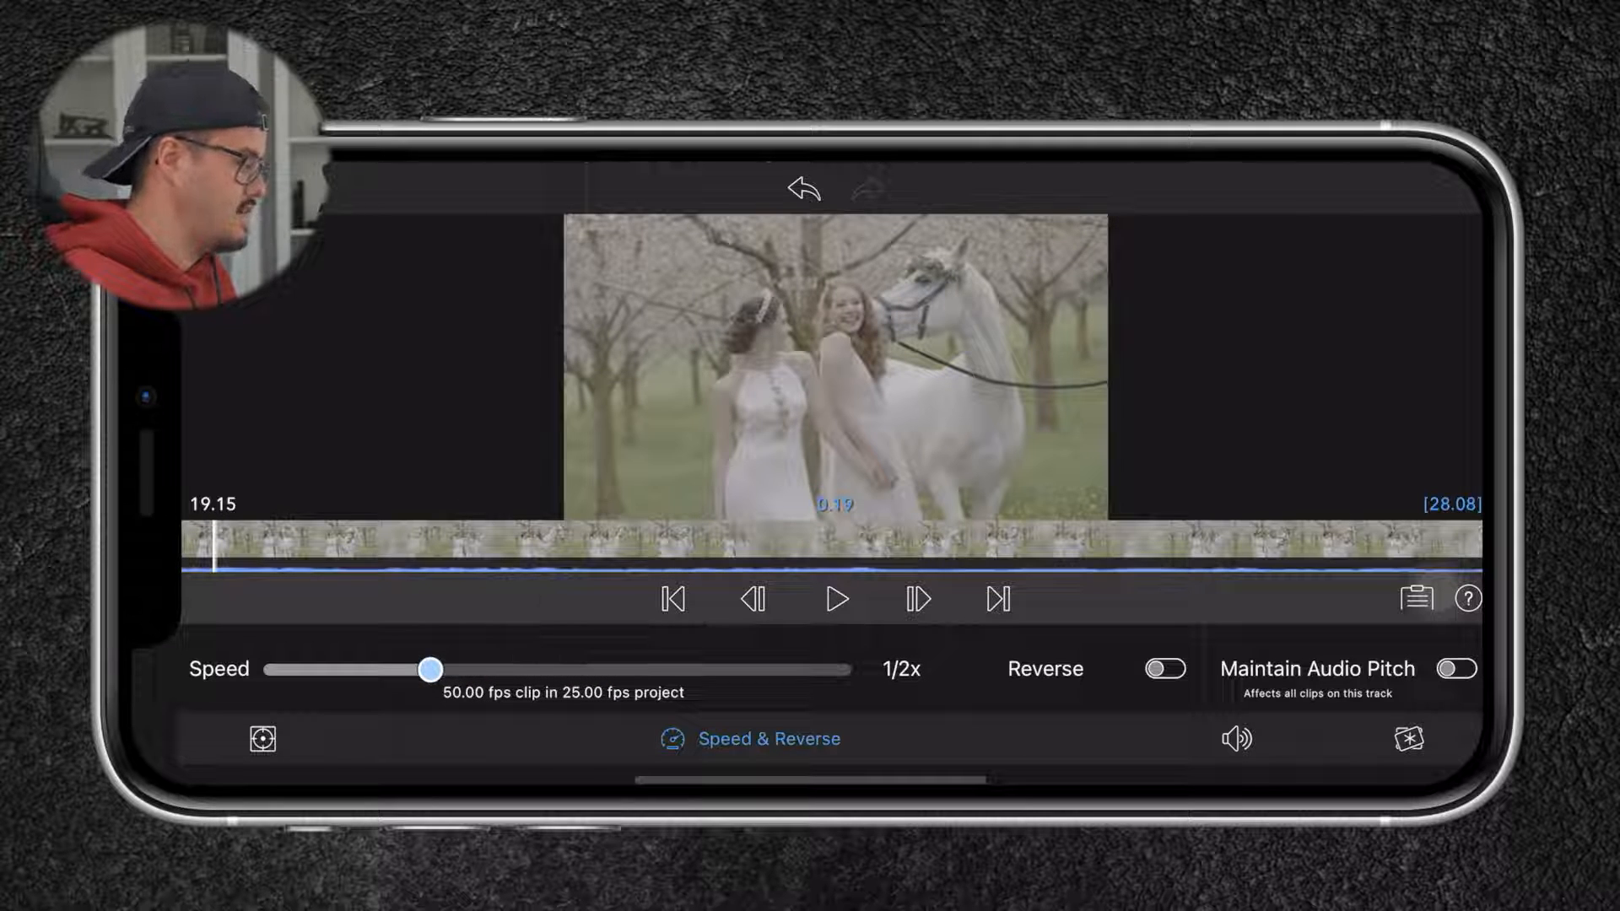
click(837, 600)
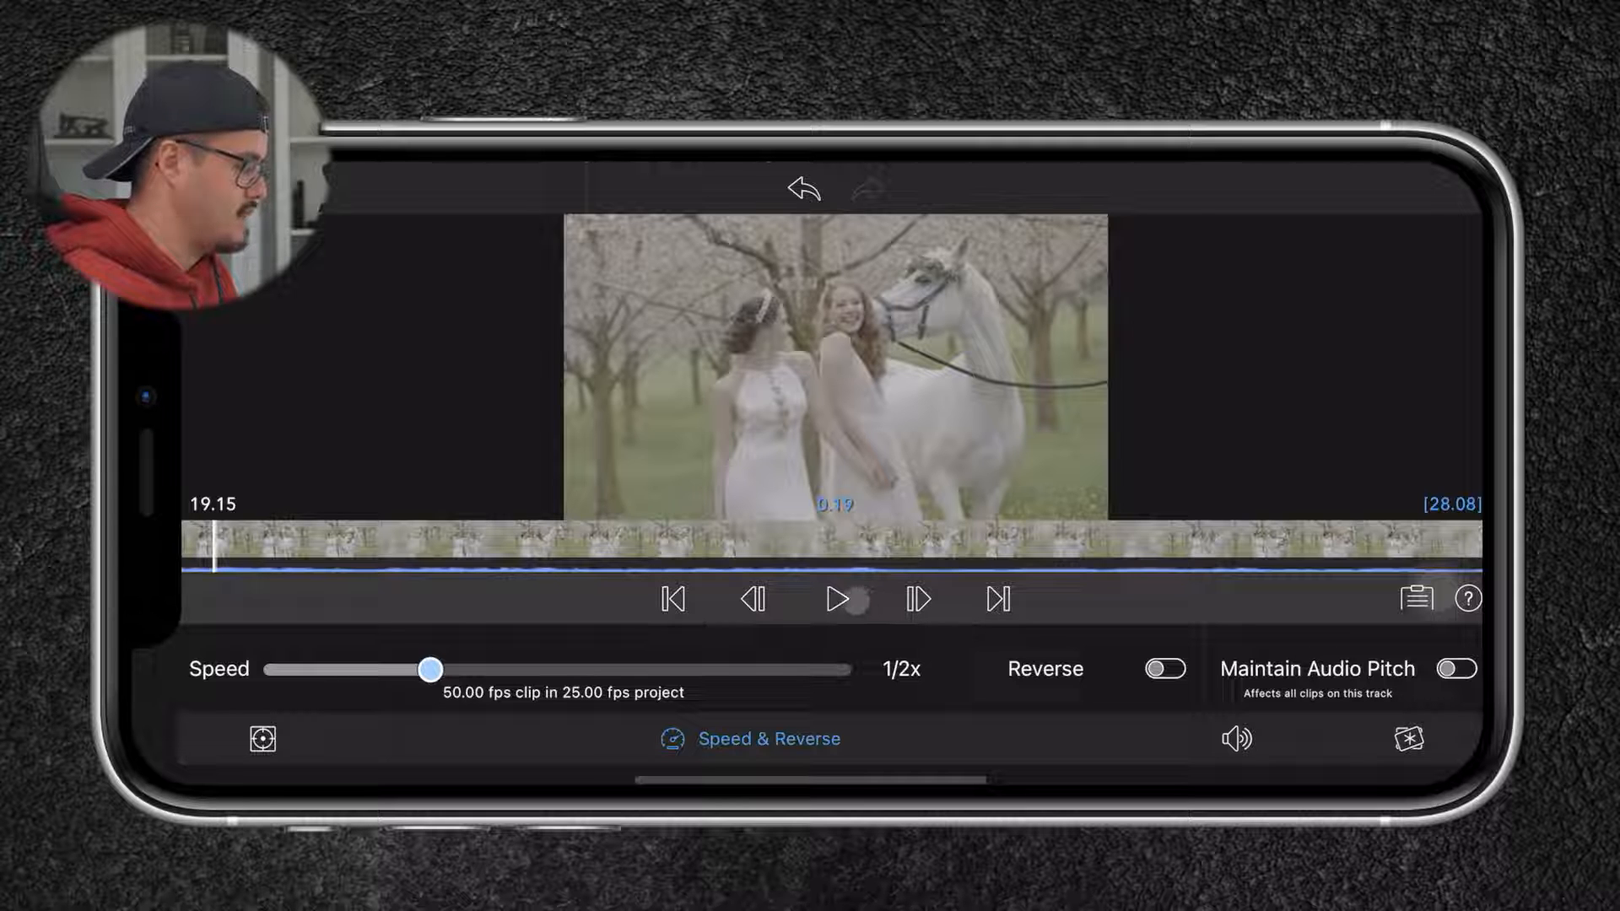
click(838, 599)
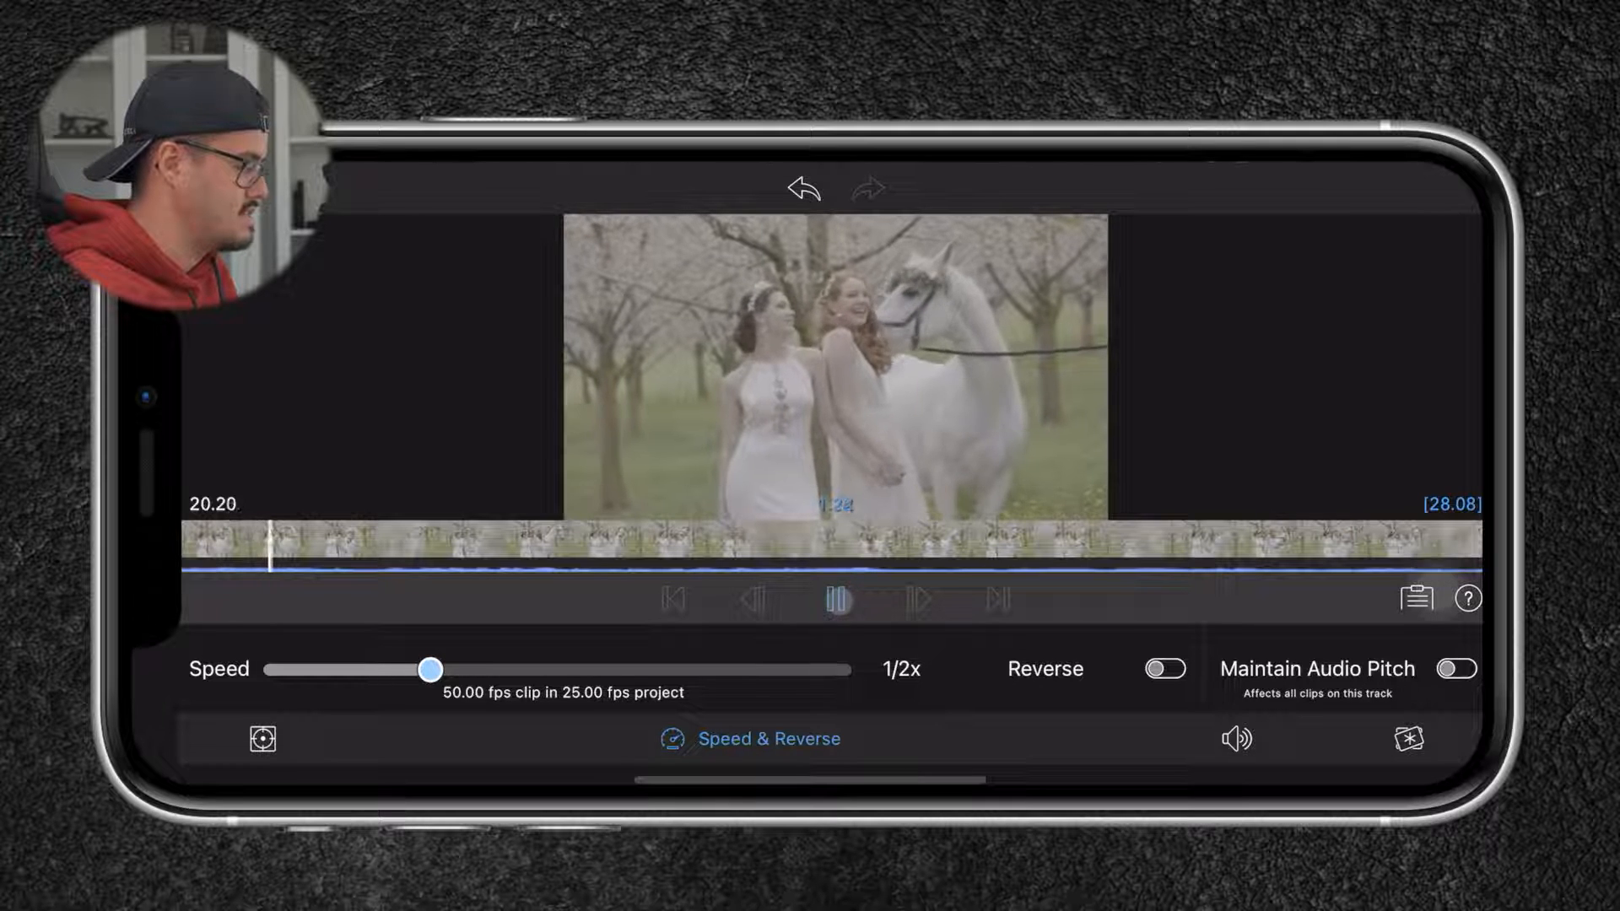
click(836, 599)
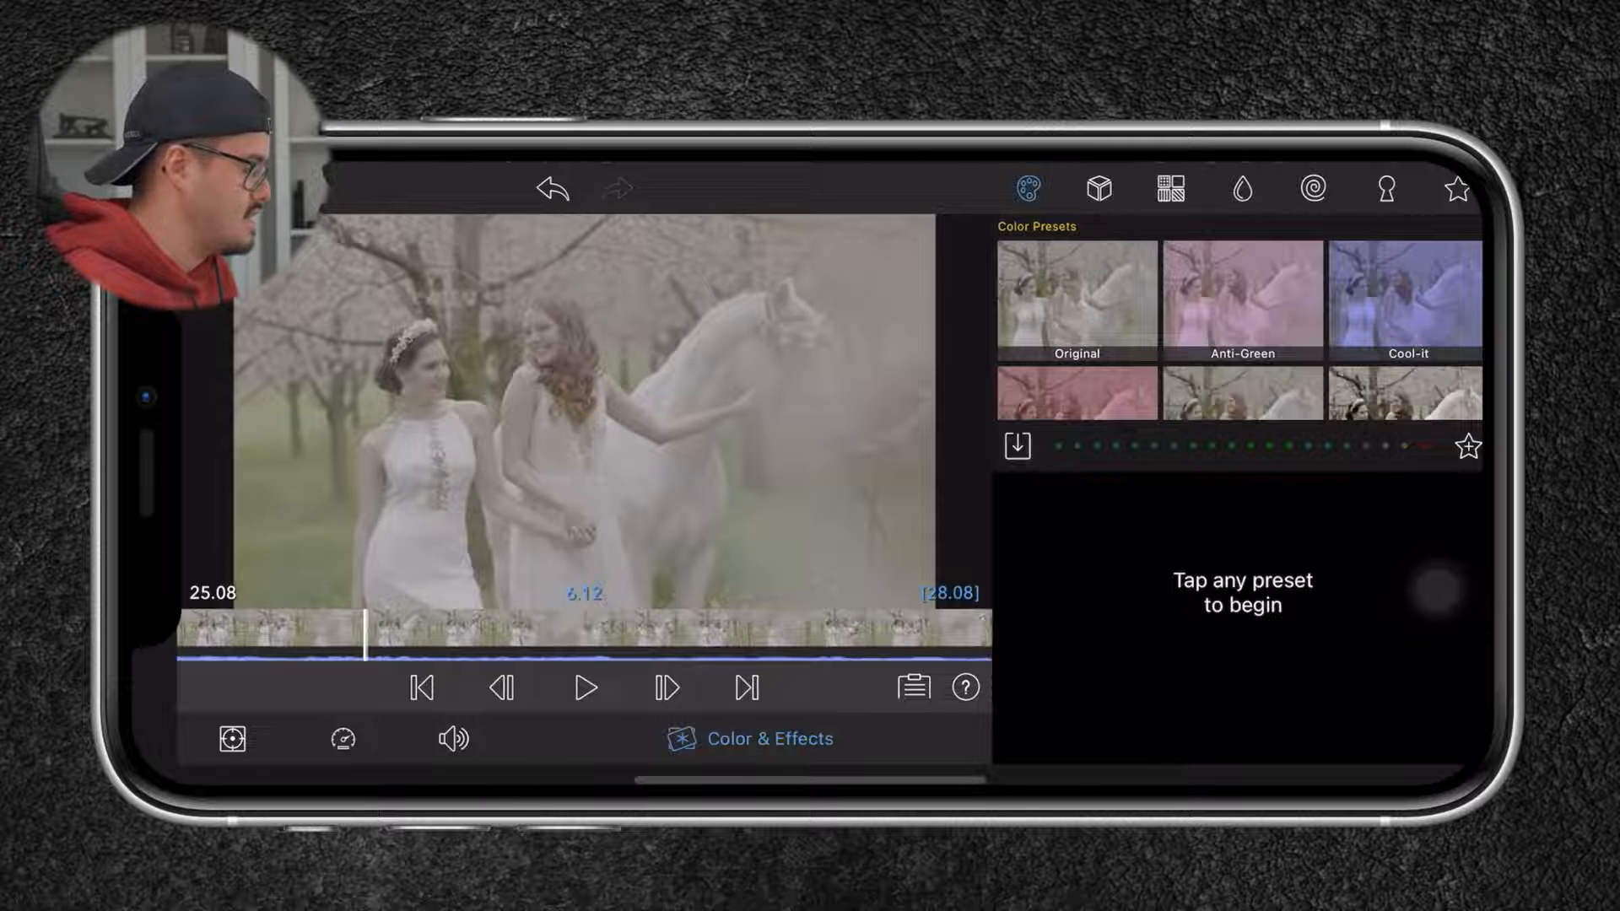
Apply the Original preset to the horse clip and adjust levels for deeper shadows, brighter highlights.
click(1076, 298)
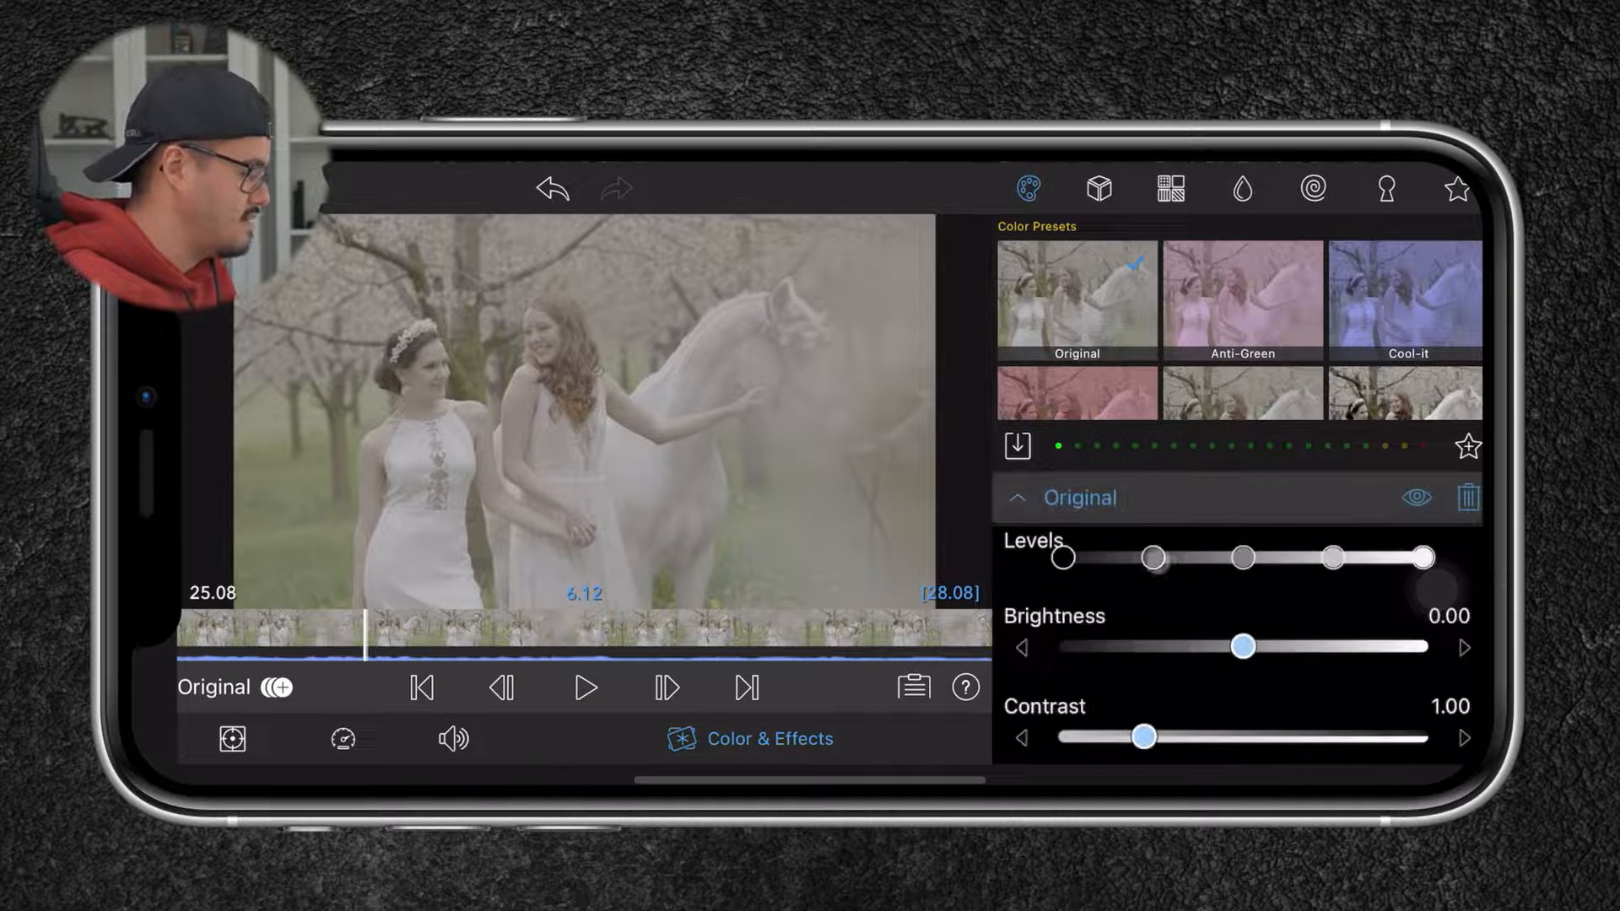
drag(1152, 557, 1113, 557)
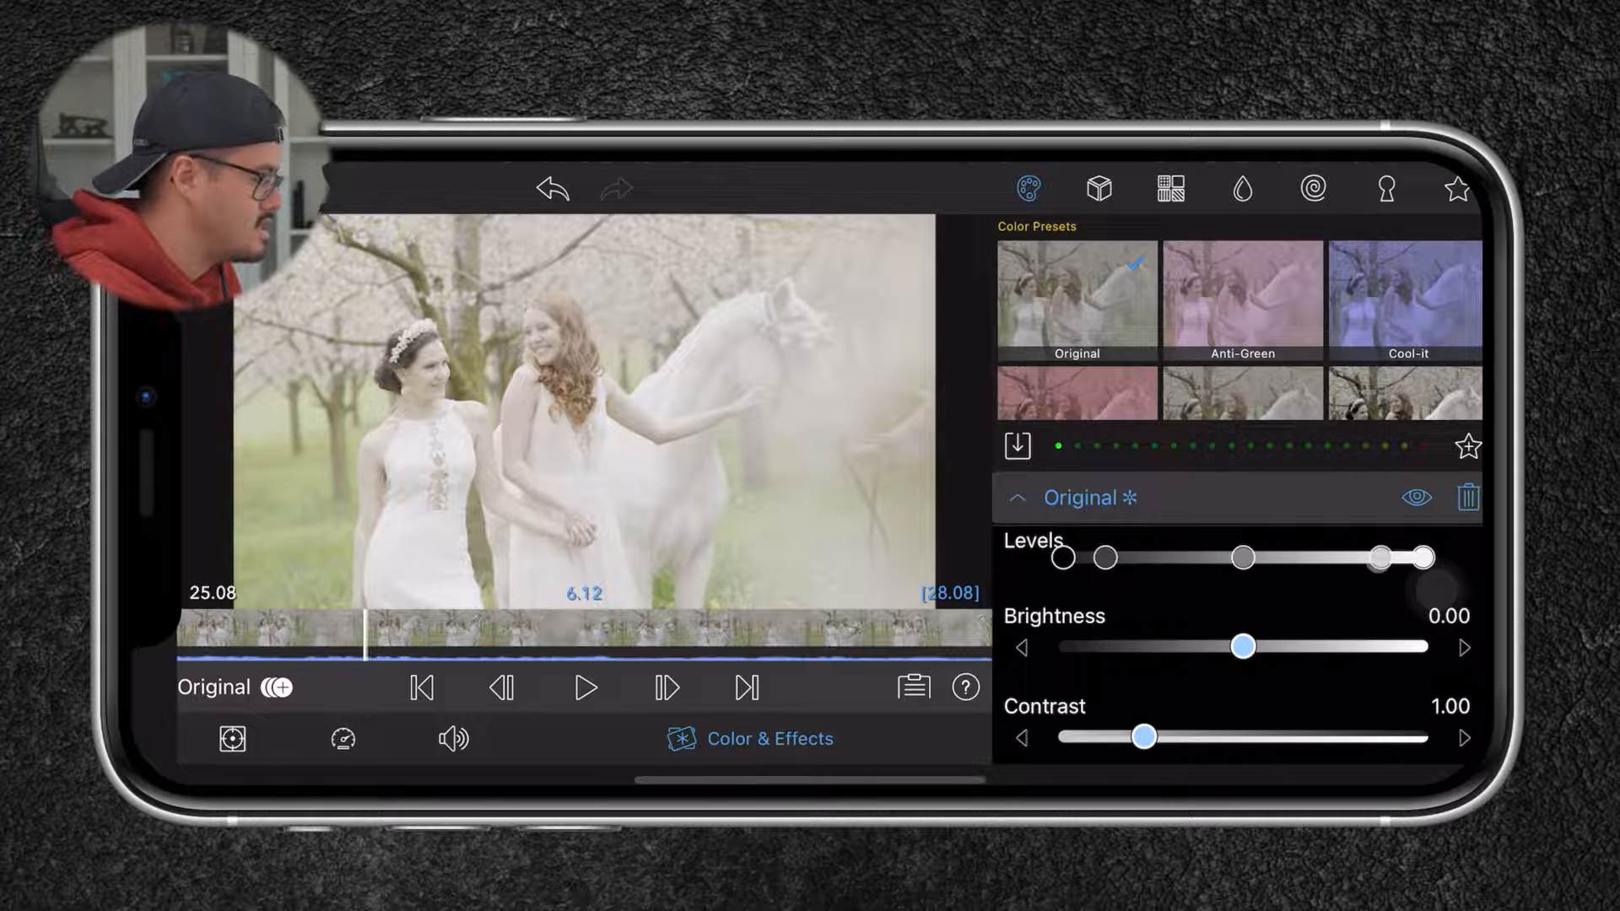
drag(1060, 557, 1097, 560)
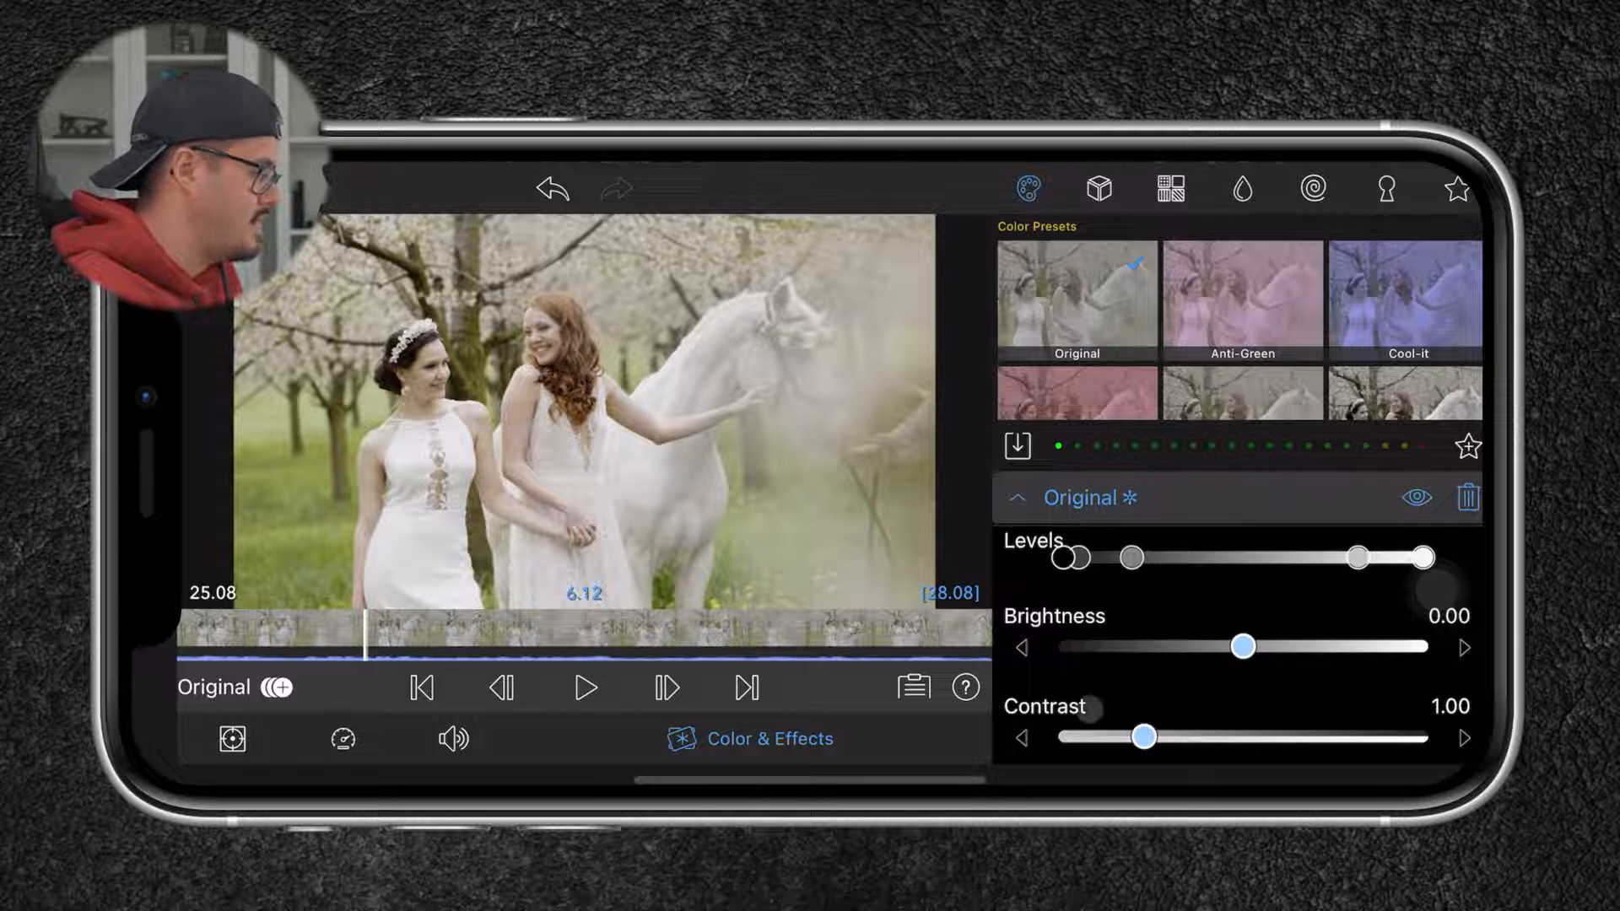
Set the horse clip's brightness to 0.08, contrast to 1.13 and saturation to 1.11.
drag(1242, 648, 1258, 647)
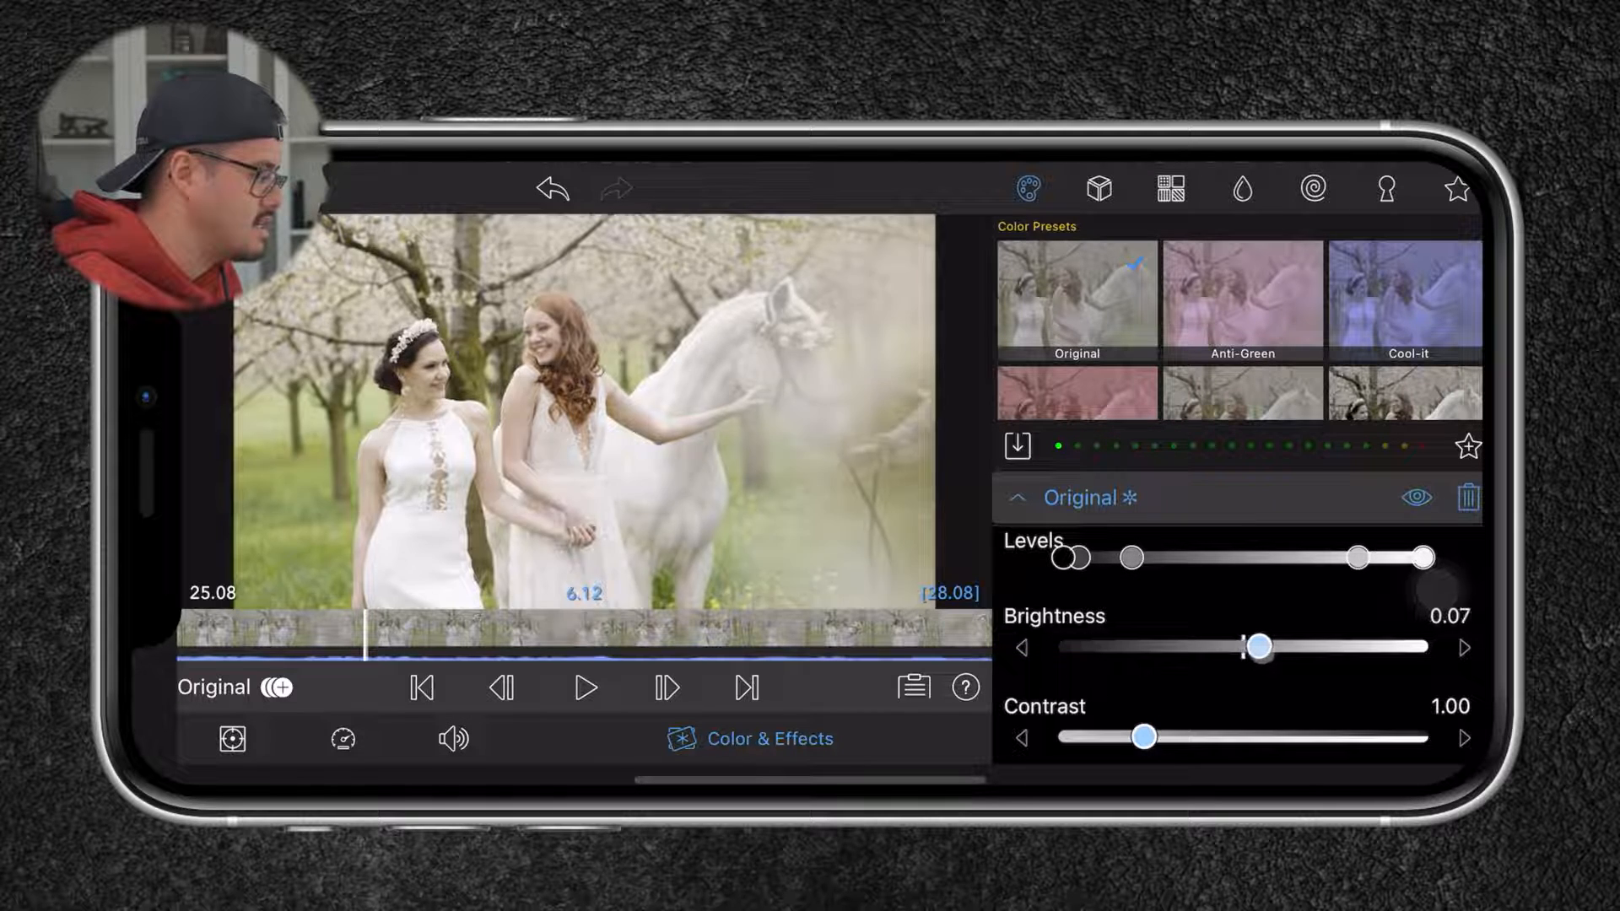
drag(1257, 647, 1260, 647)
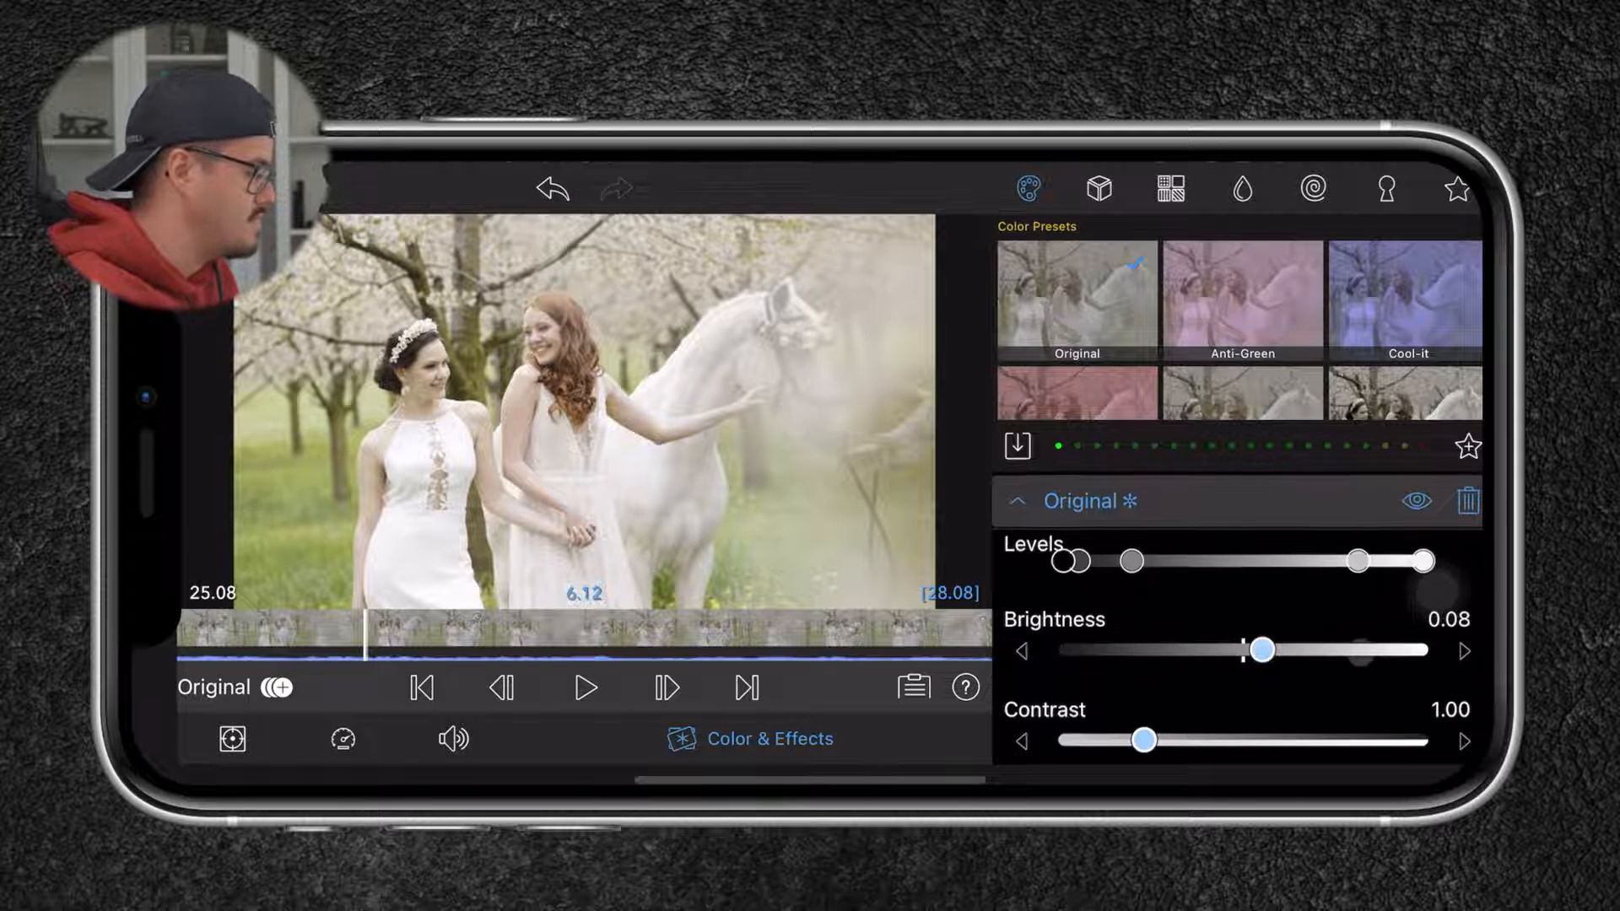
drag(1143, 738, 1169, 736)
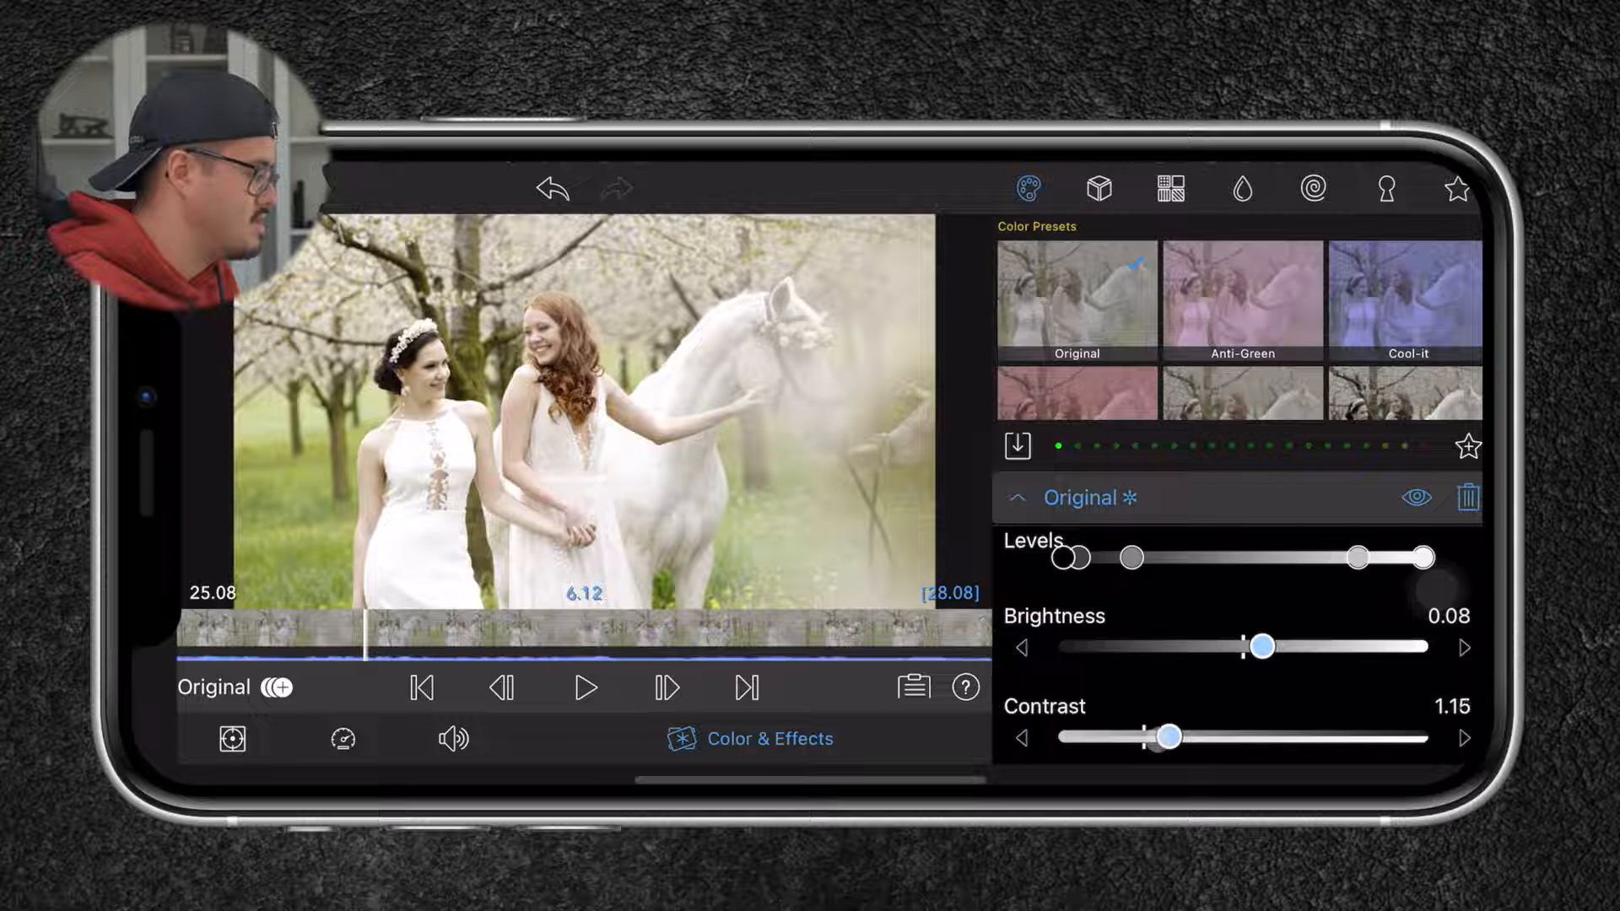
scroll(down, 3)
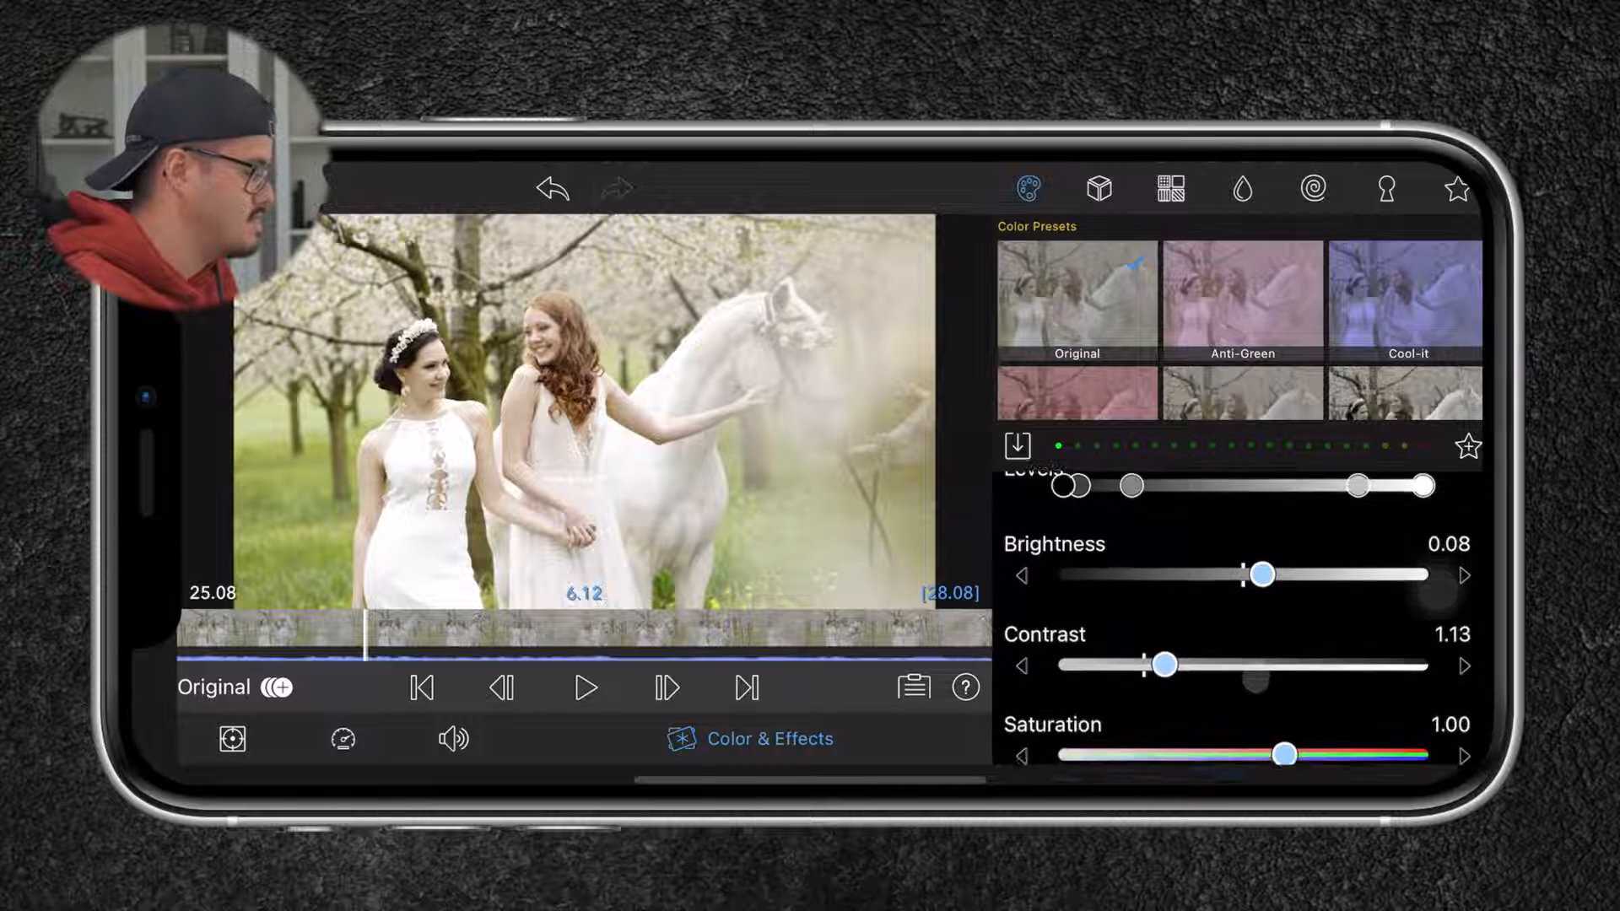
scroll(down, 3)
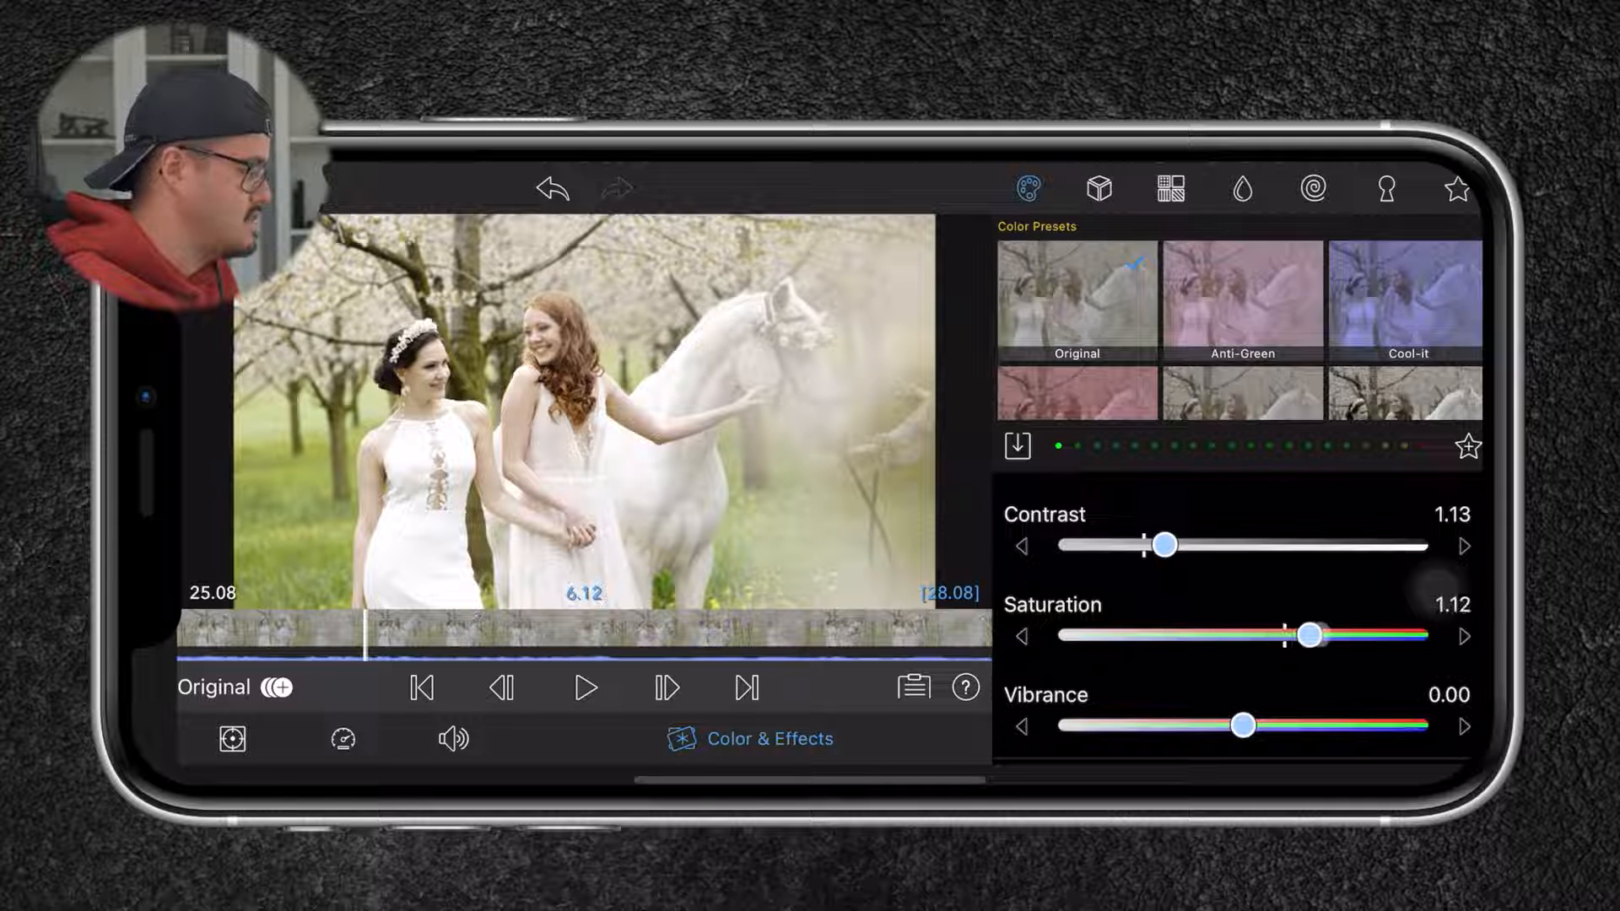
drag(1313, 635, 1308, 635)
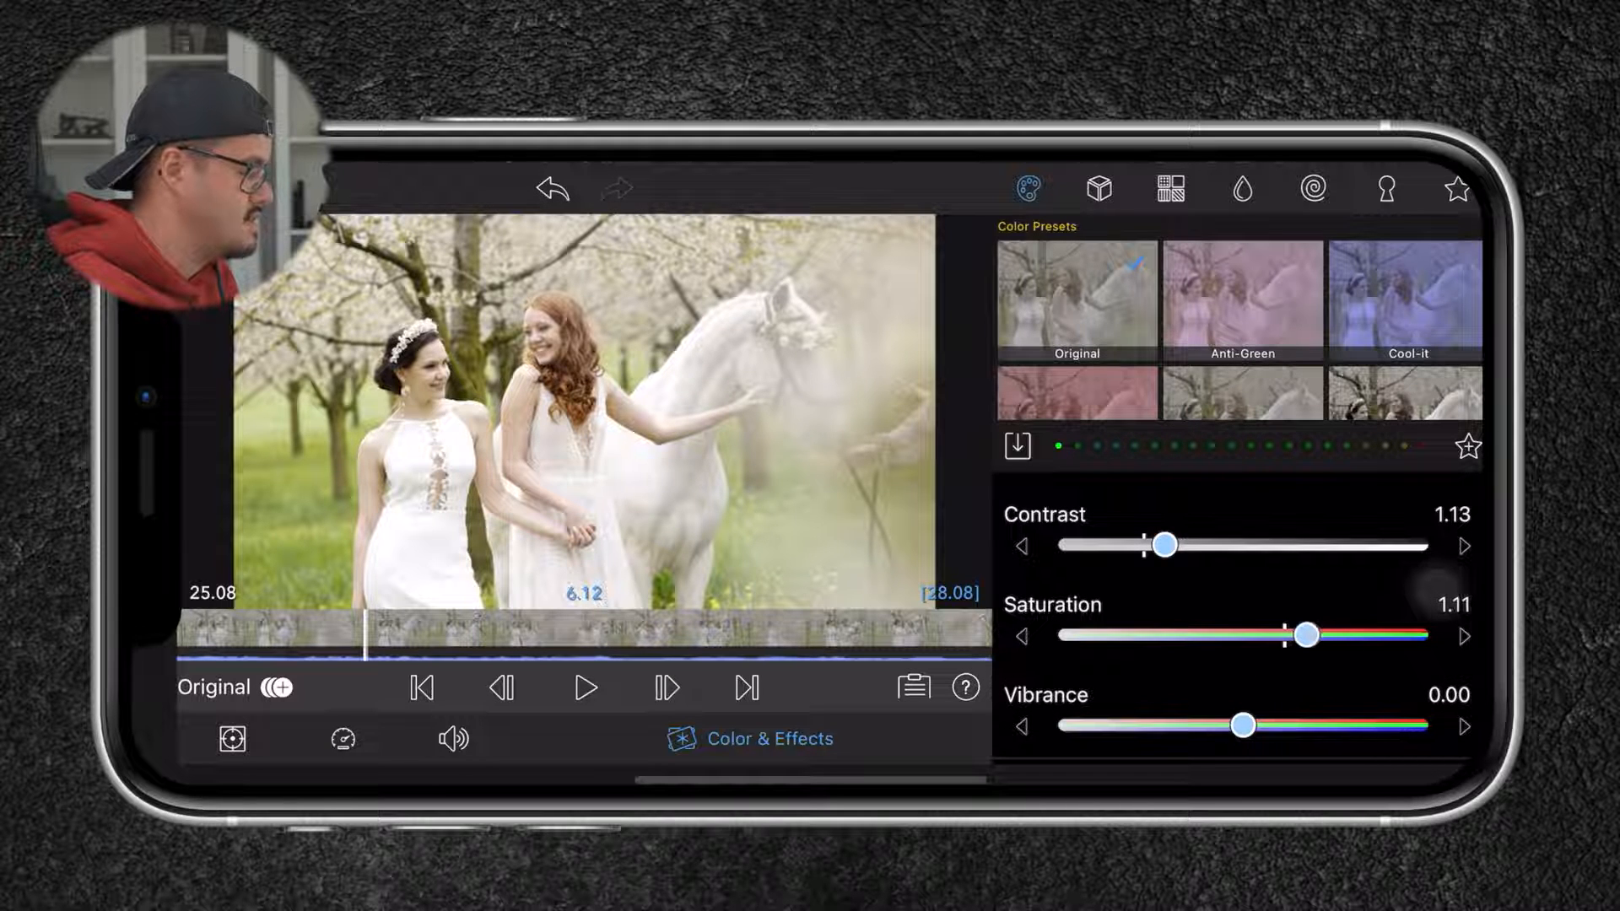
drag(1243, 724, 1313, 724)
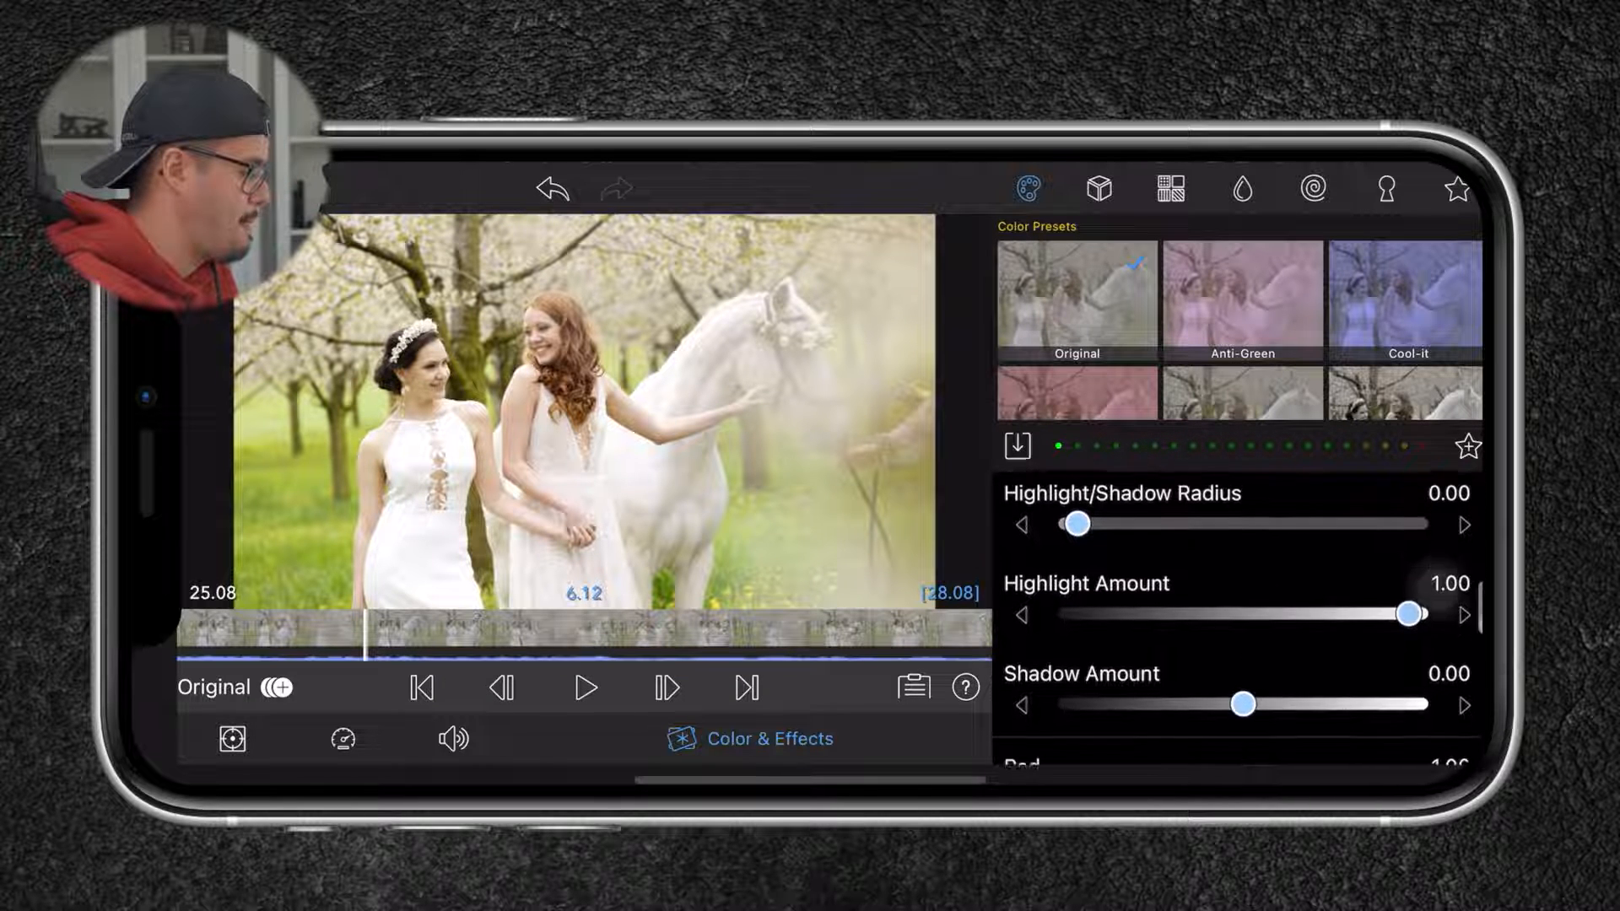
Shift the horse clip's hue to -0.221 for a warmer, golden look.
scroll(down, 3)
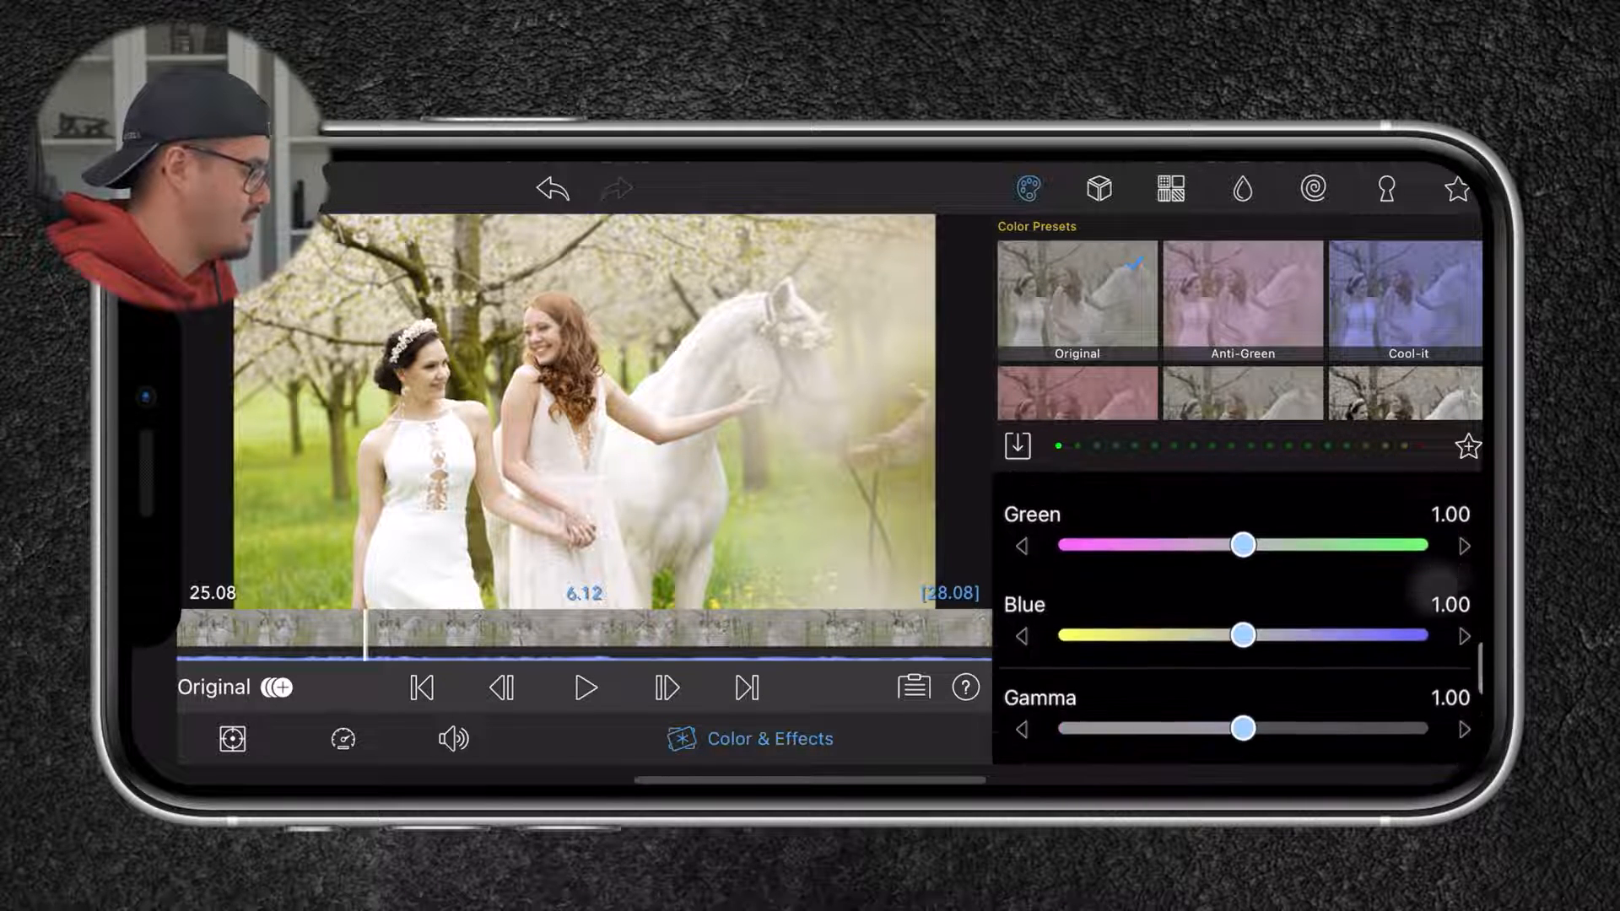
scroll(down, 3)
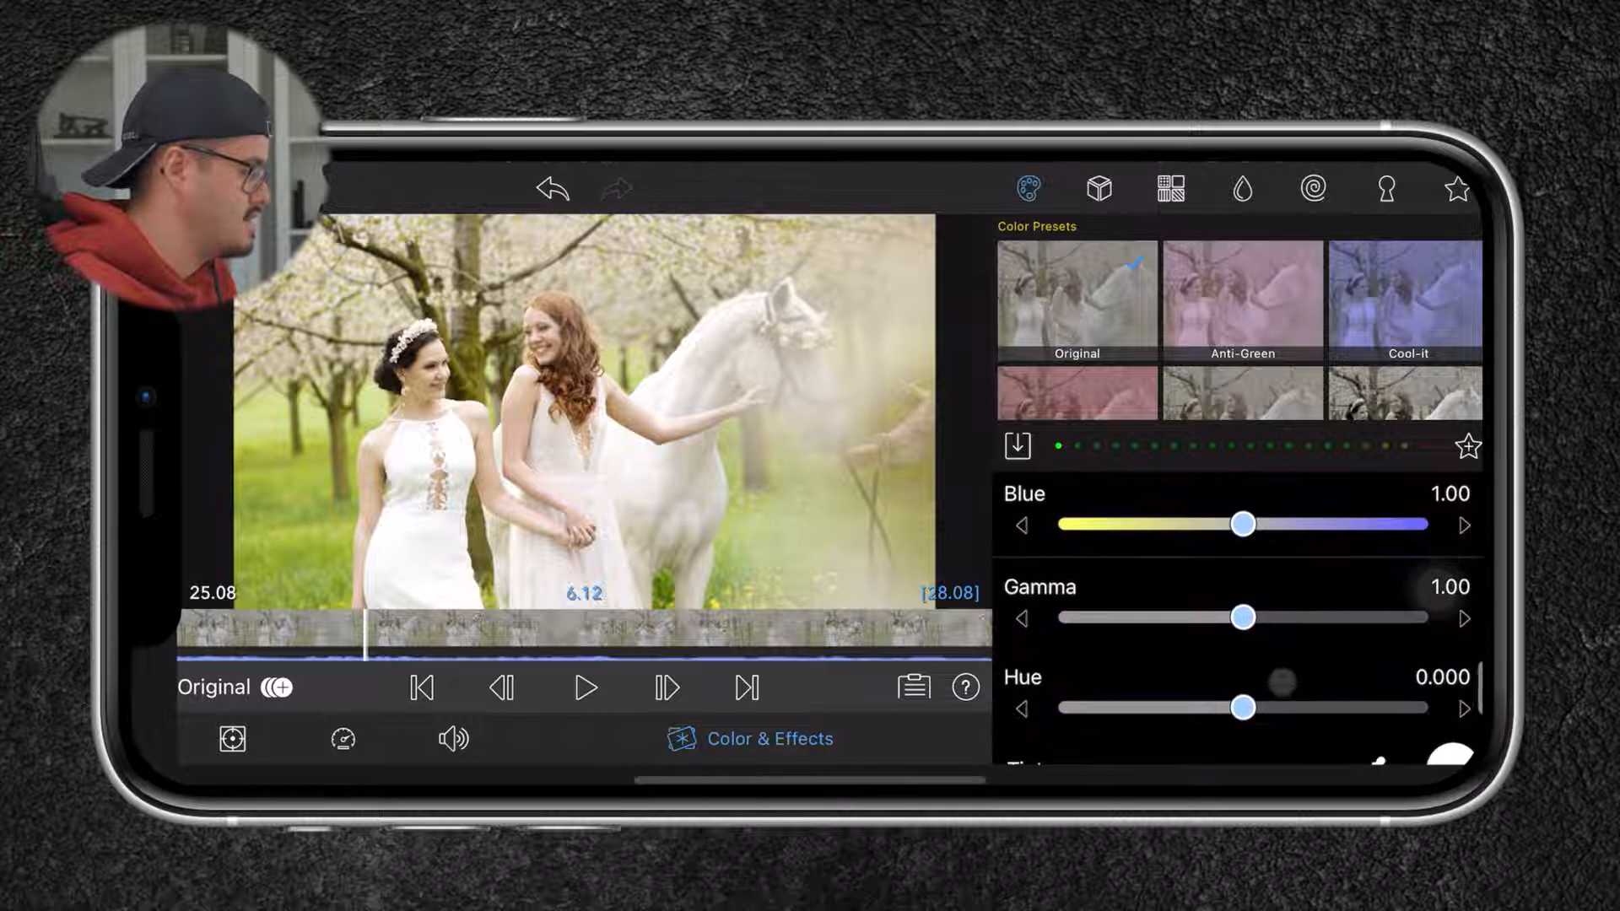
drag(1279, 708, 1229, 708)
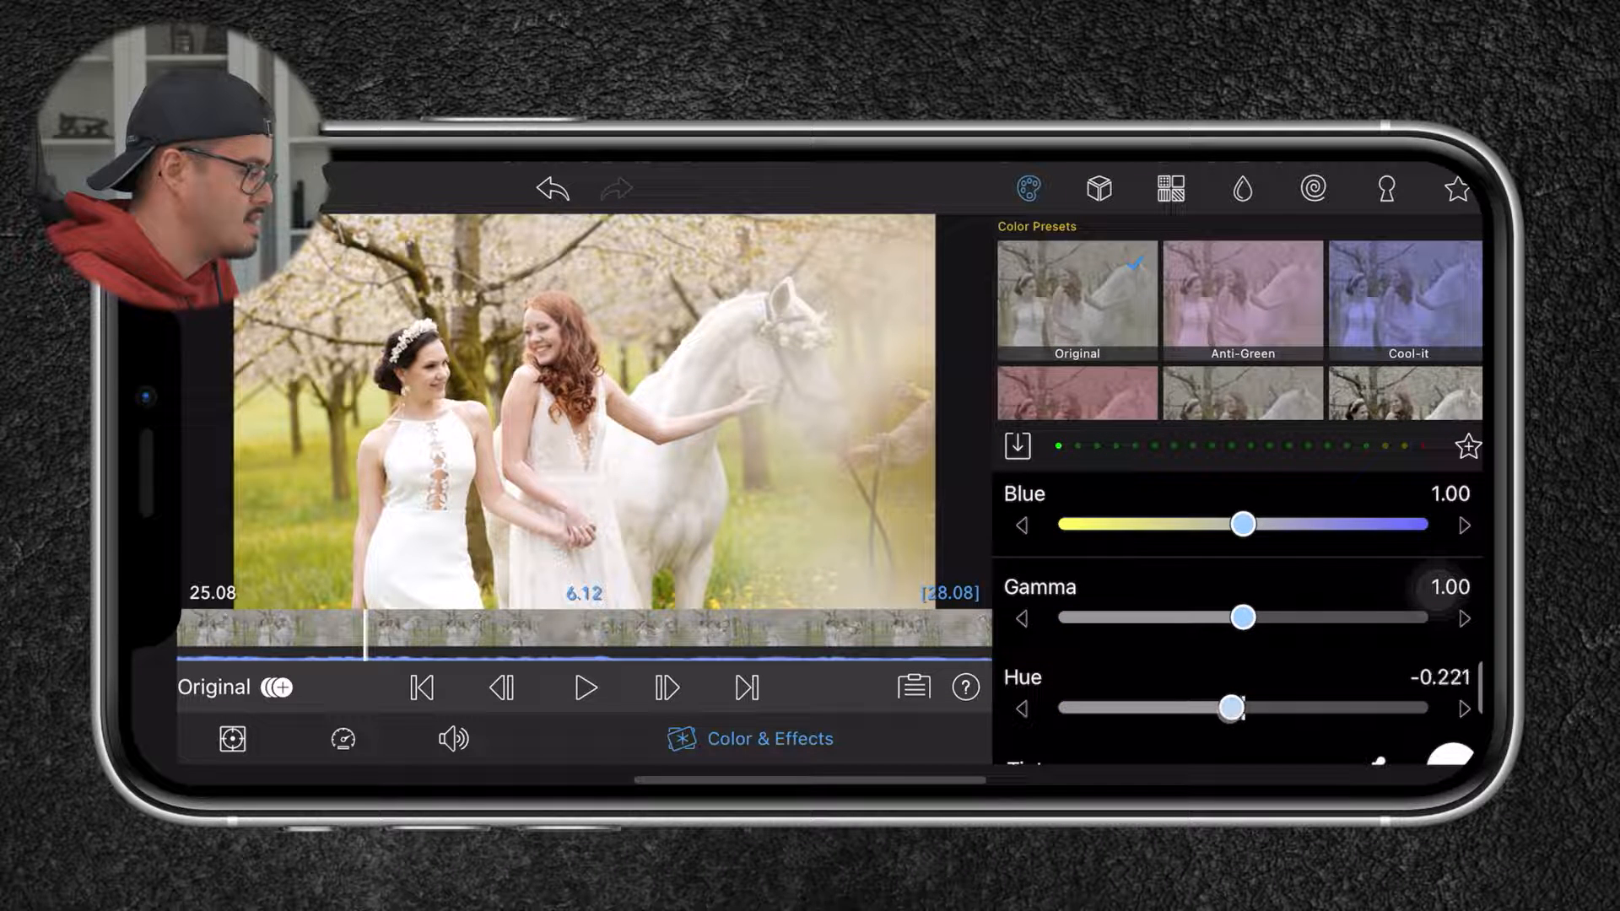
drag(1234, 707, 1228, 707)
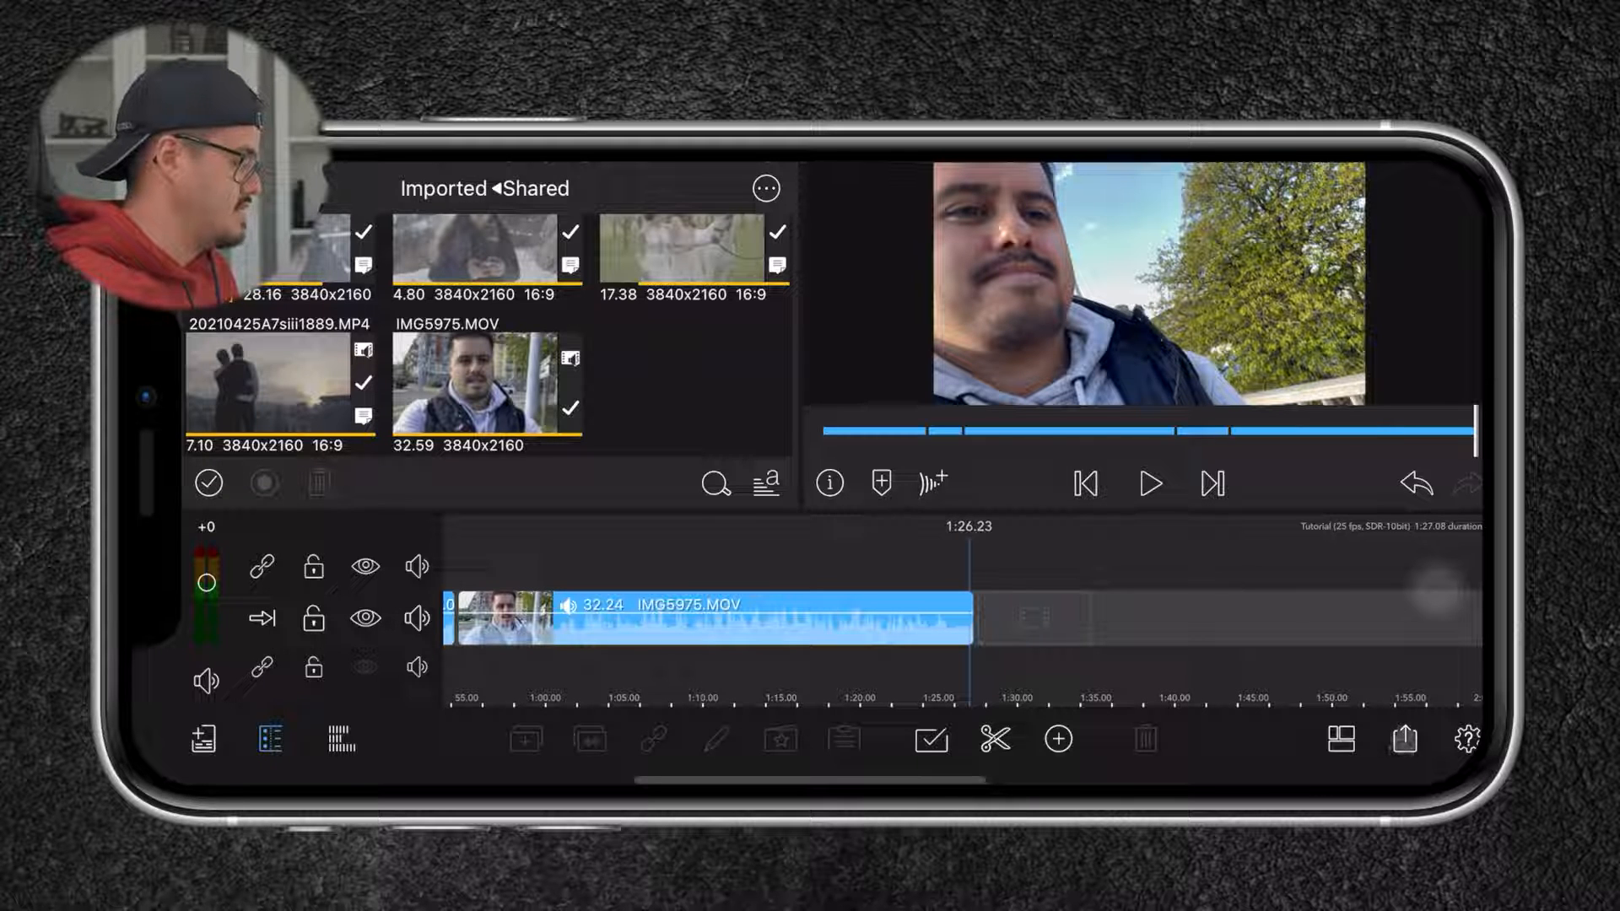
Export the project as a movie with Photos as the destination.
click(1404, 738)
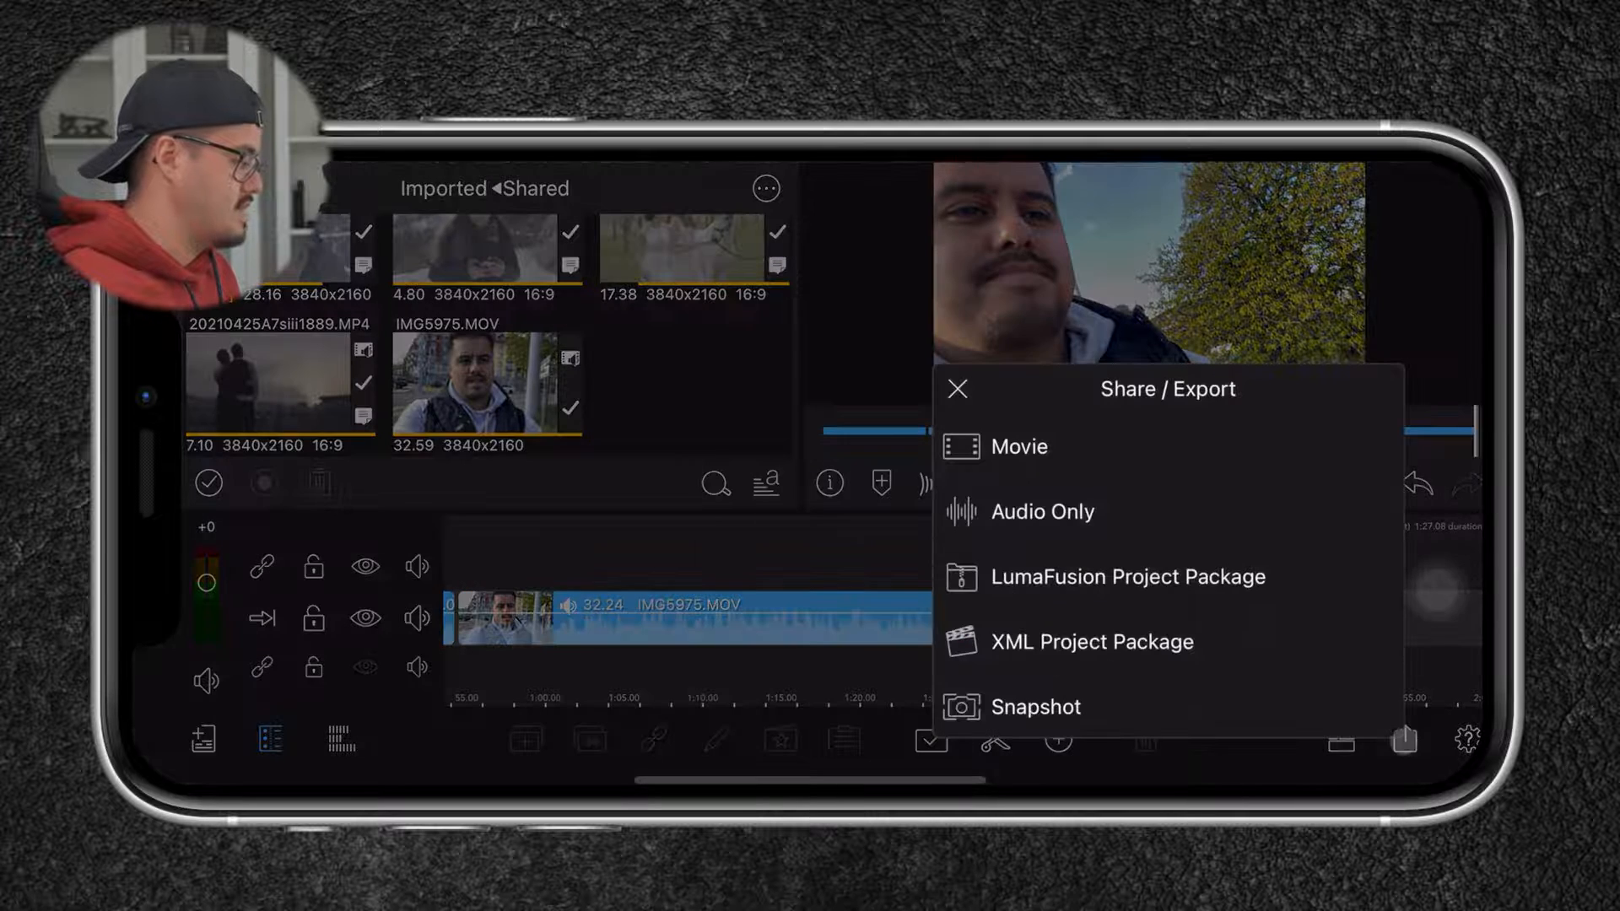
click(1021, 447)
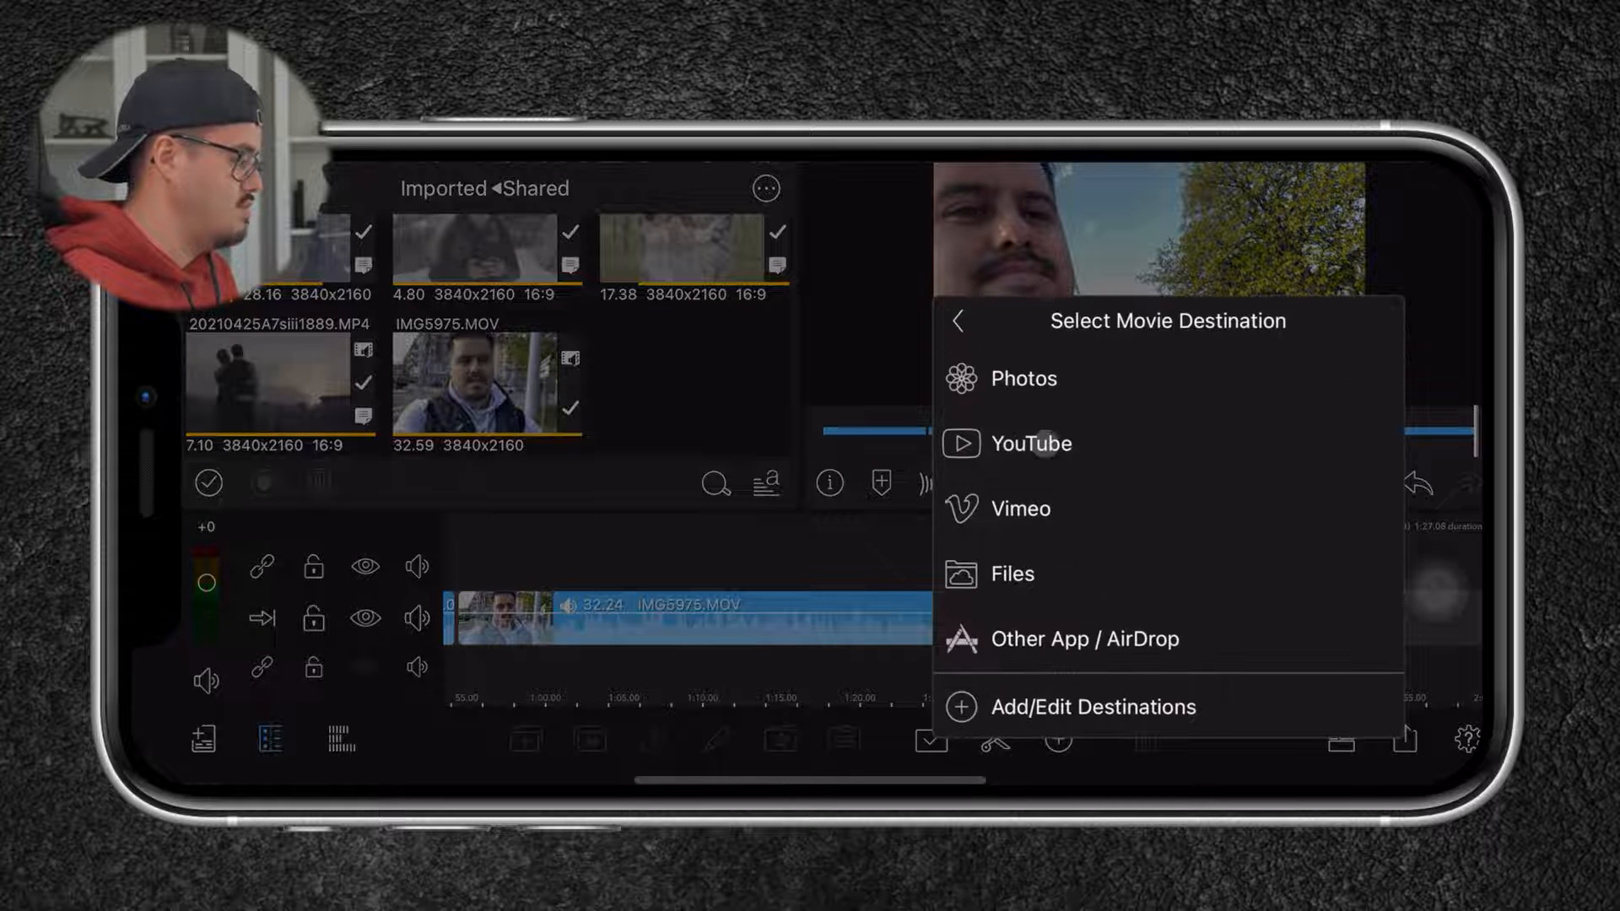
click(1023, 378)
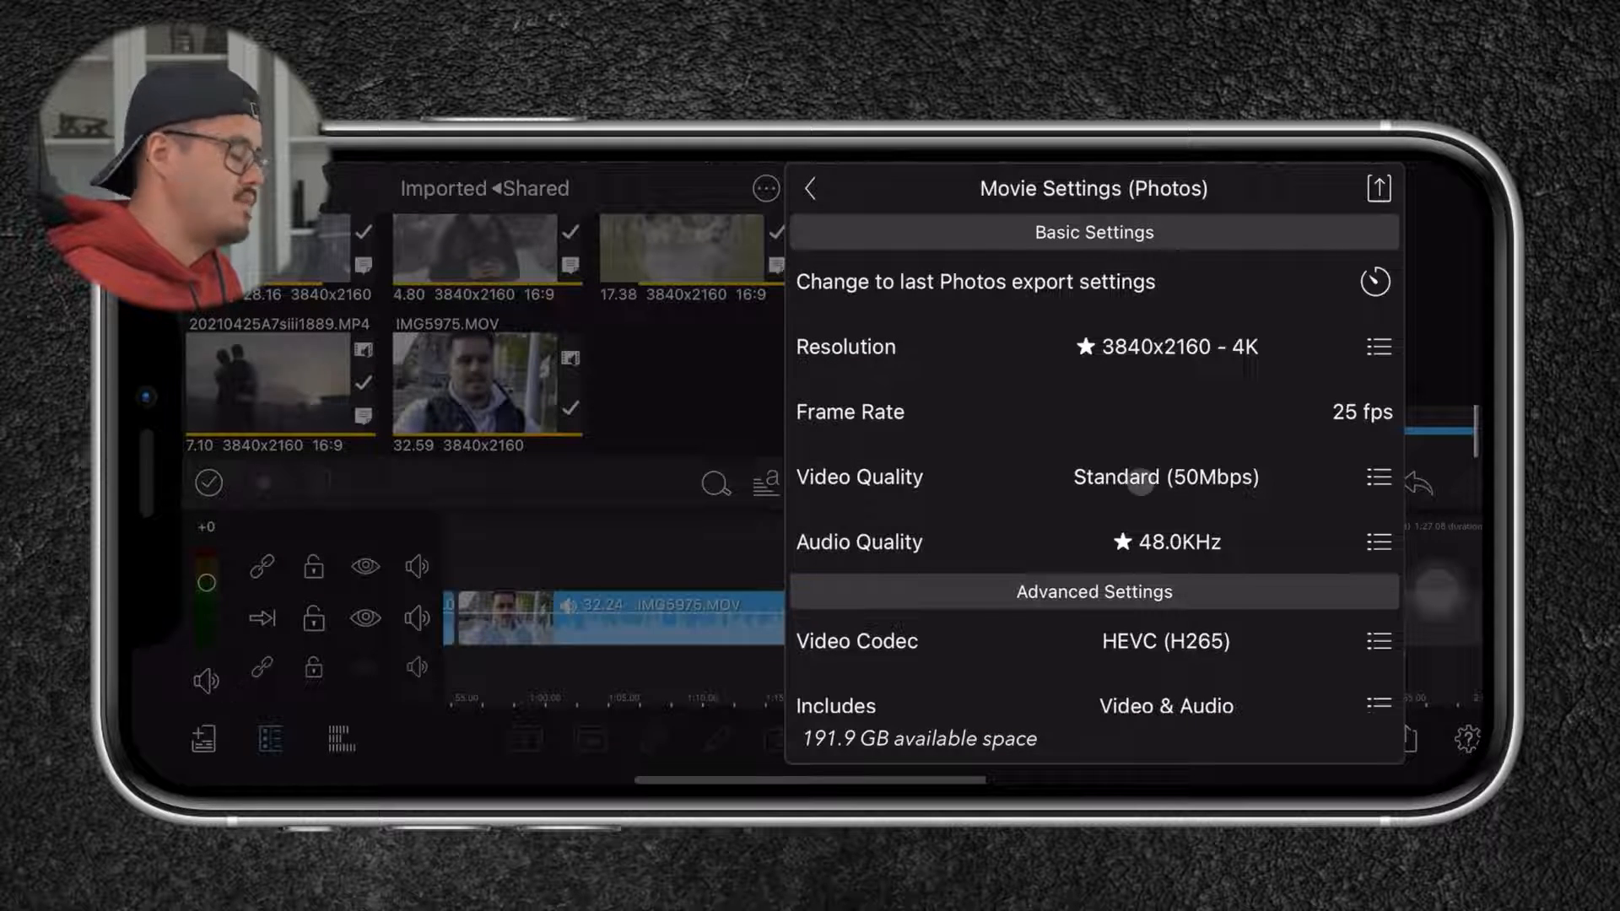
Keep Standard (50Mbps) quality and review the HEVC codec and MPEG4 format settings.
click(1378, 476)
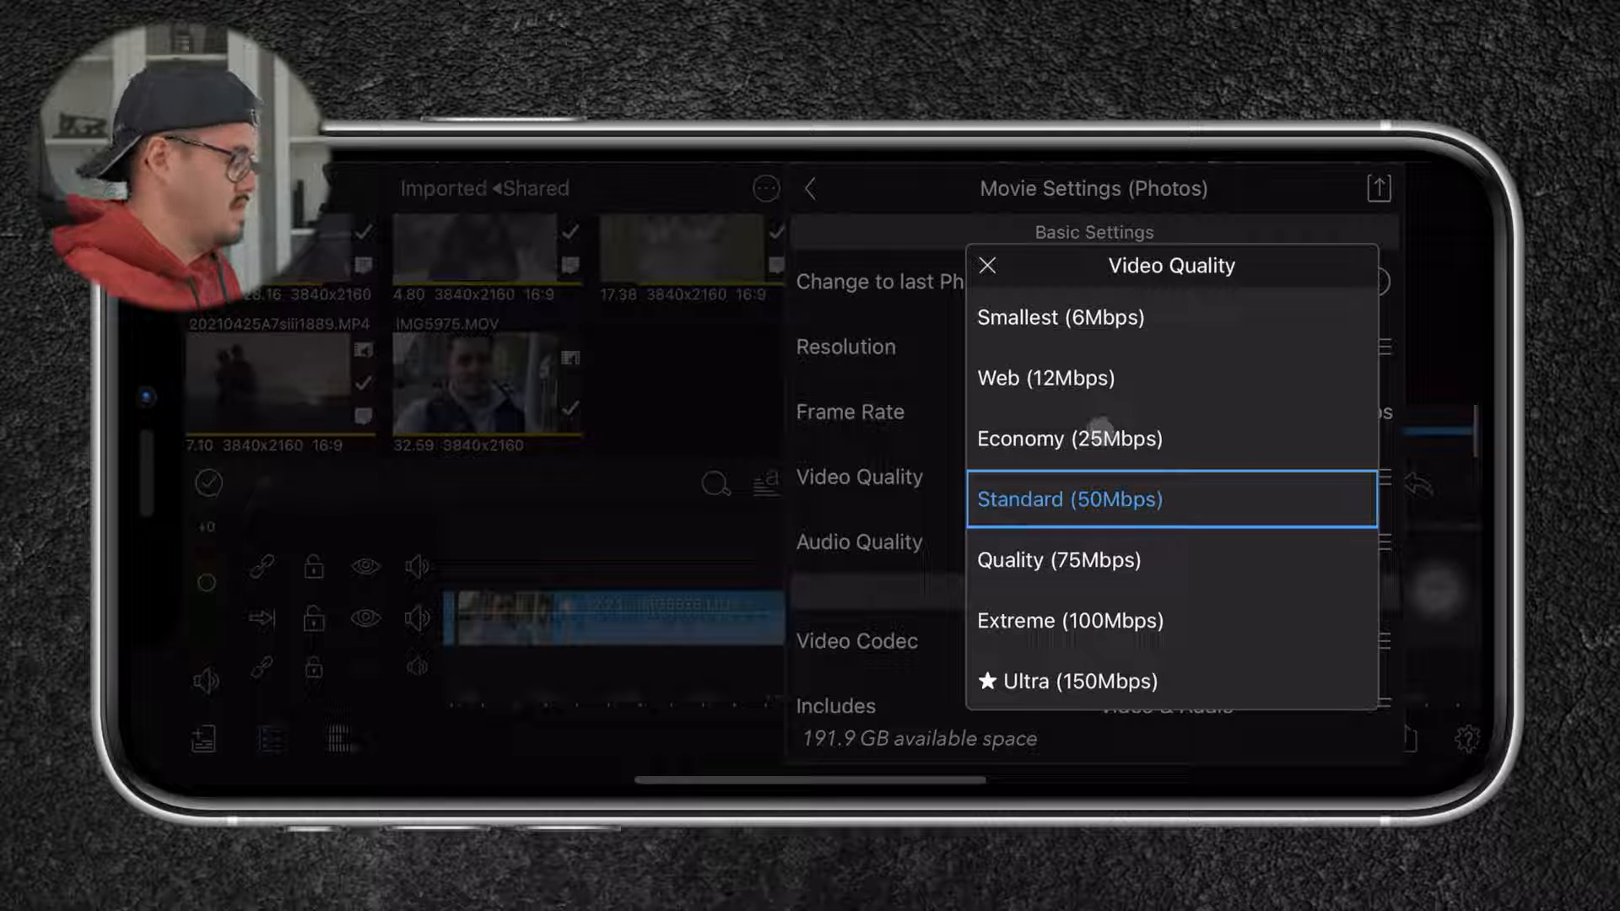
click(1069, 499)
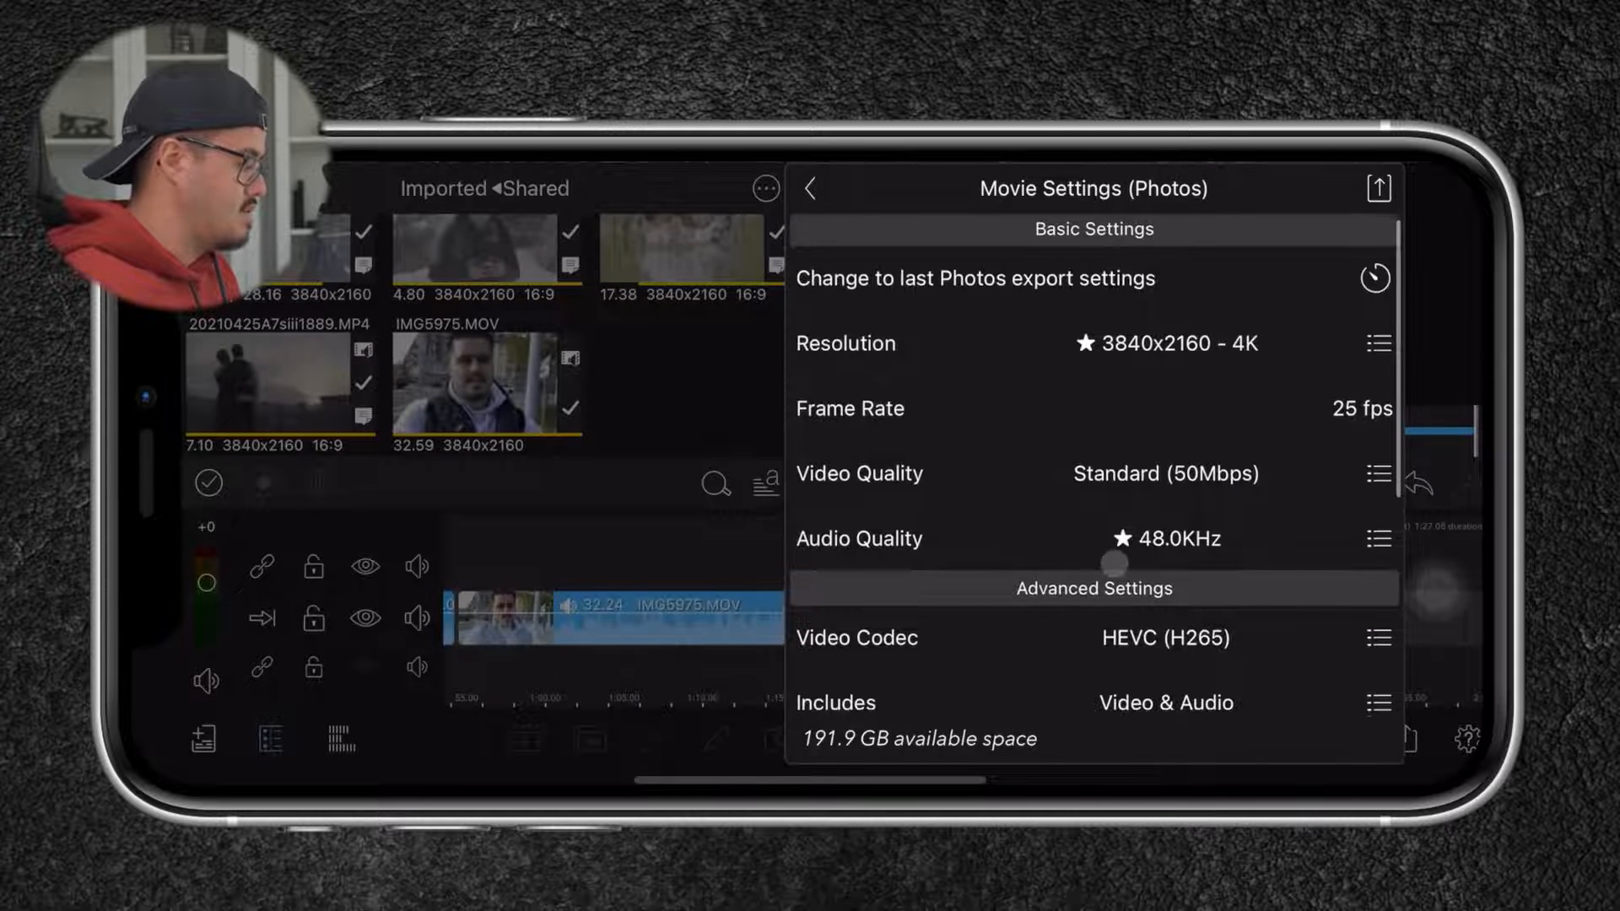
scroll(down, 3)
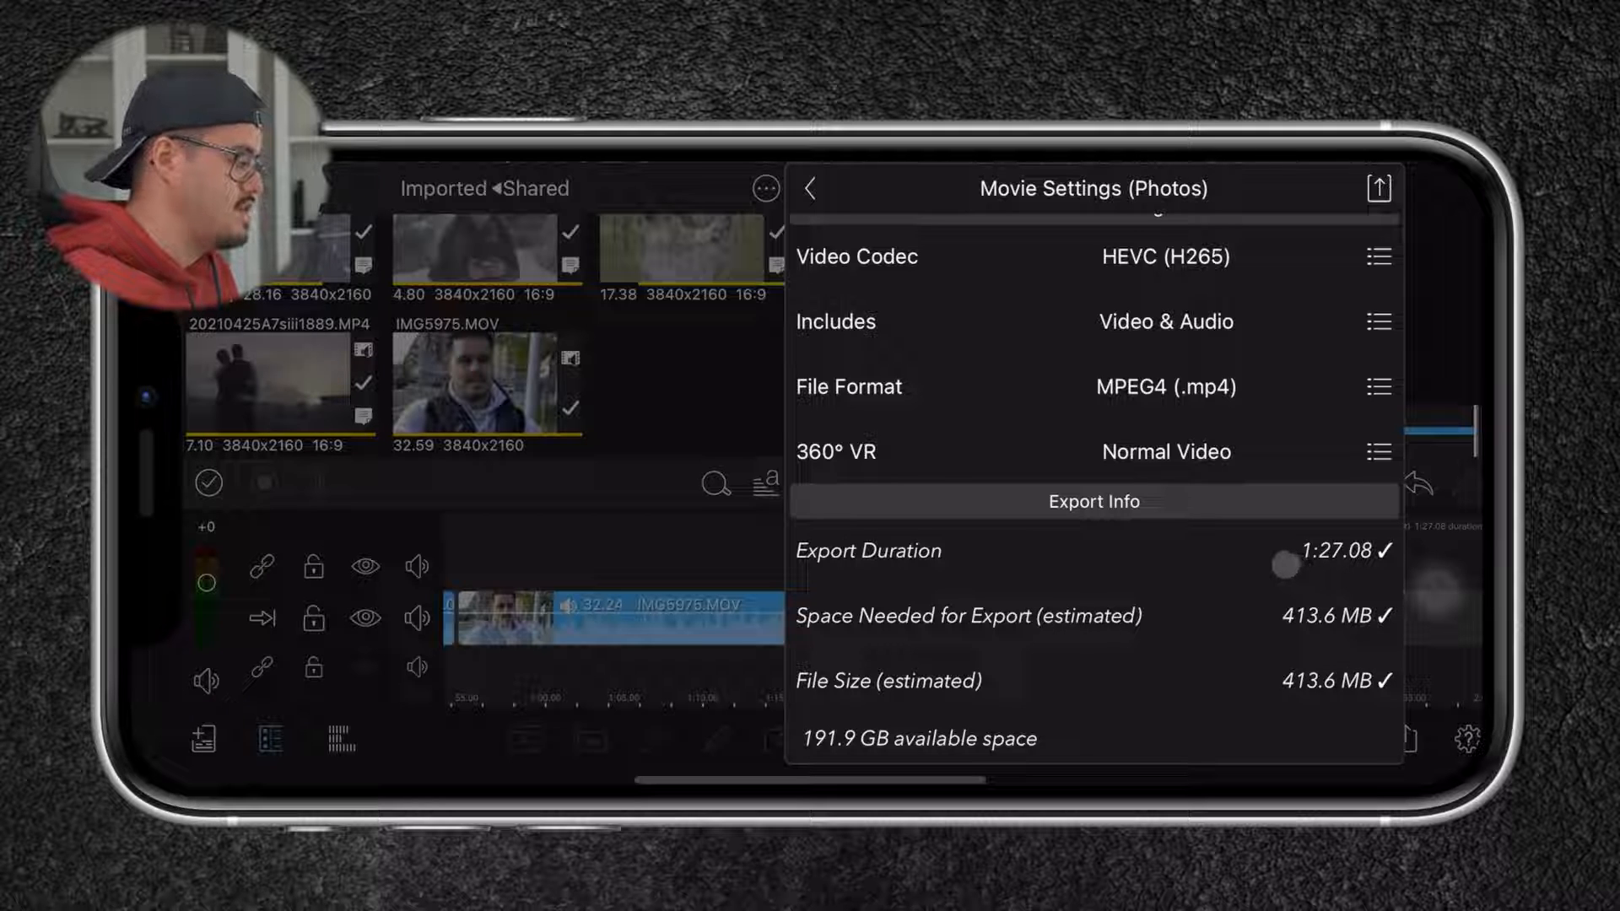
scroll(down, 3)
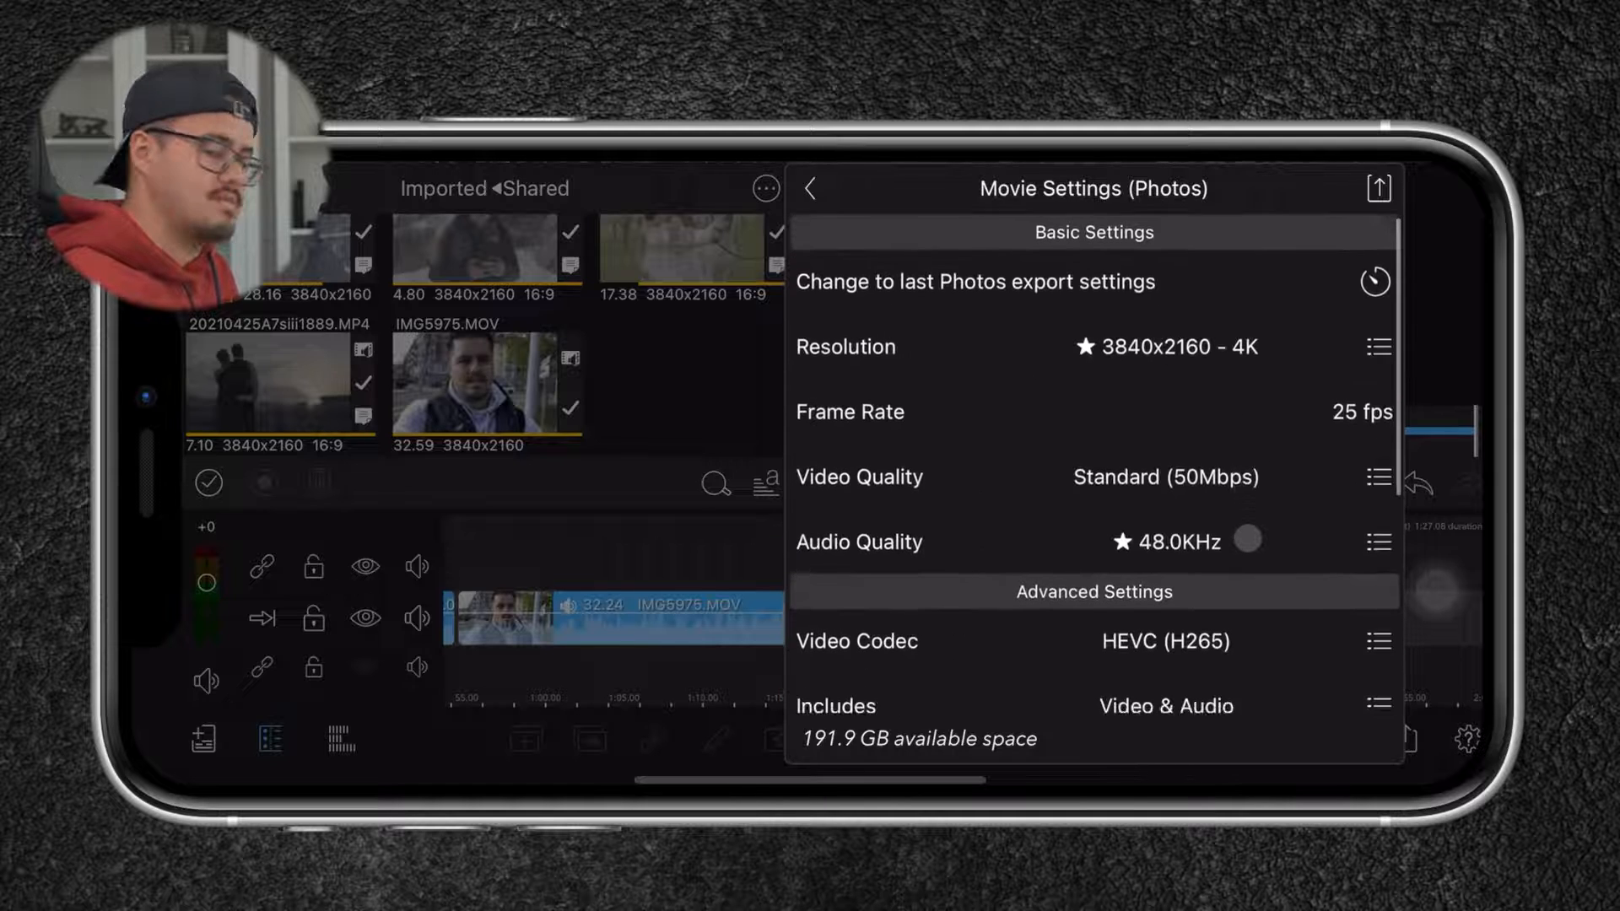
click(1378, 188)
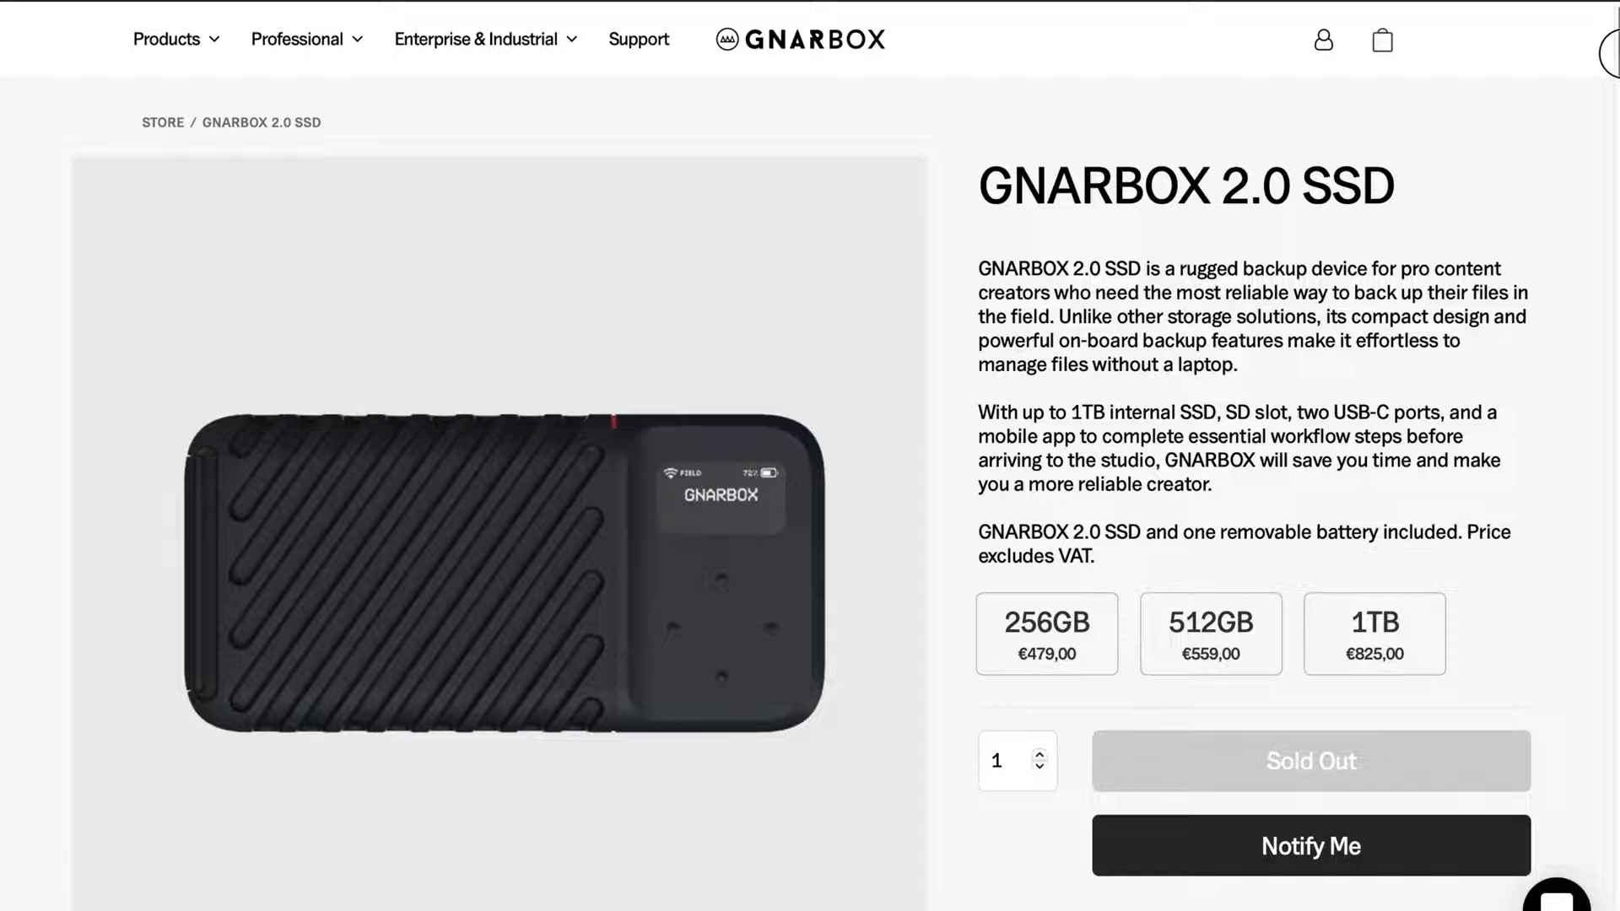
scroll(down, 3)
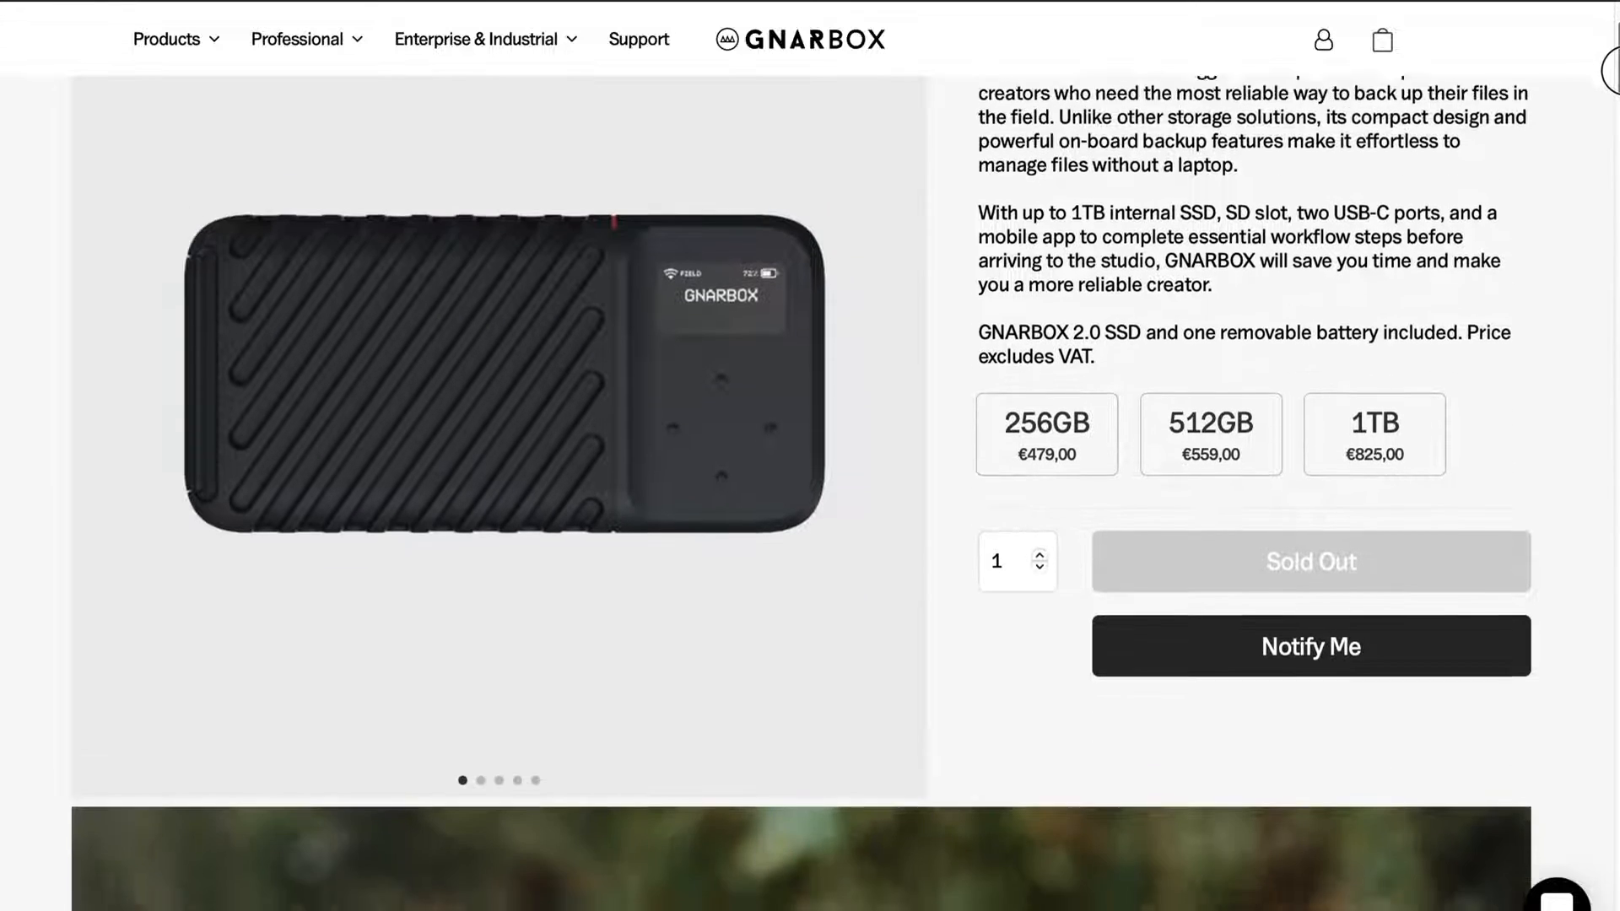
scroll(down, 3)
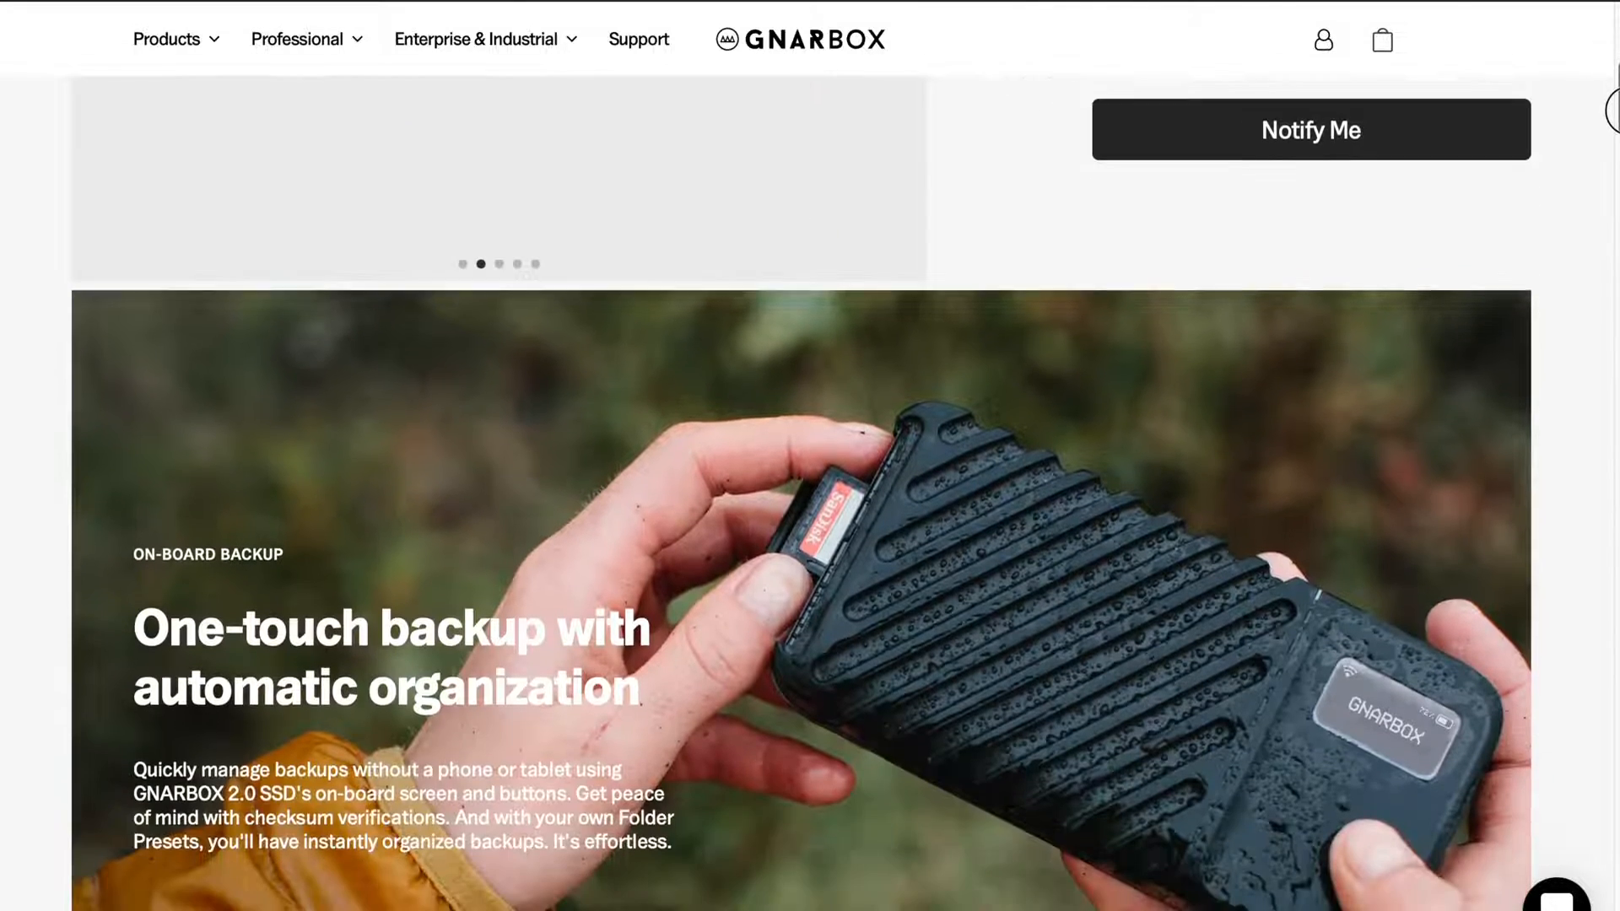
scroll(down, 3)
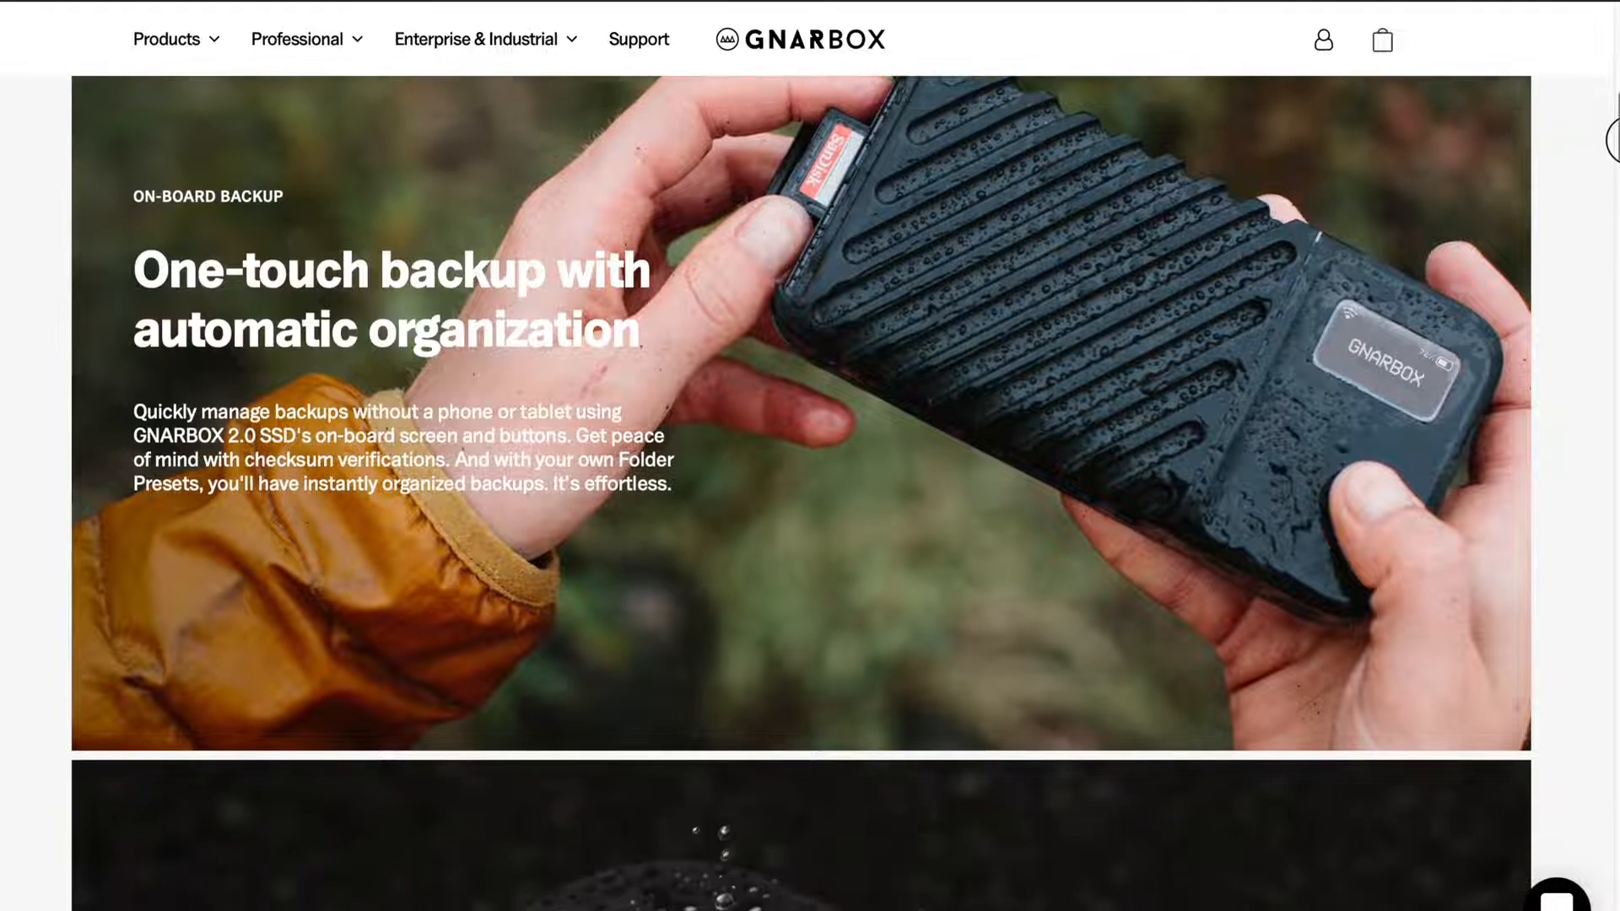